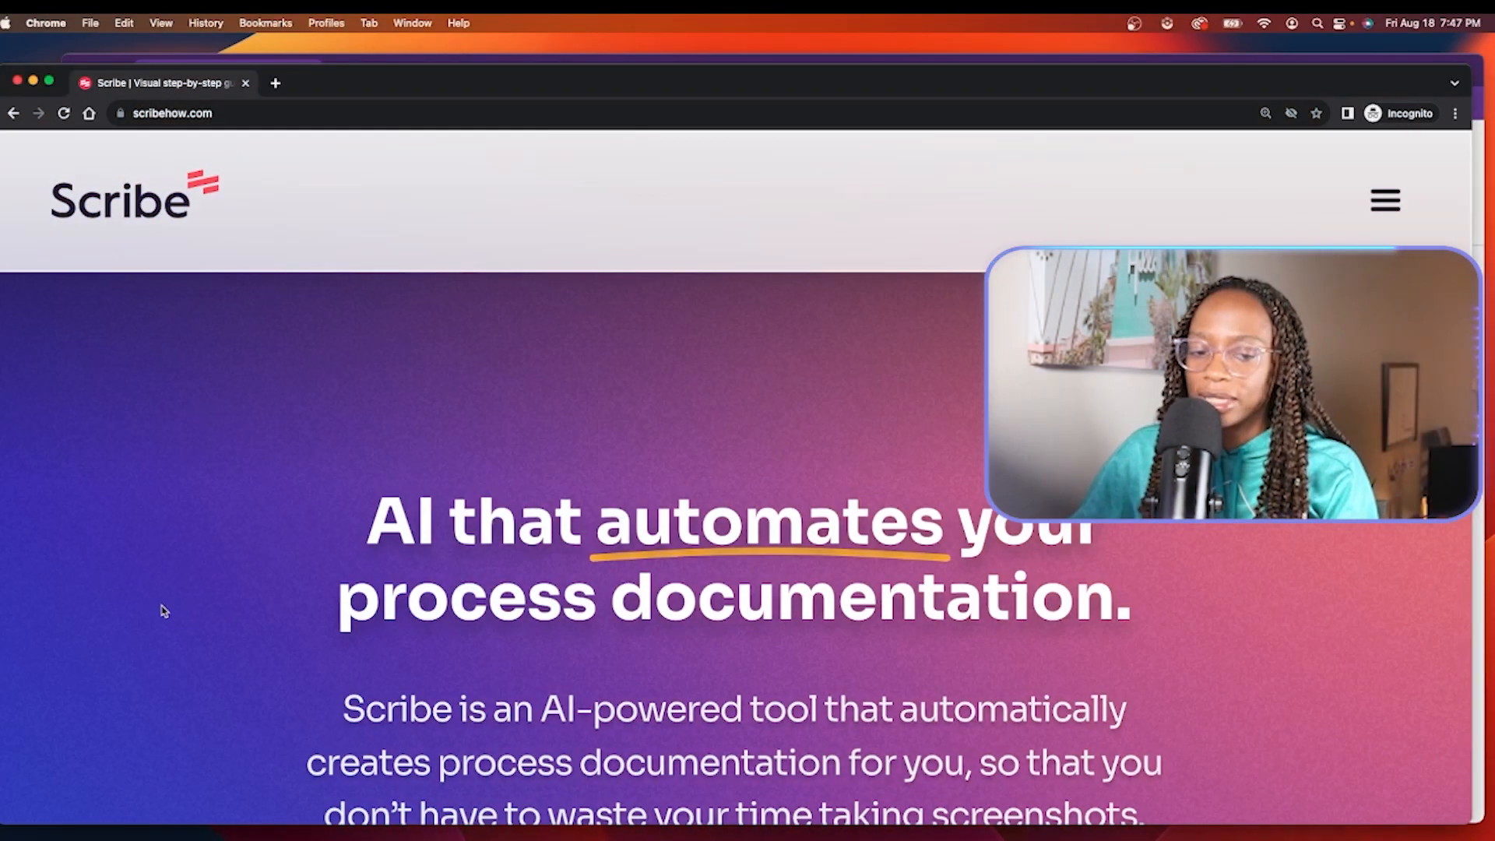
Scroll down the scribehow.com homepage to browse its content.
scroll(down, 3)
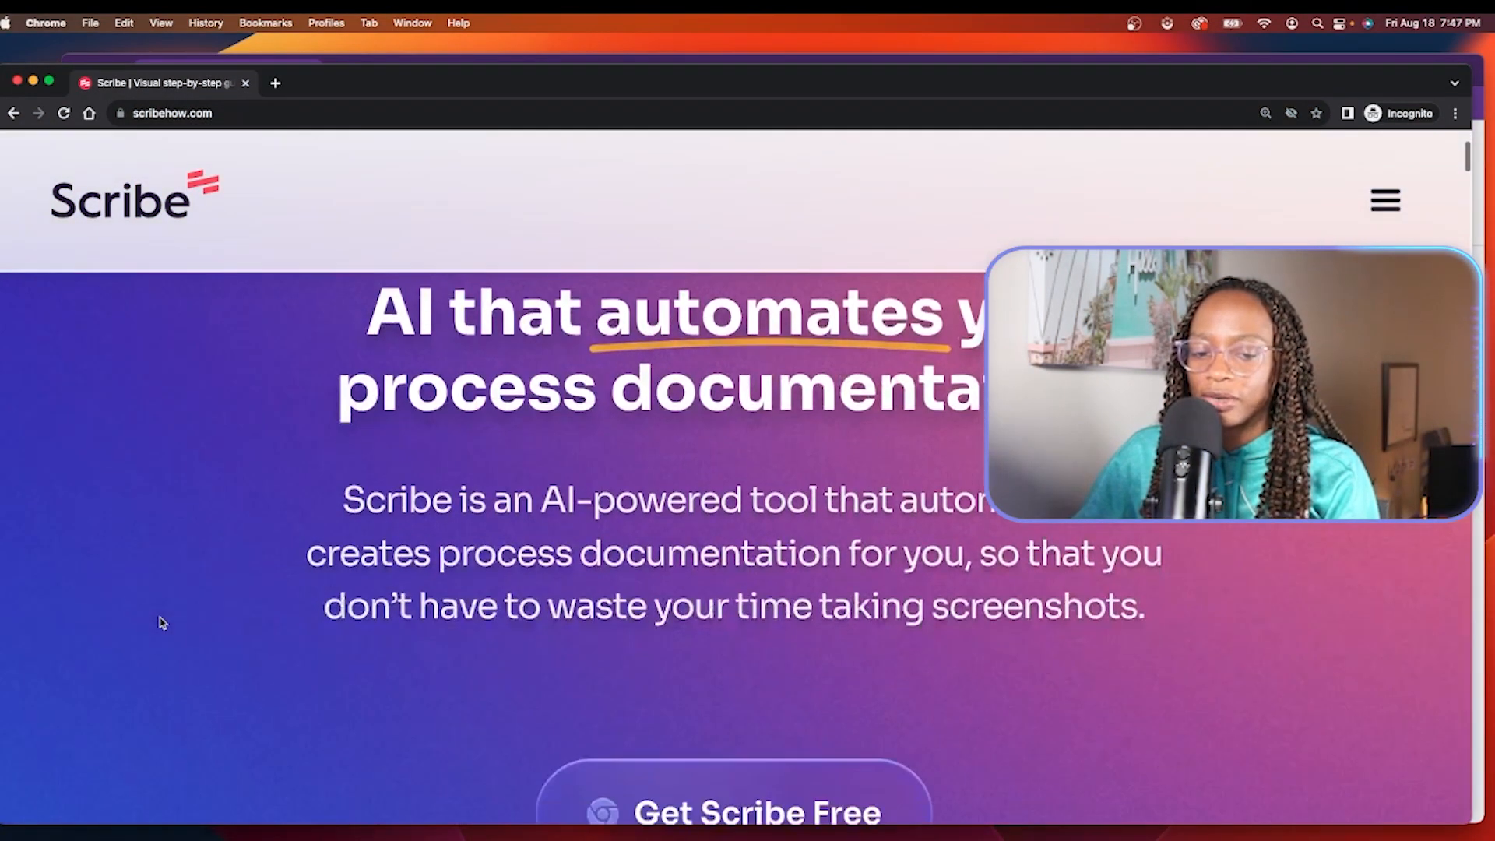
scroll(down, 3)
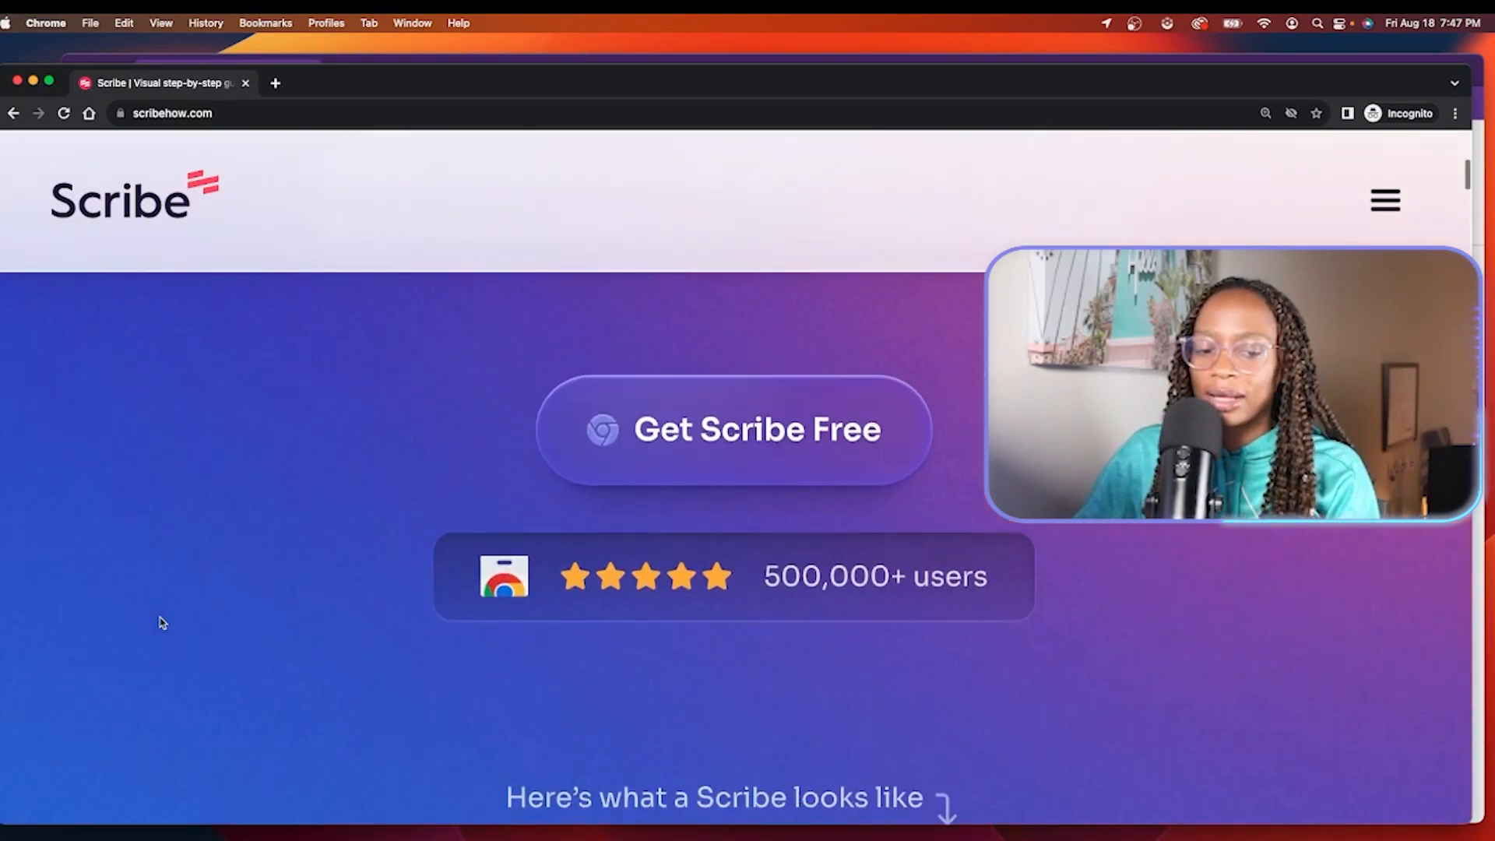
scroll(down, 3)
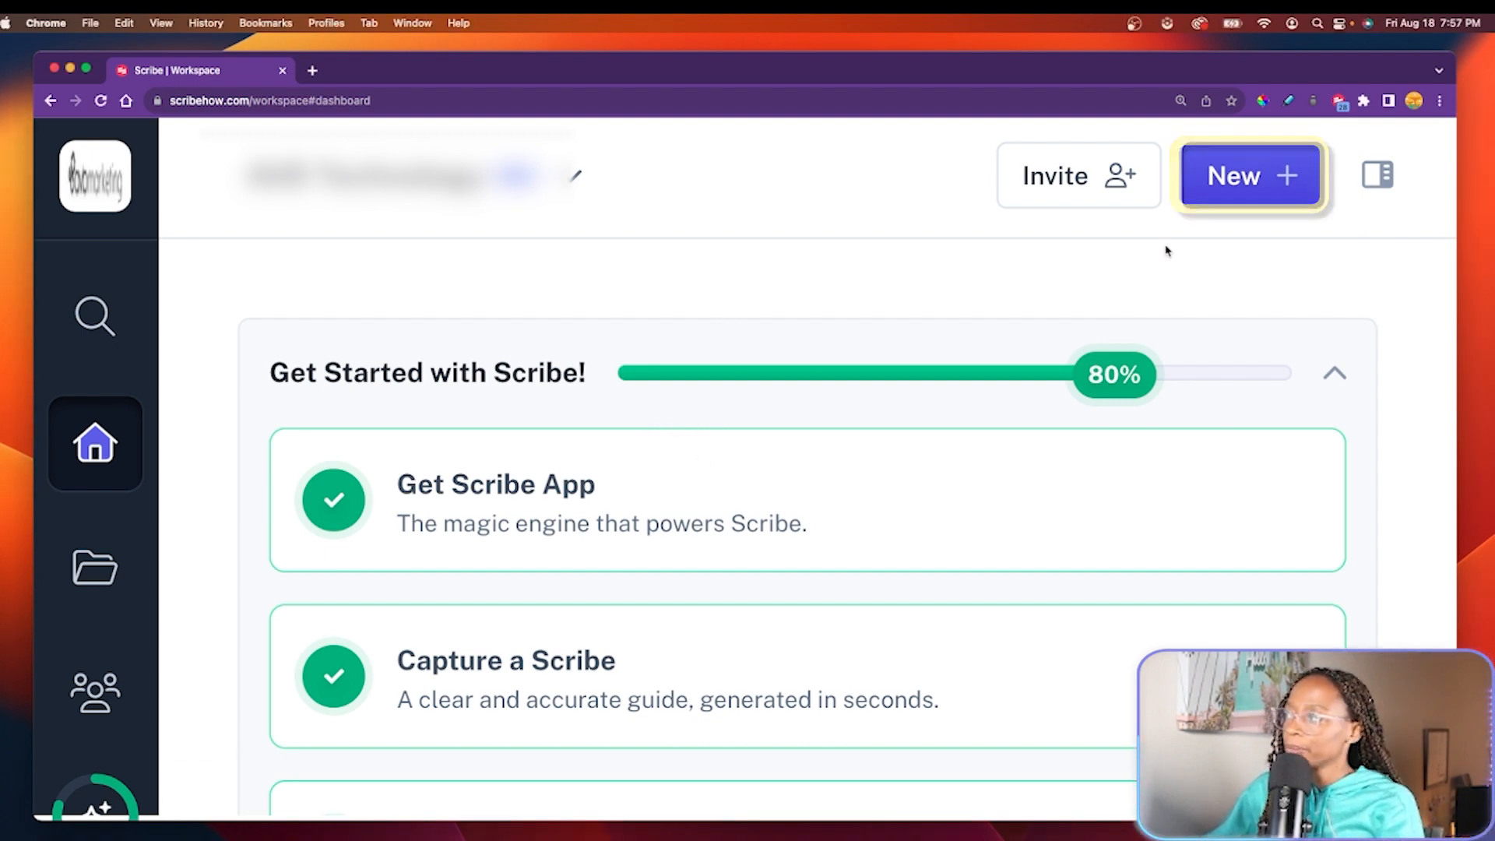
click(1249, 174)
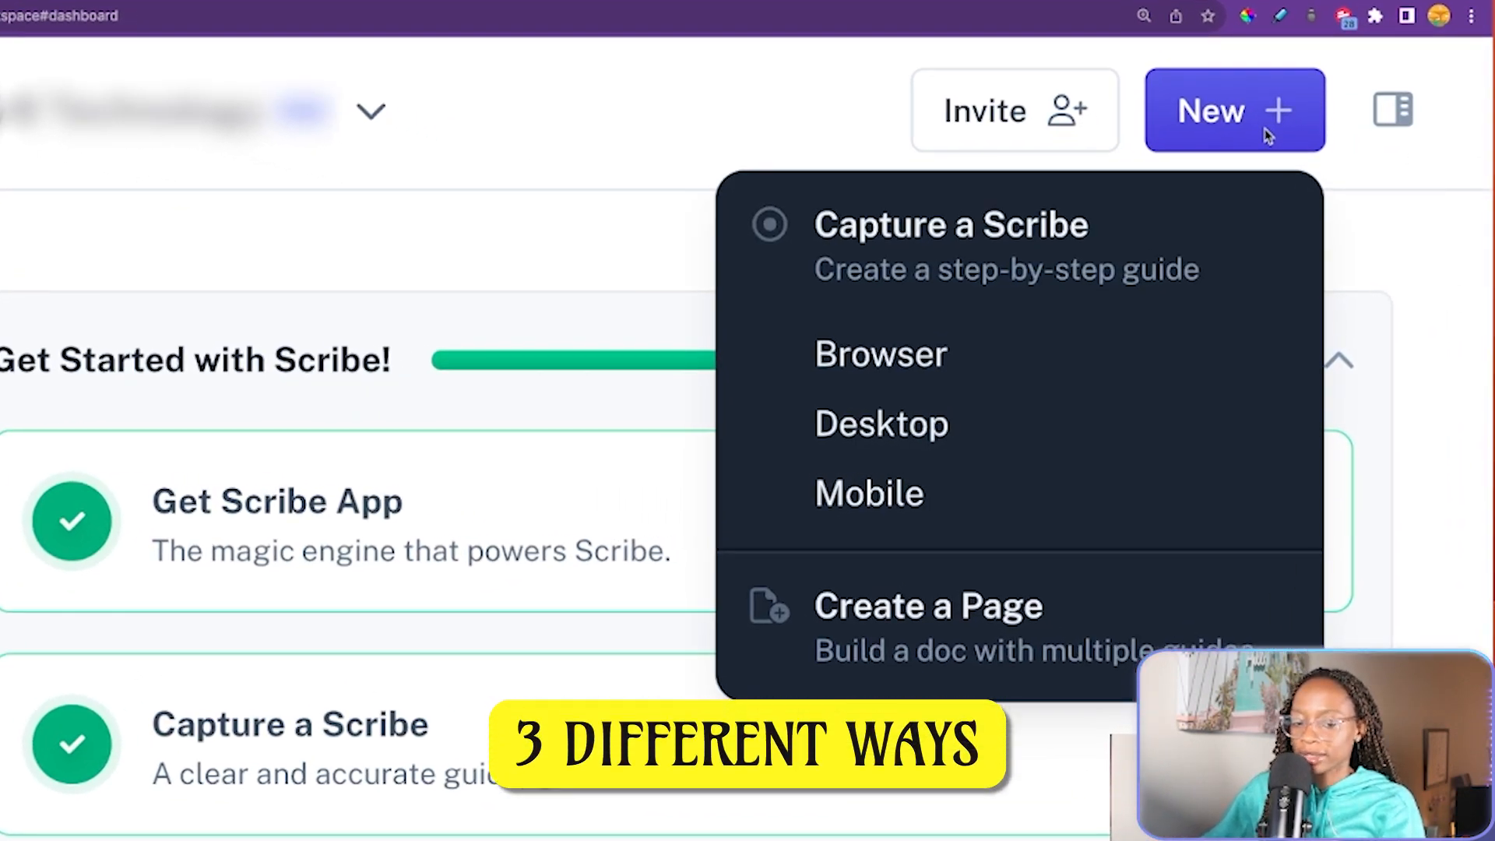
mouse_move(1008, 494)
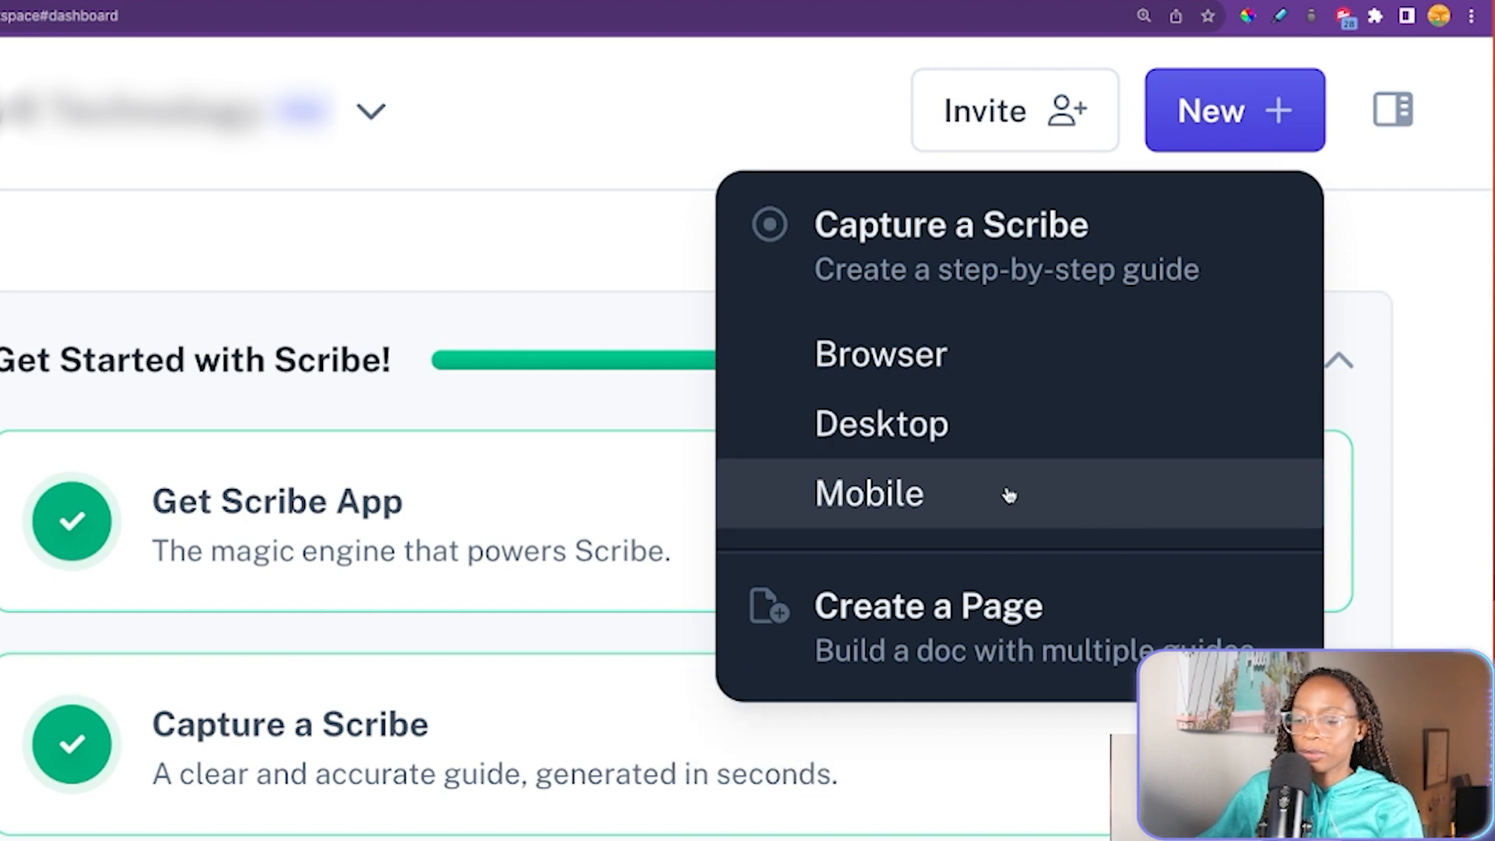
mouse_move(868, 354)
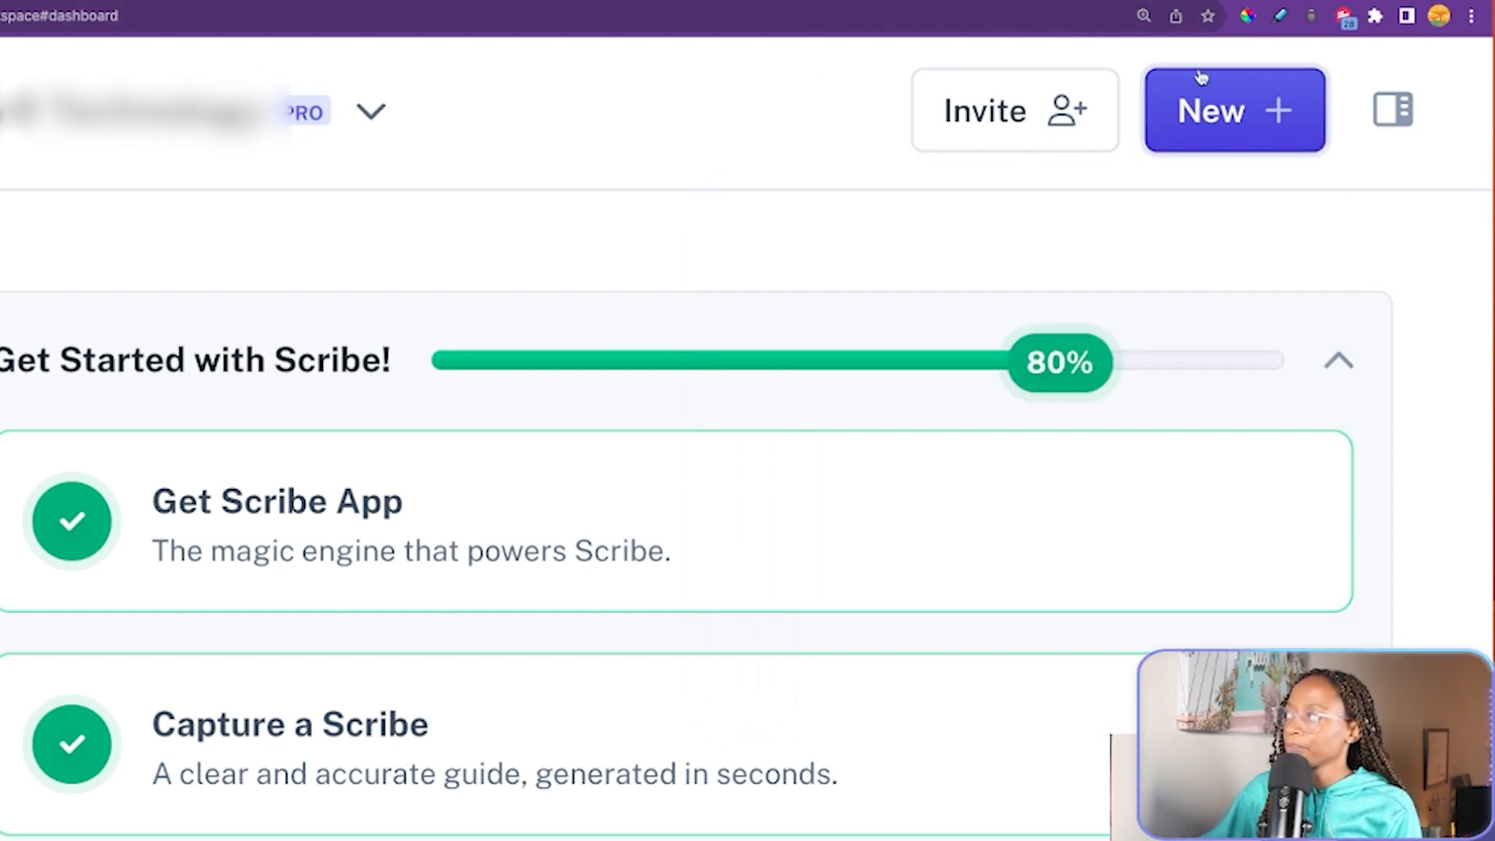
click(1375, 16)
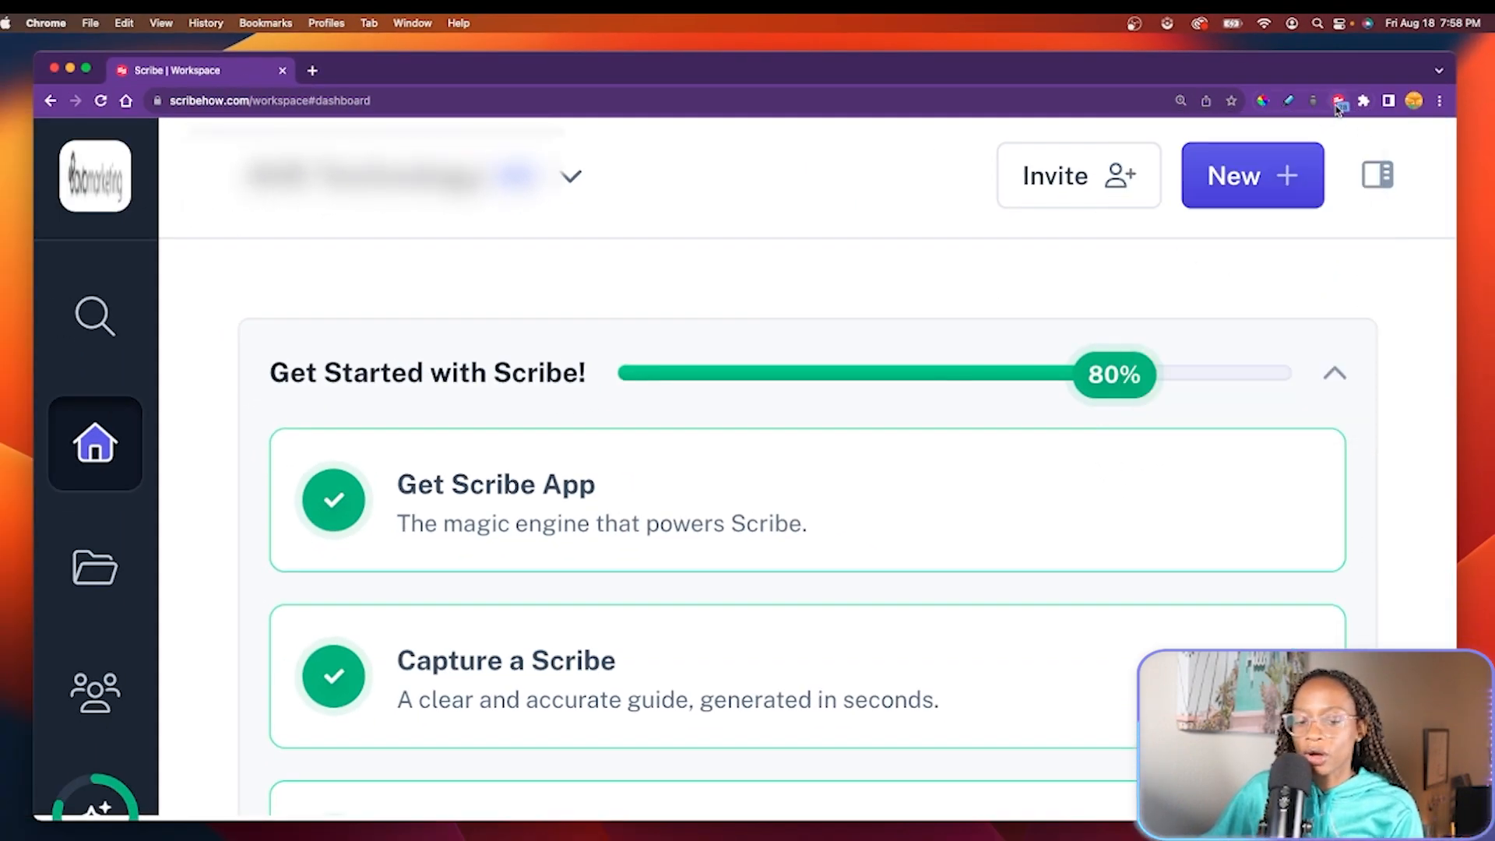
click(1339, 99)
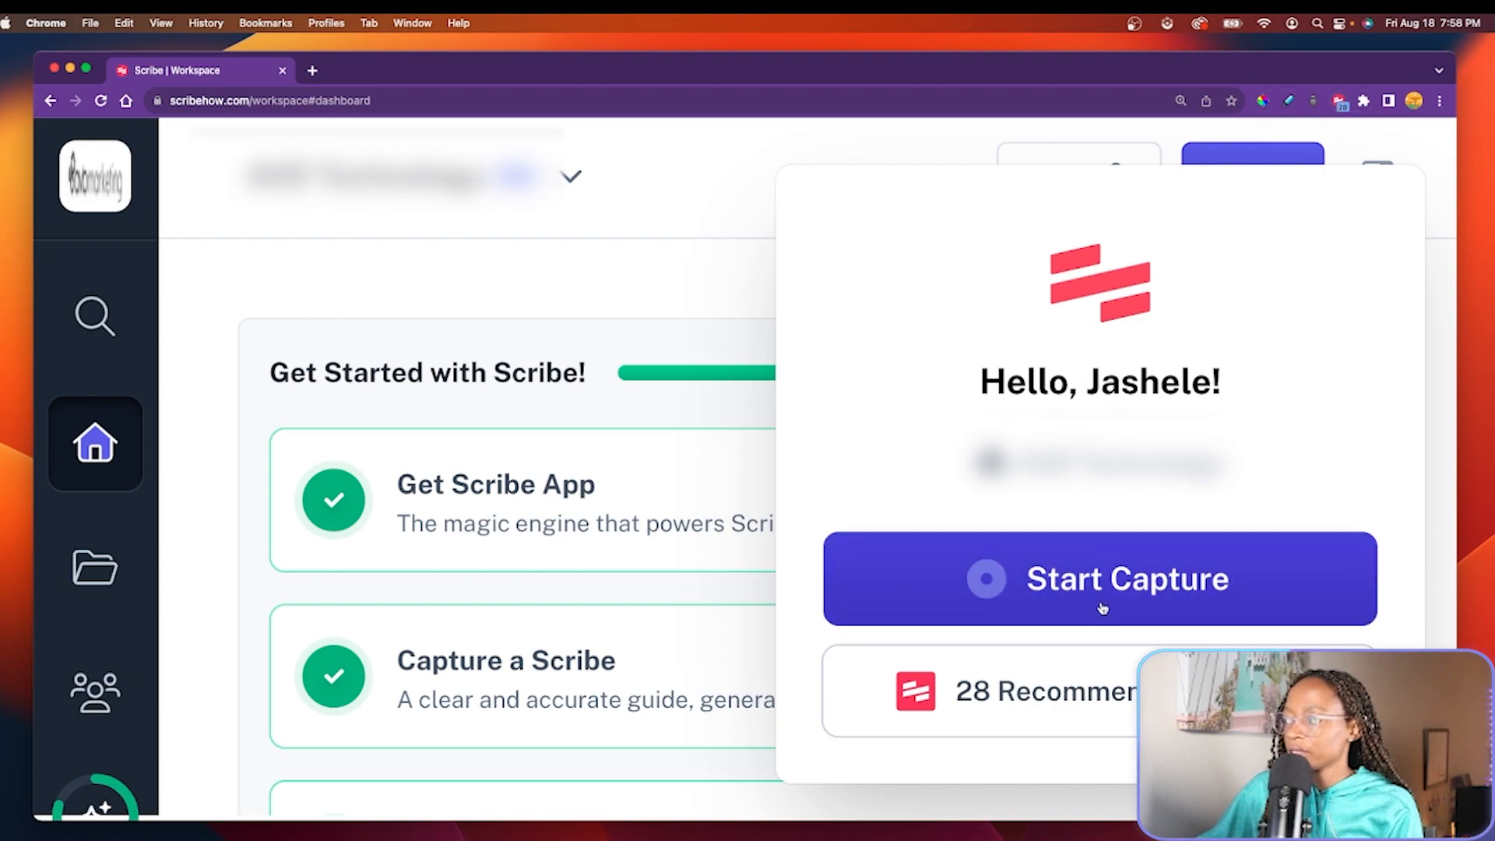
click(1252, 176)
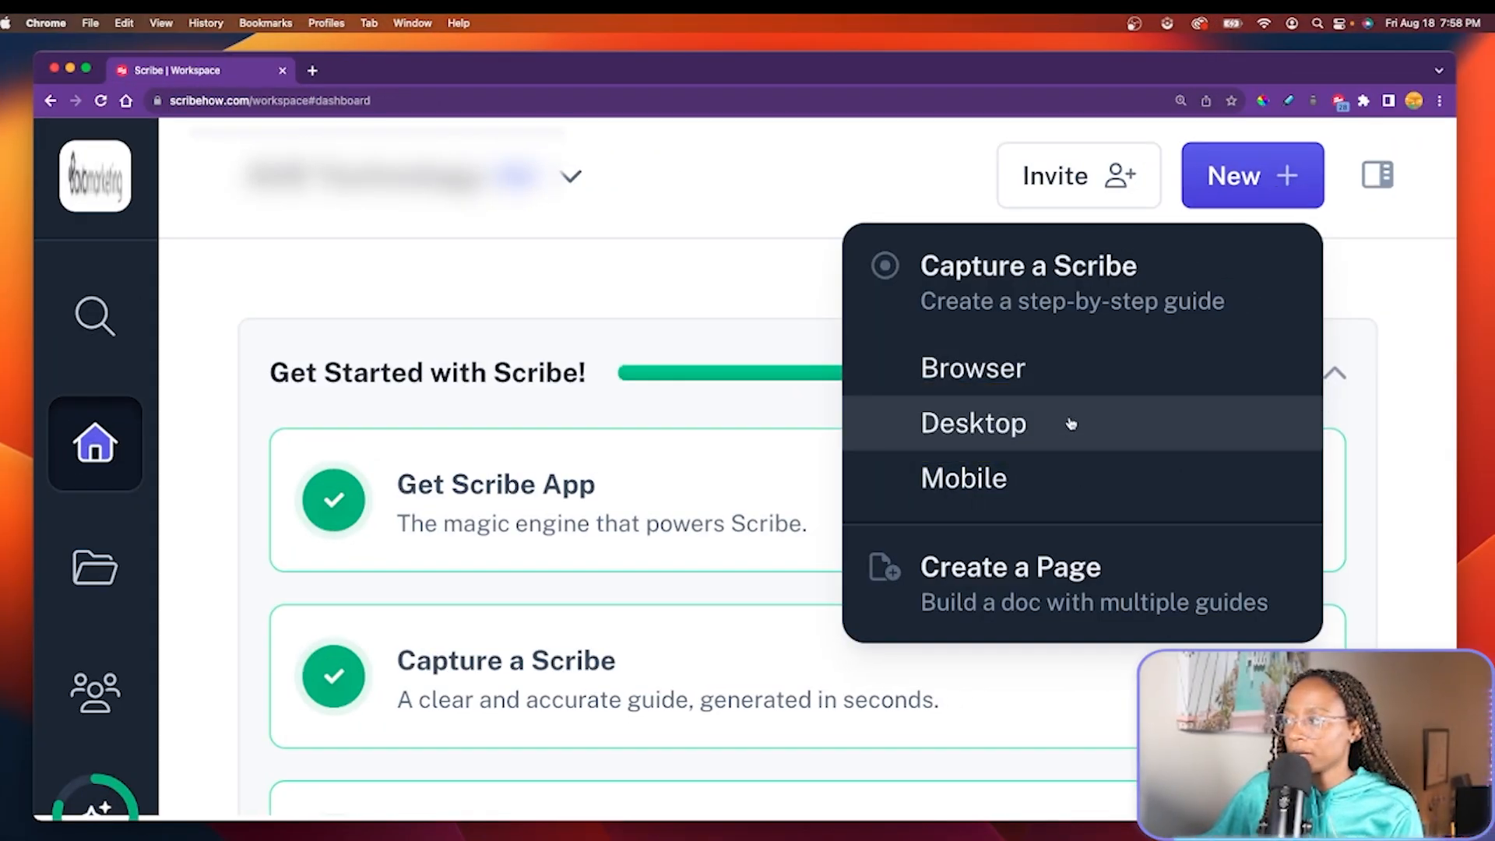
click(971, 422)
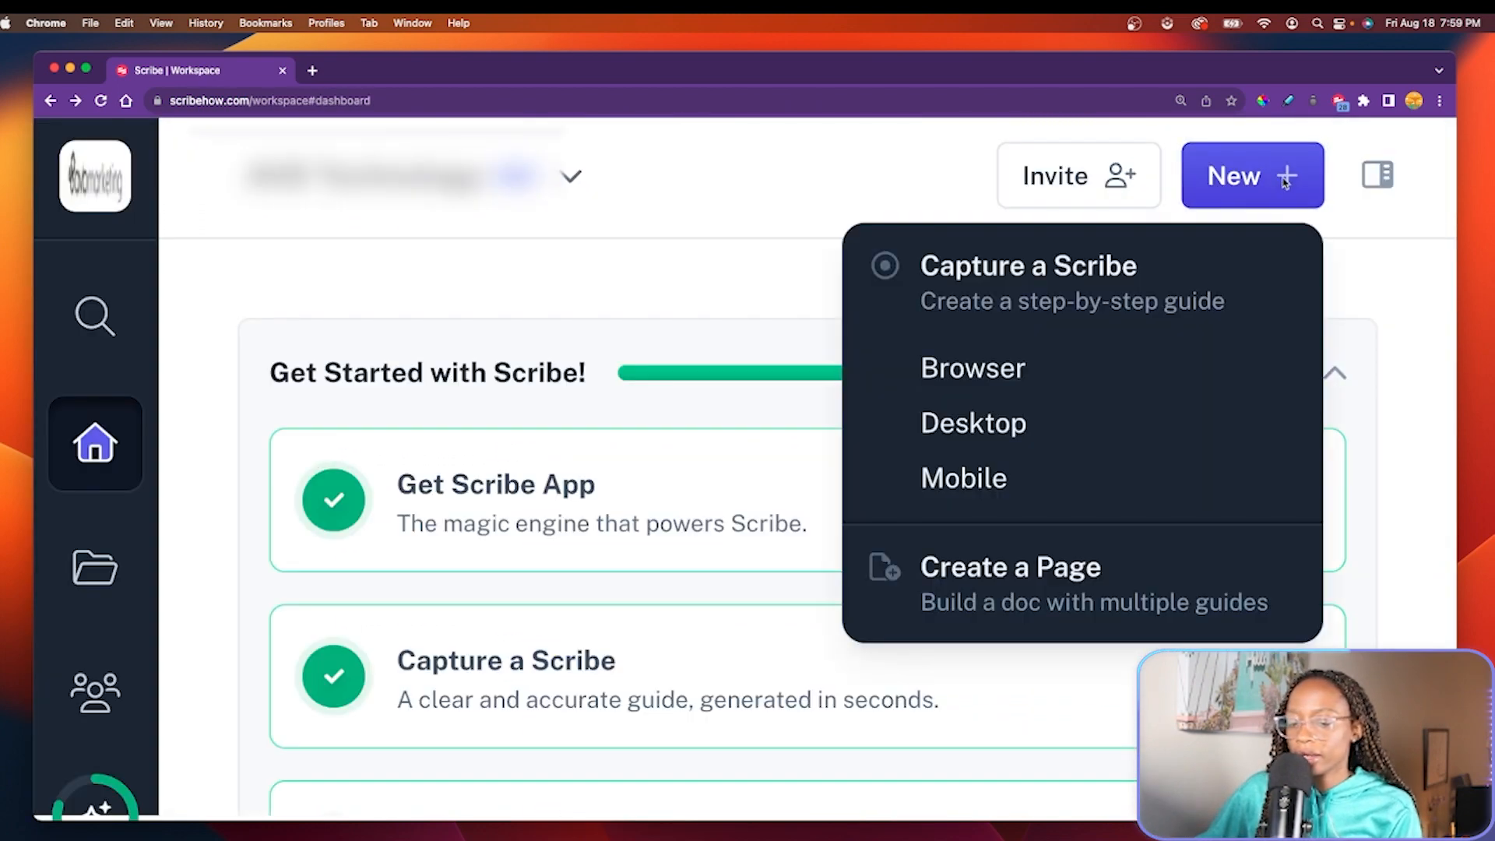
click(963, 478)
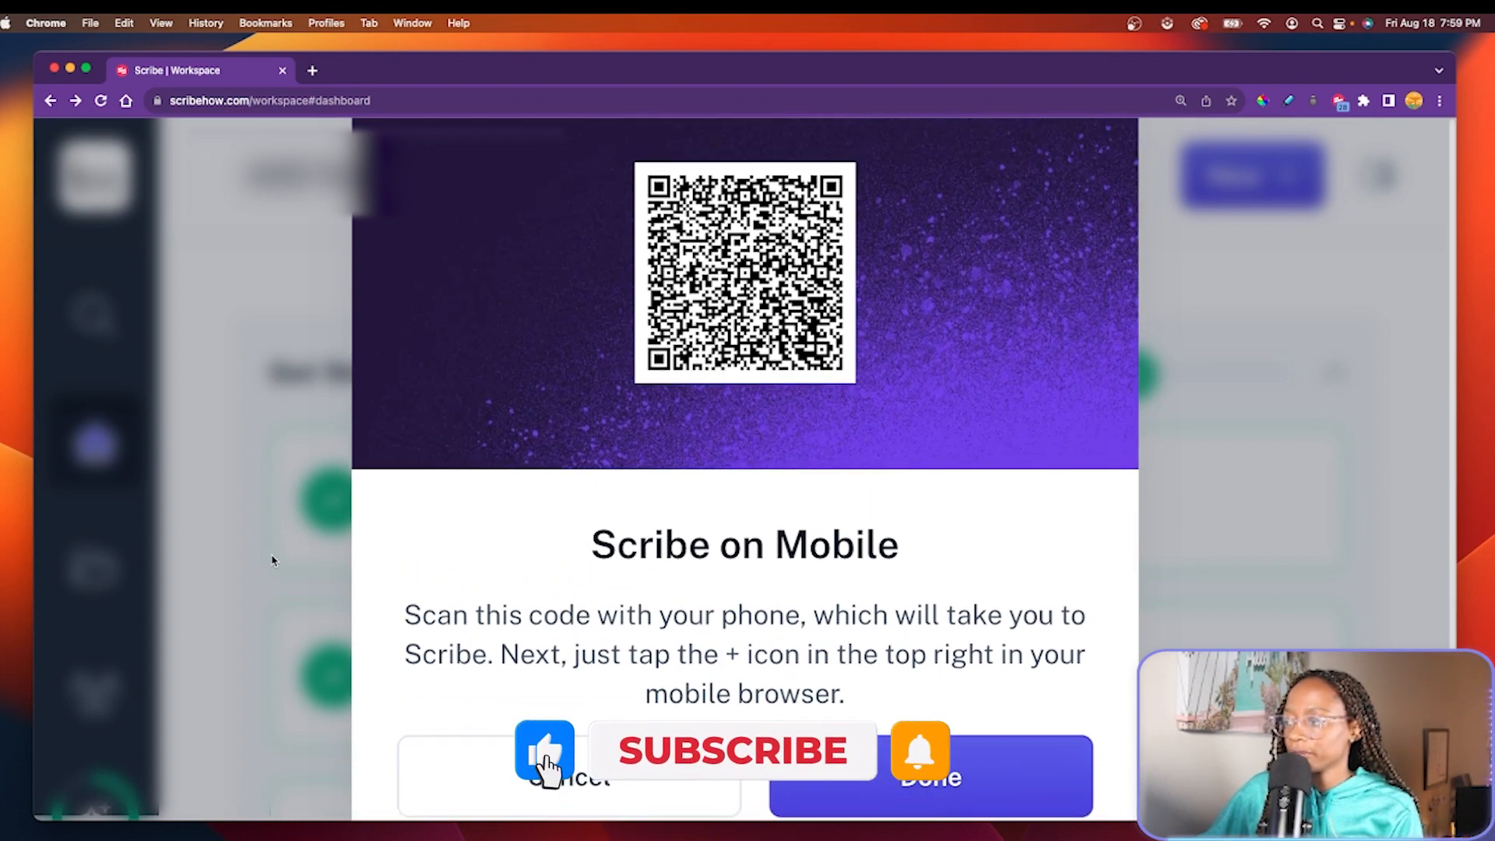
click(1251, 180)
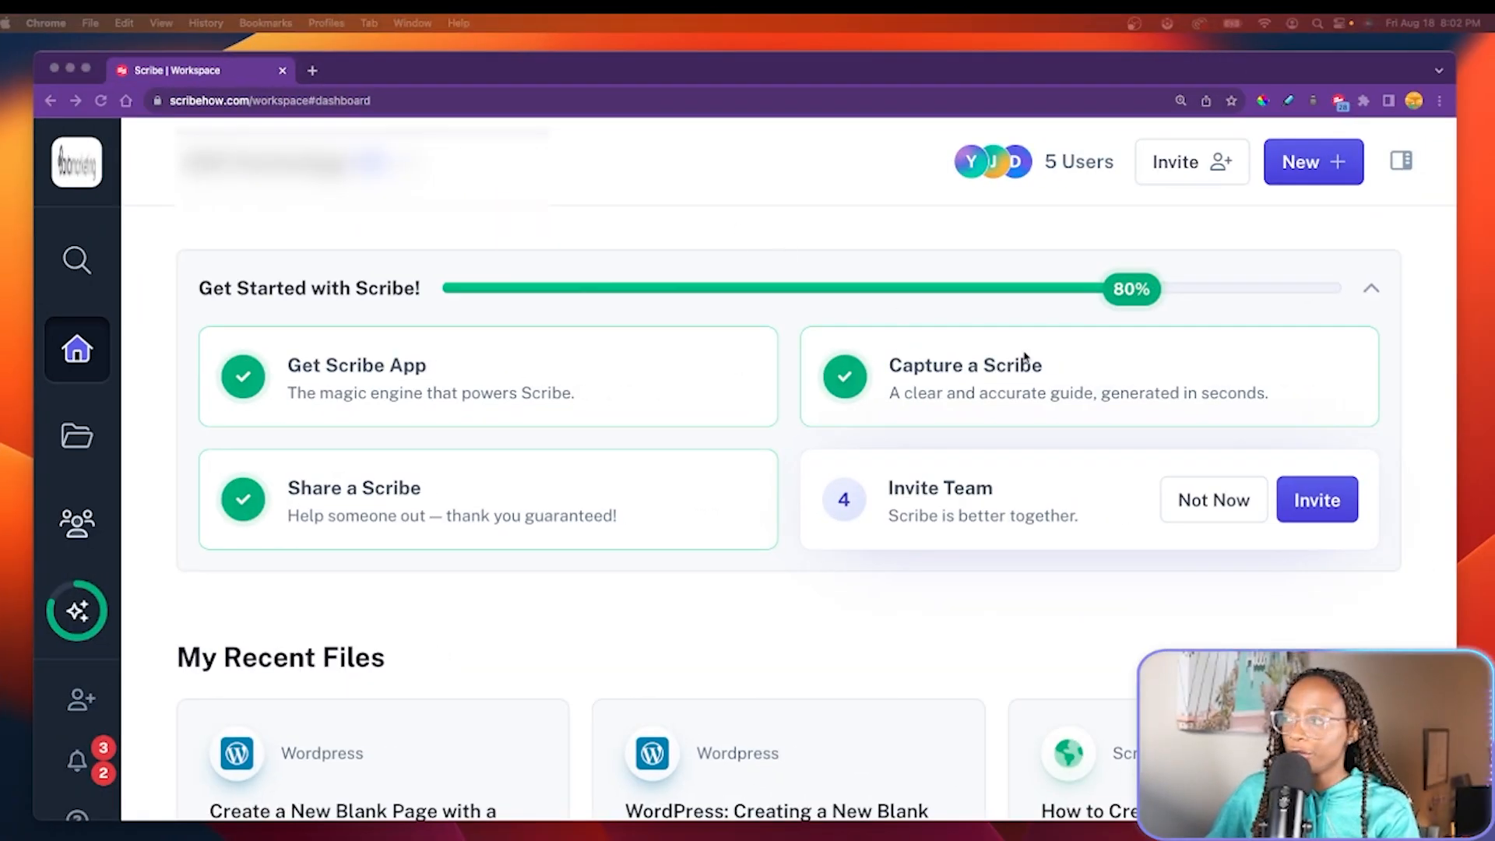
Start a new browser capture from the New menu.
click(1311, 160)
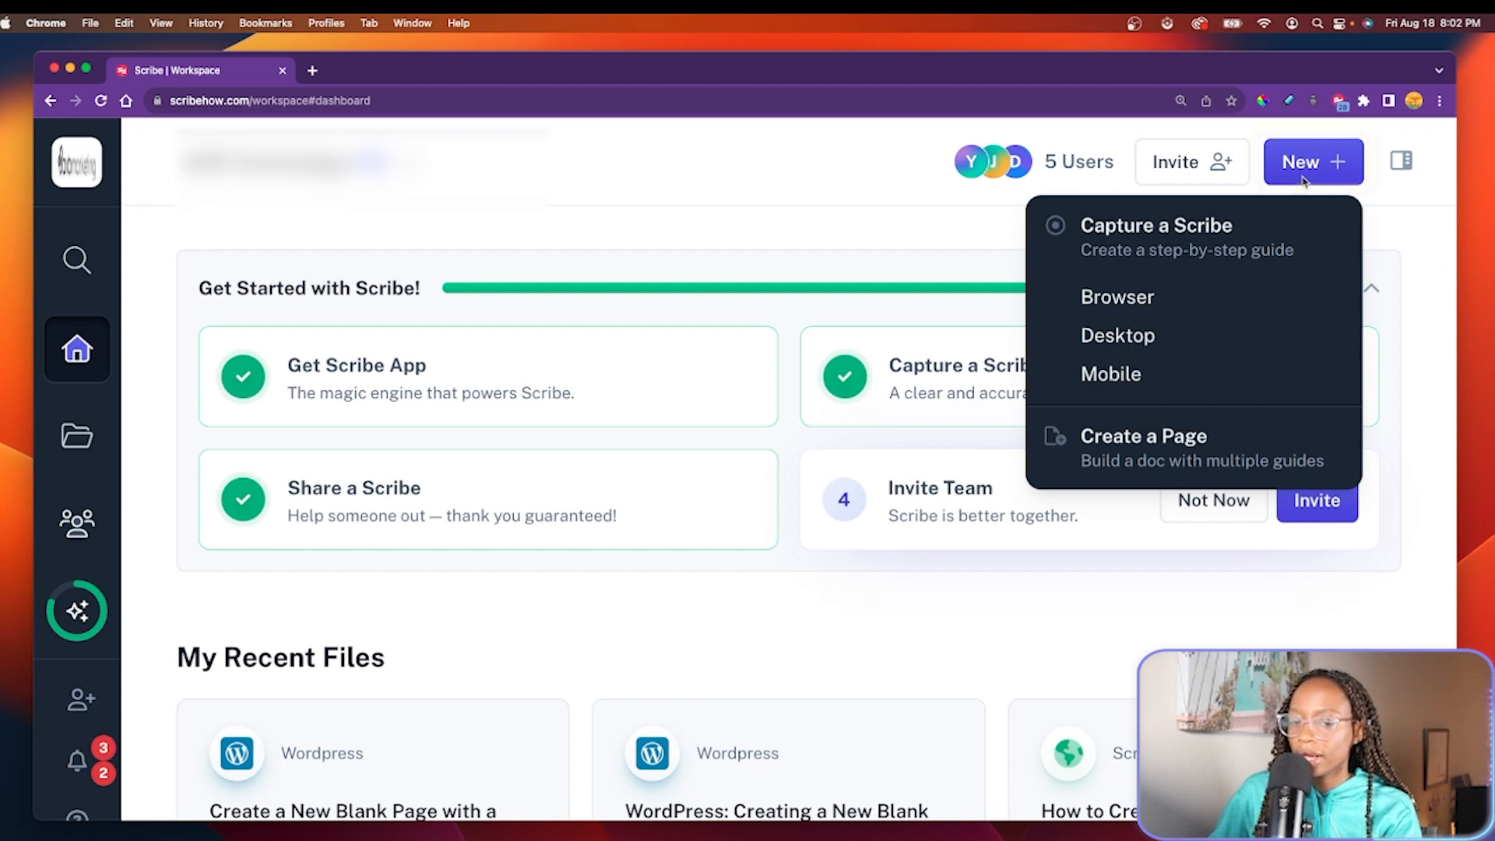
click(1117, 296)
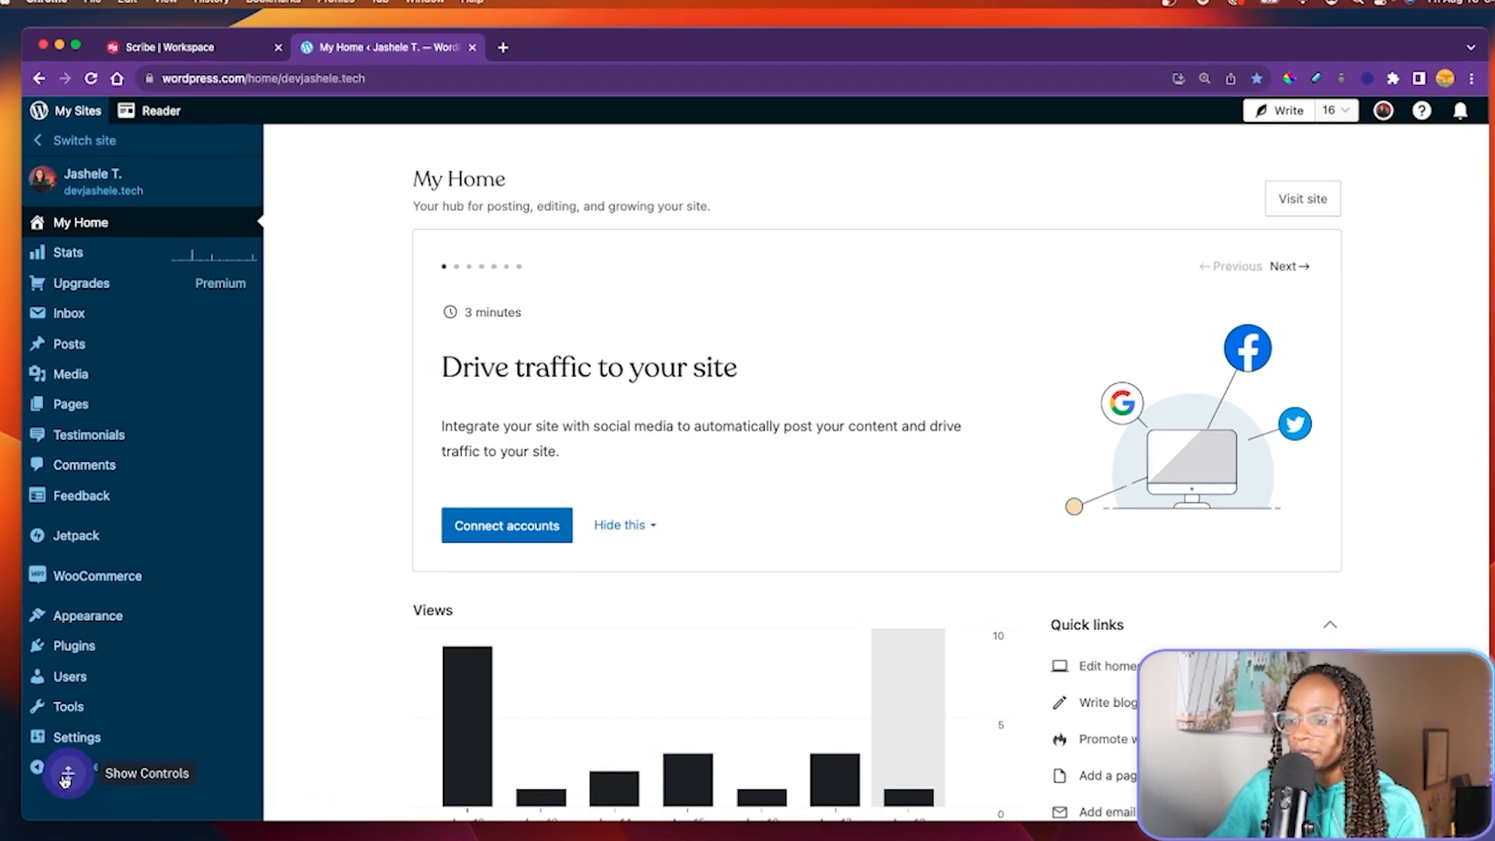
Enable Smart Blur for all sensitive content types plus extra chosen page elements.
click(67, 772)
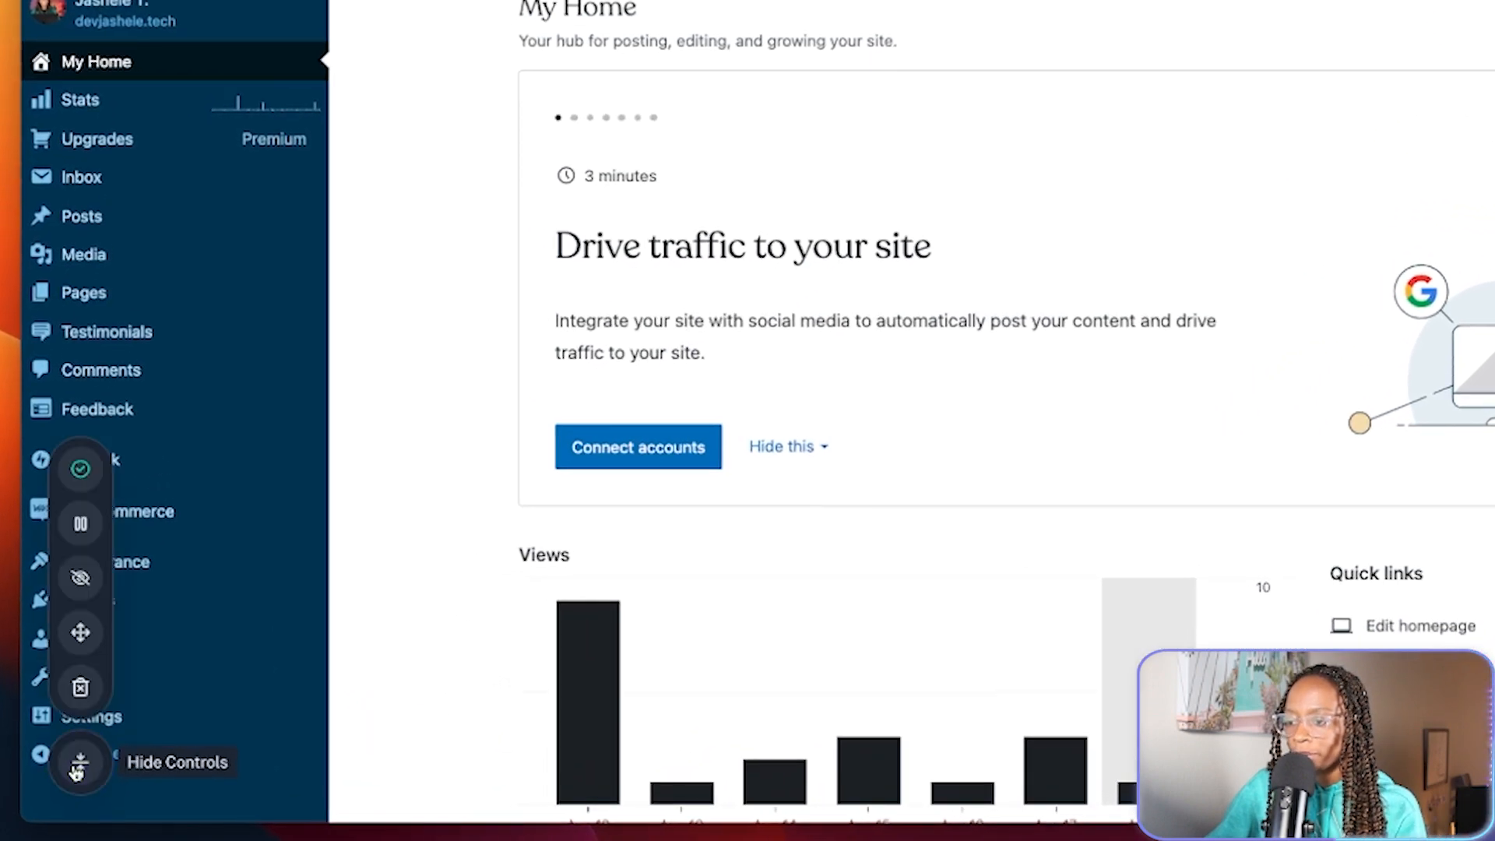
click(80, 576)
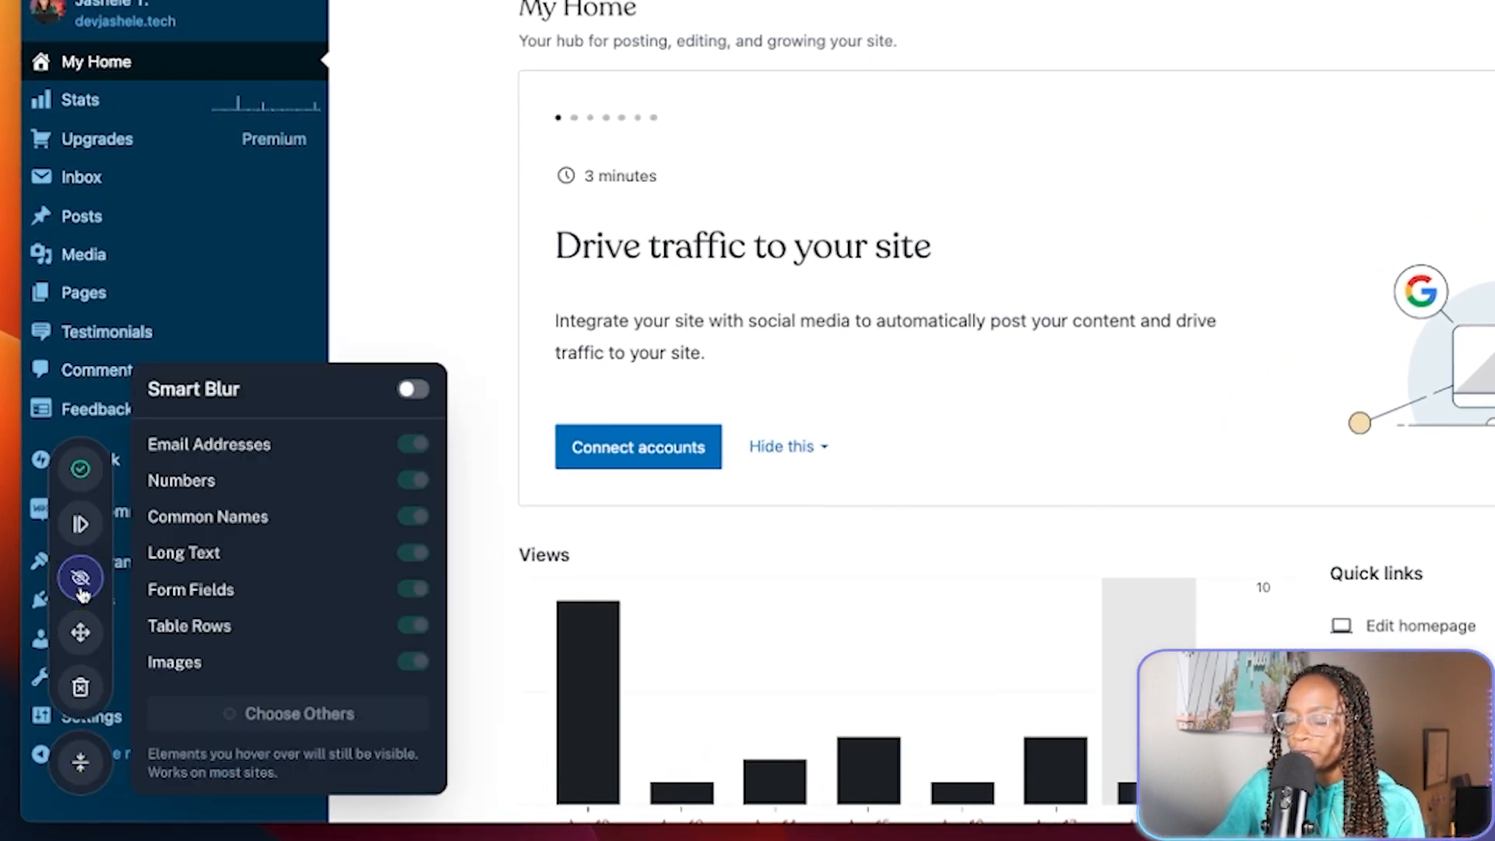
click(411, 389)
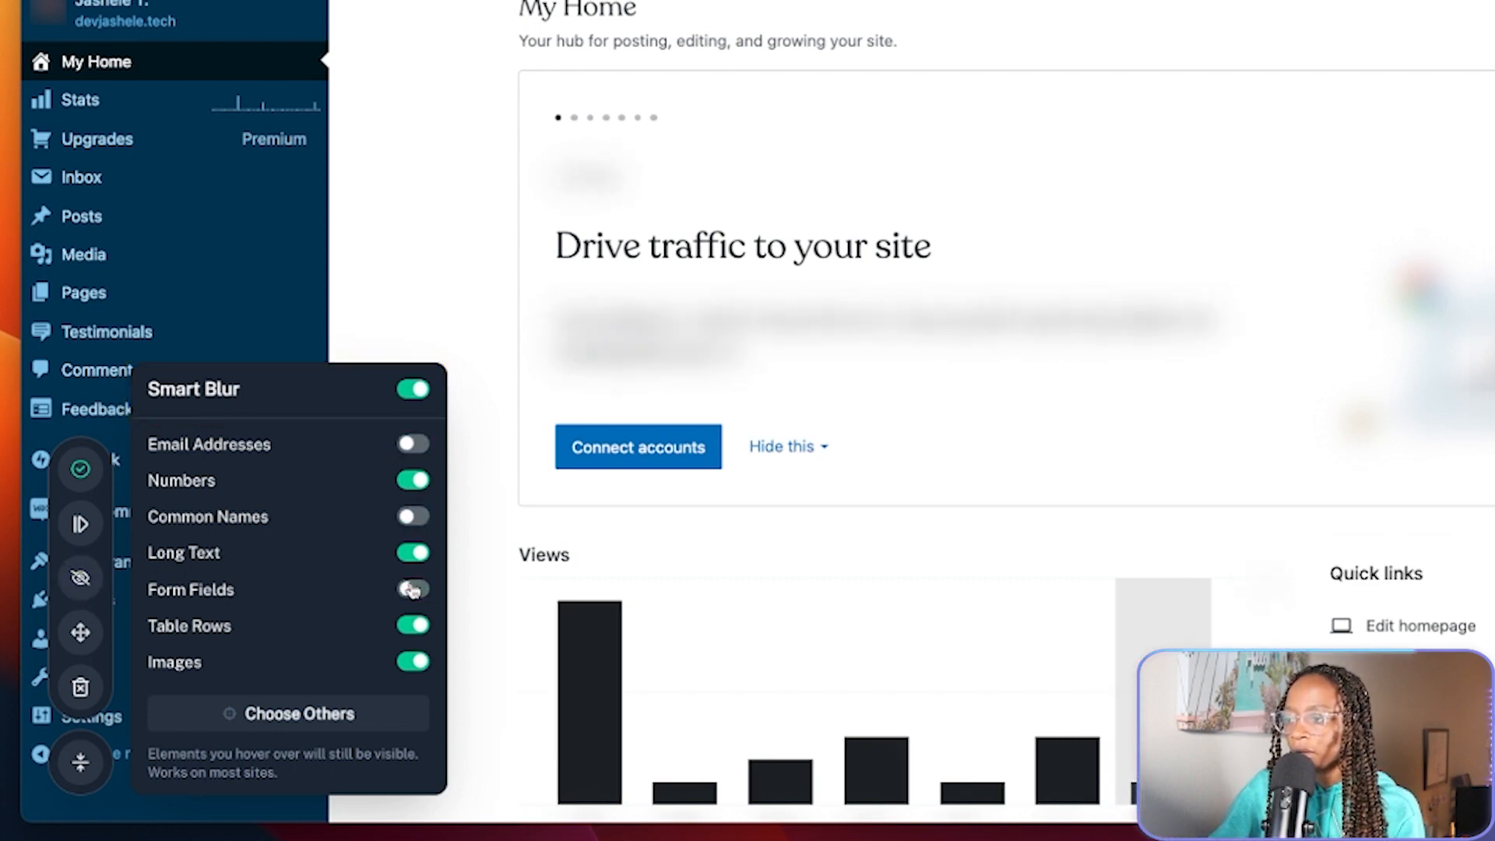
click(411, 444)
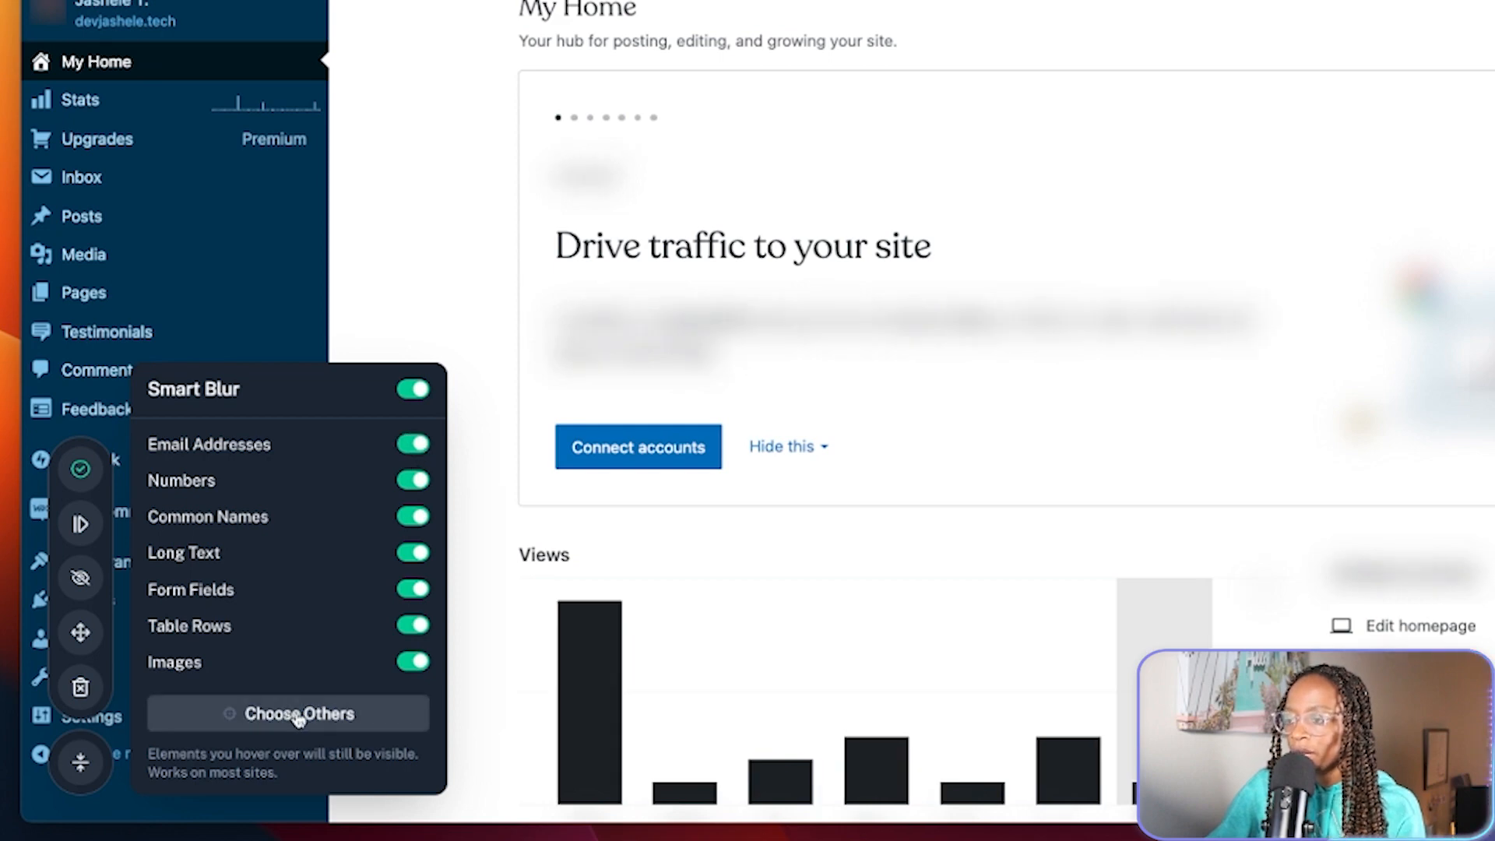
click(299, 713)
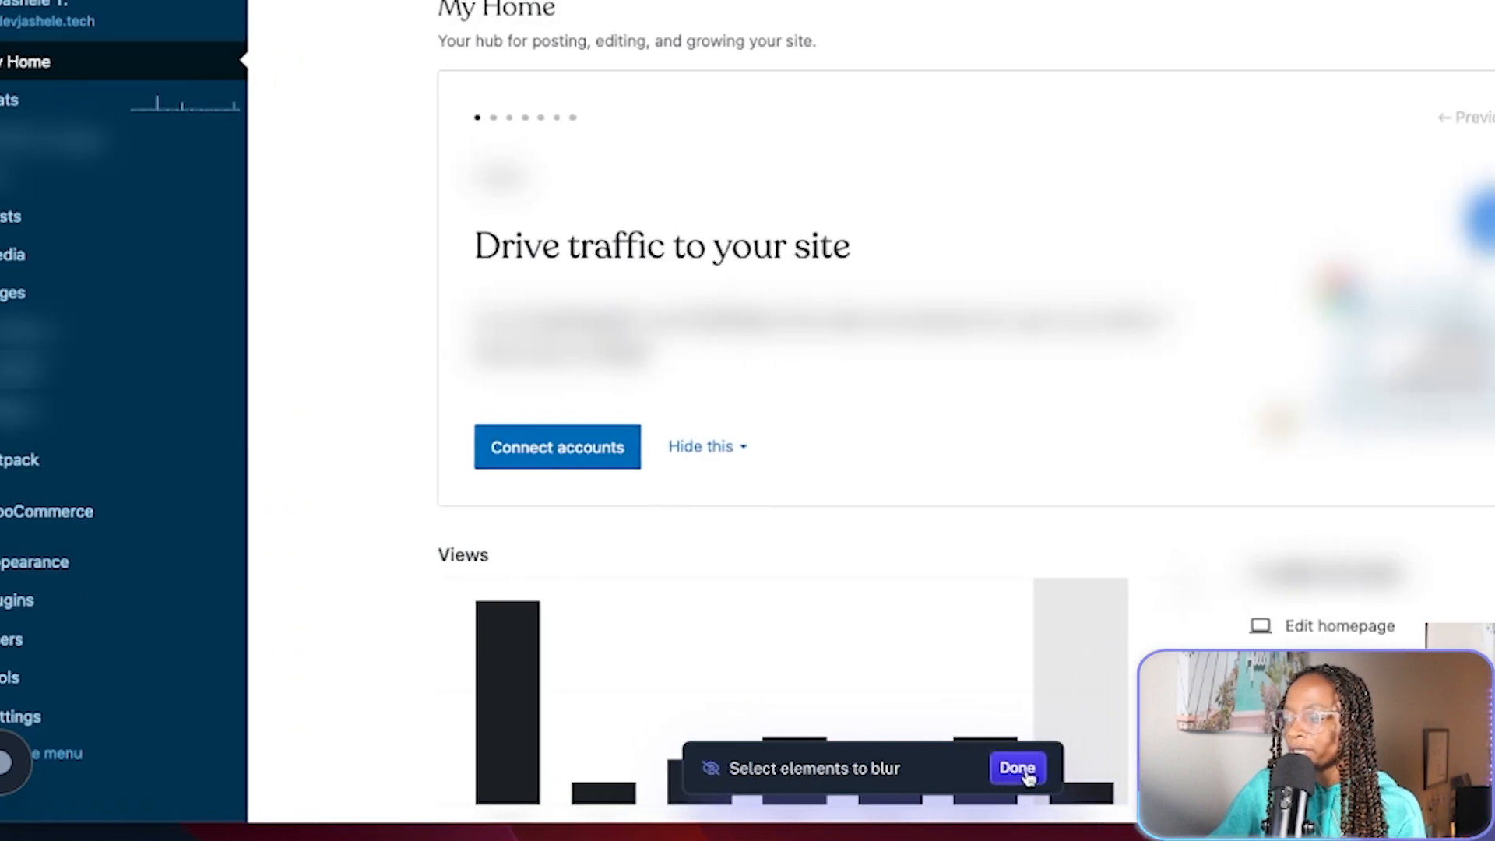
click(1015, 767)
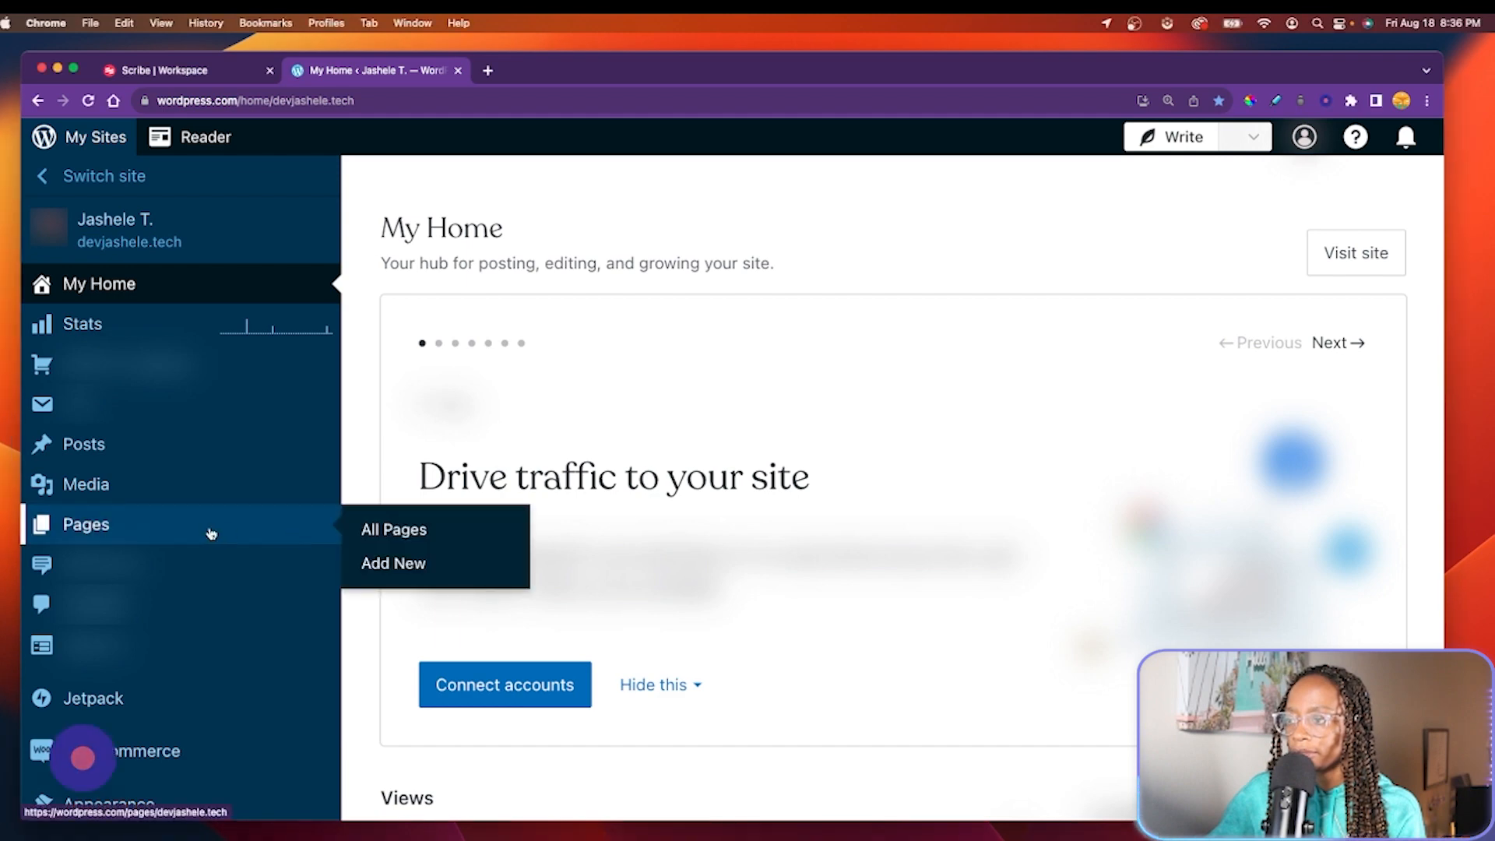
mouse_move(393, 562)
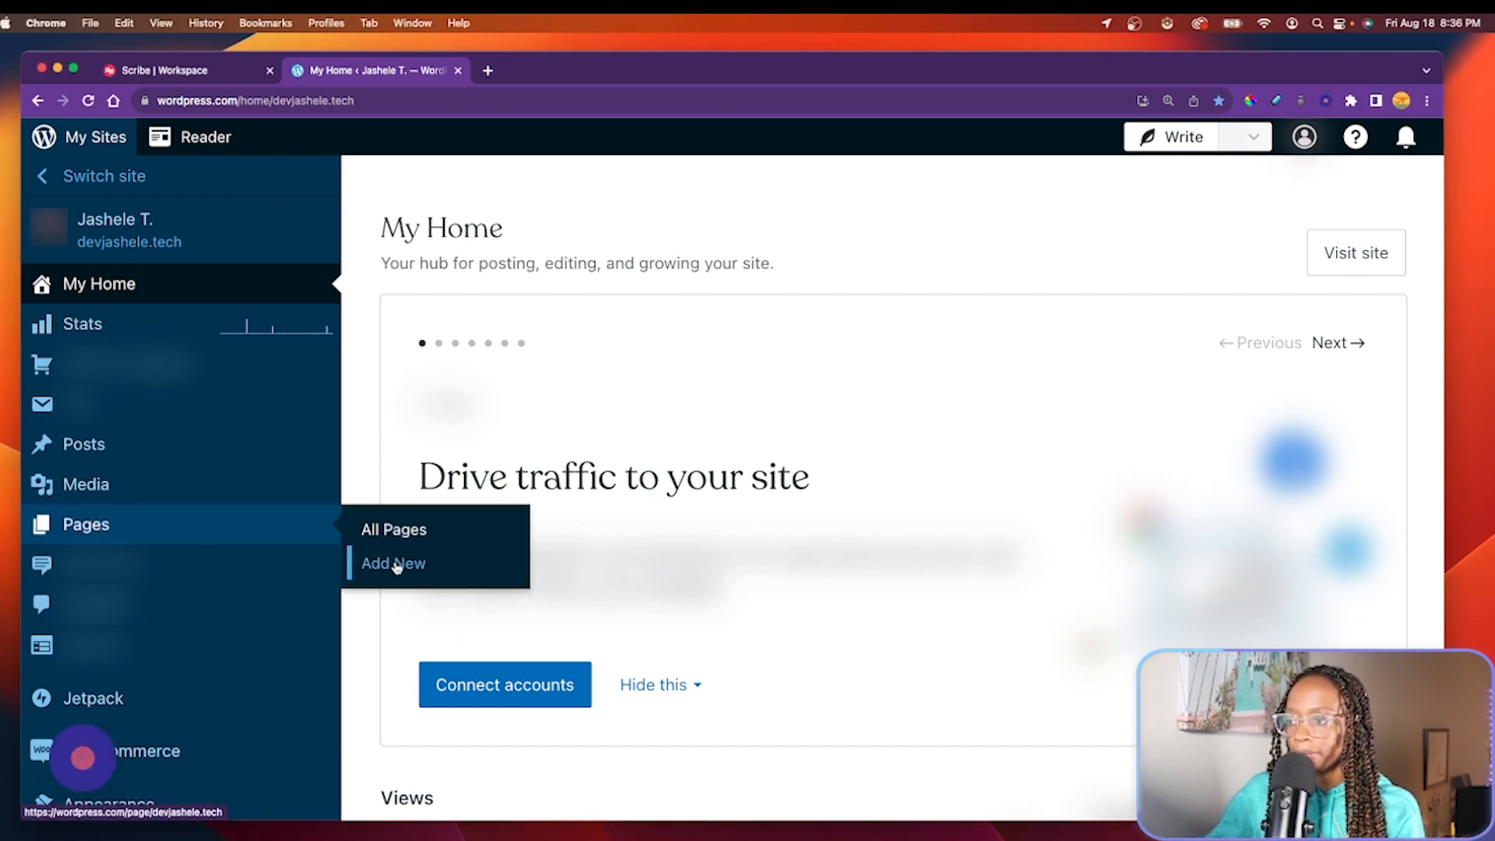
Add a new page, switch Smart Blur off, and start it from a blank layout.
click(392, 562)
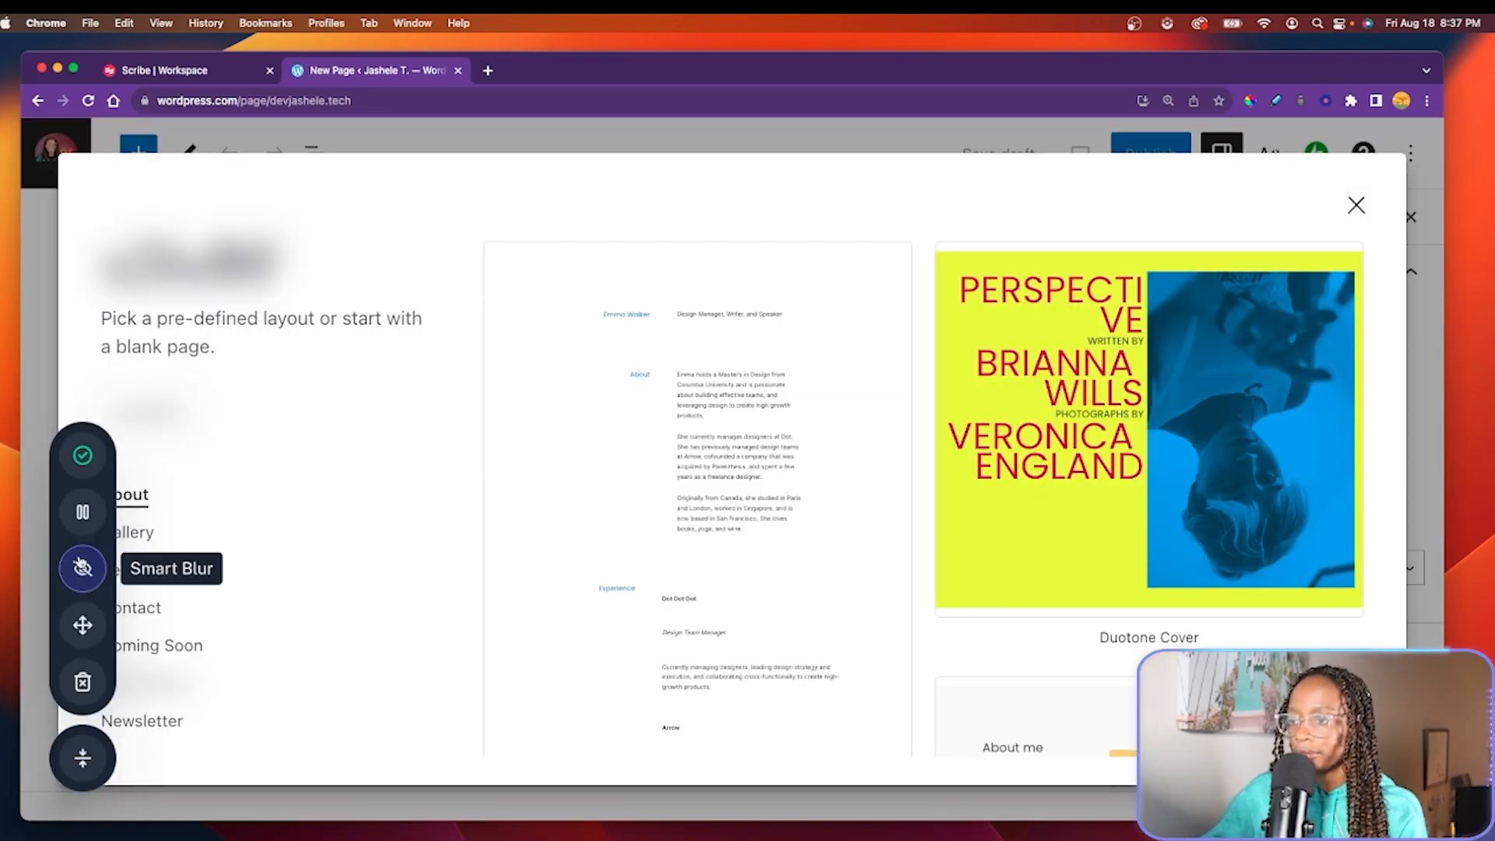
click(83, 569)
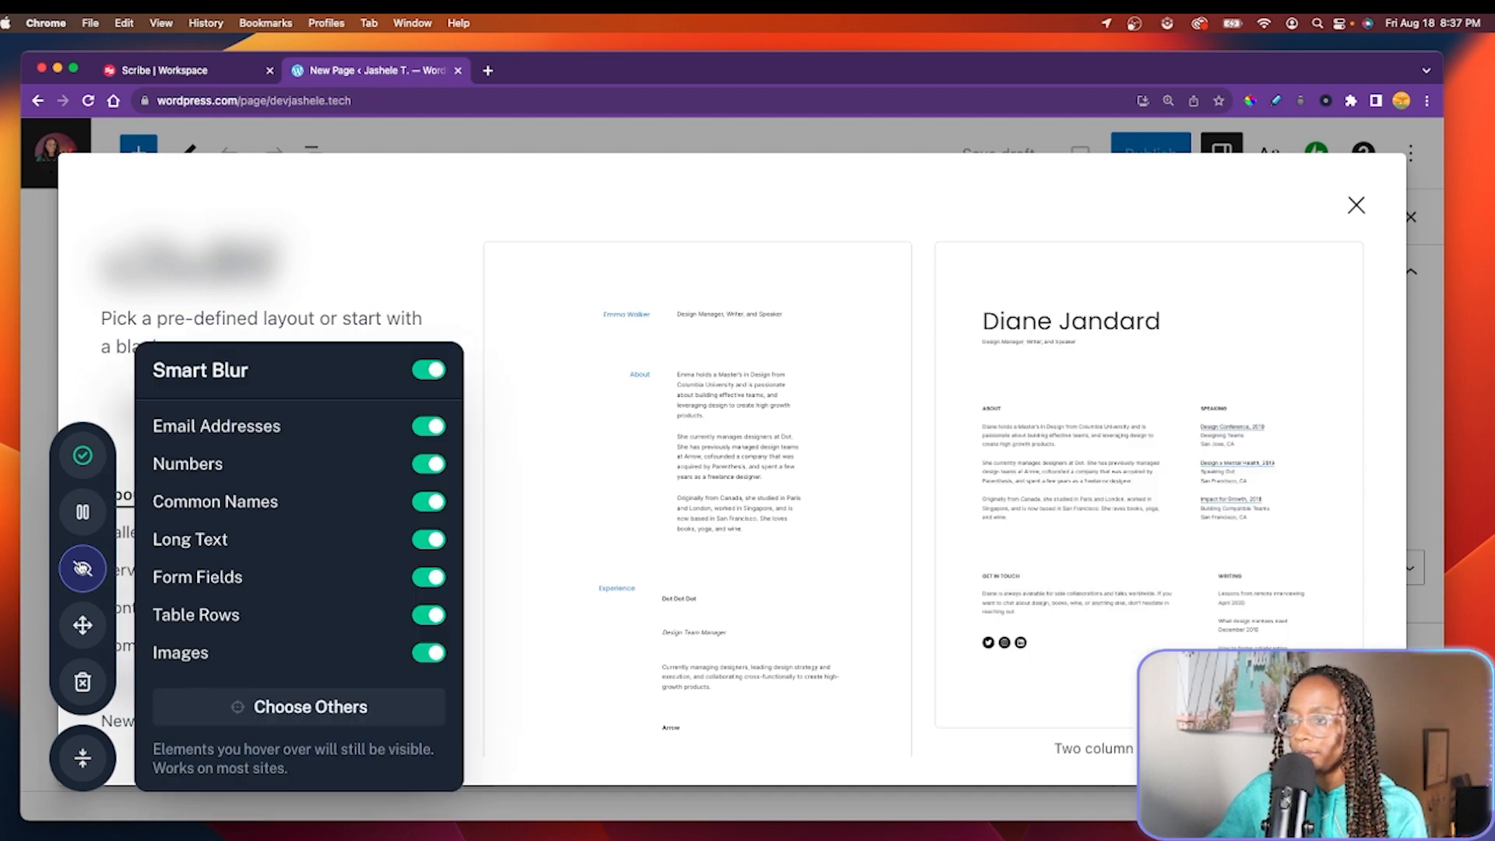
click(428, 371)
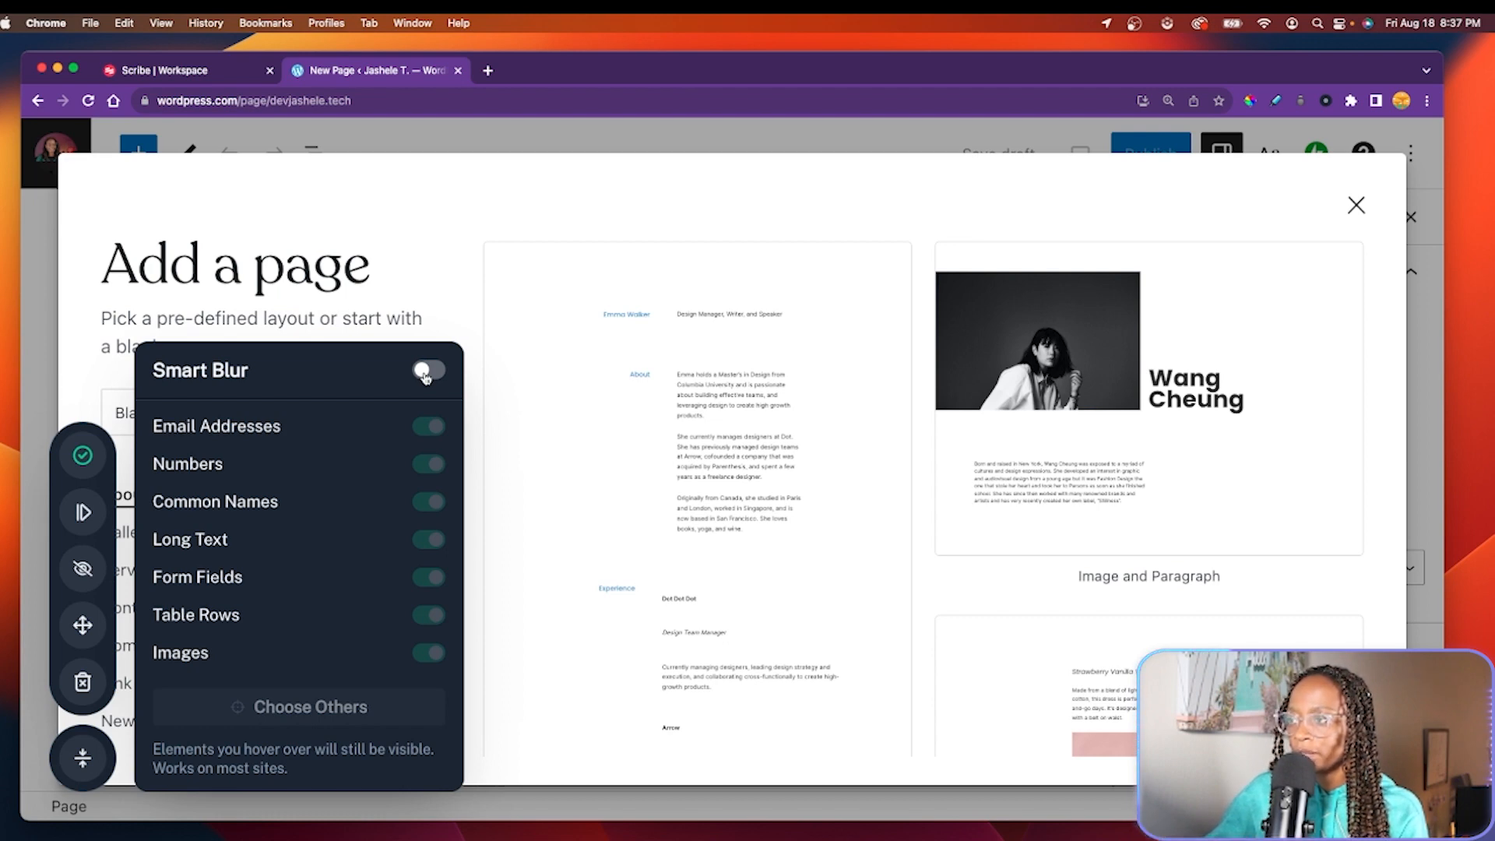
click(427, 371)
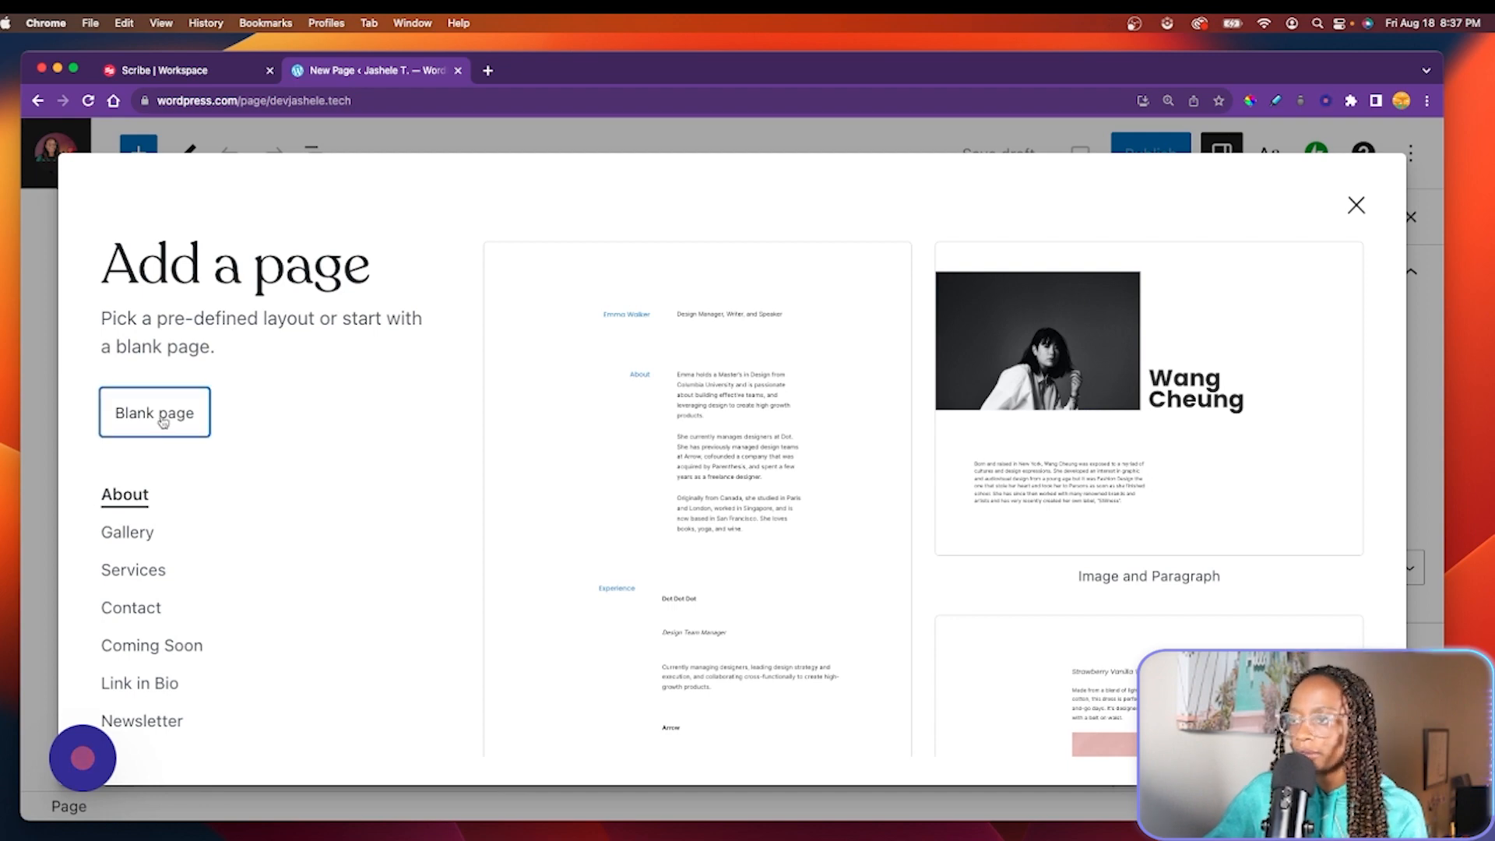
click(154, 413)
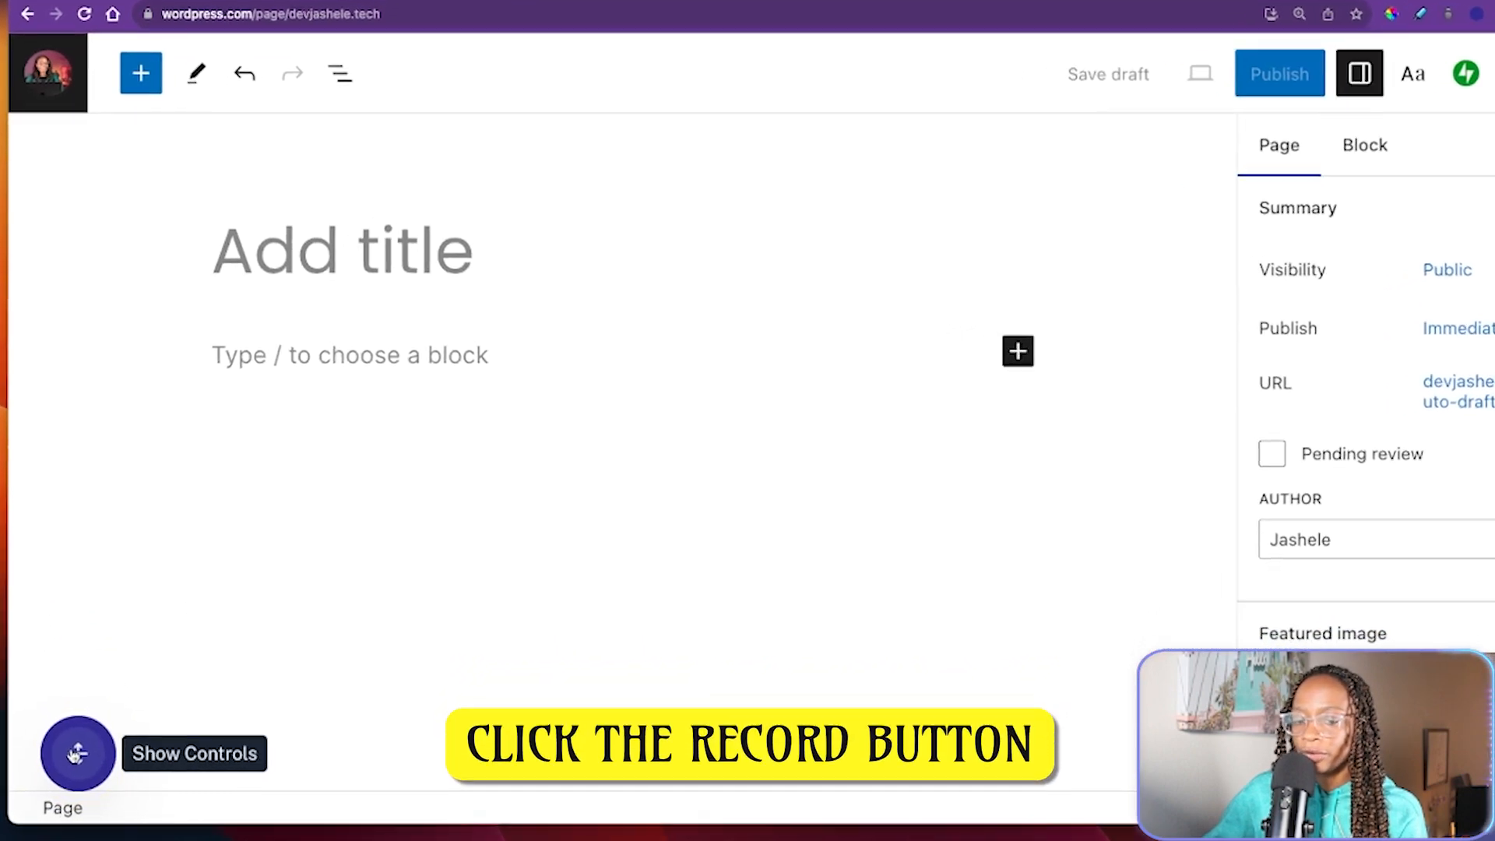
Complete the capture so Scribe generates the guide.
click(78, 754)
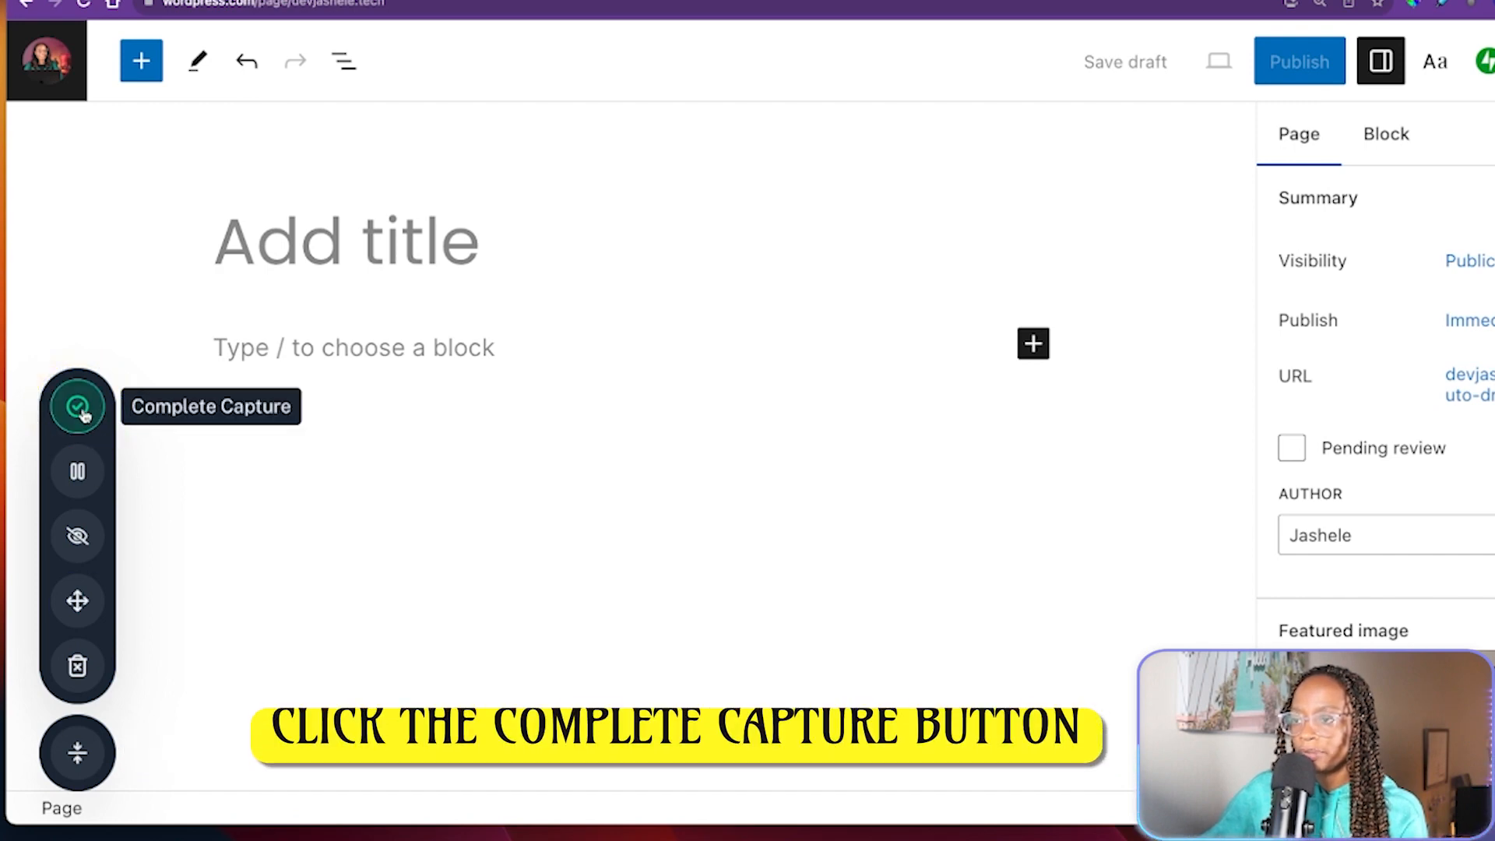
click(78, 405)
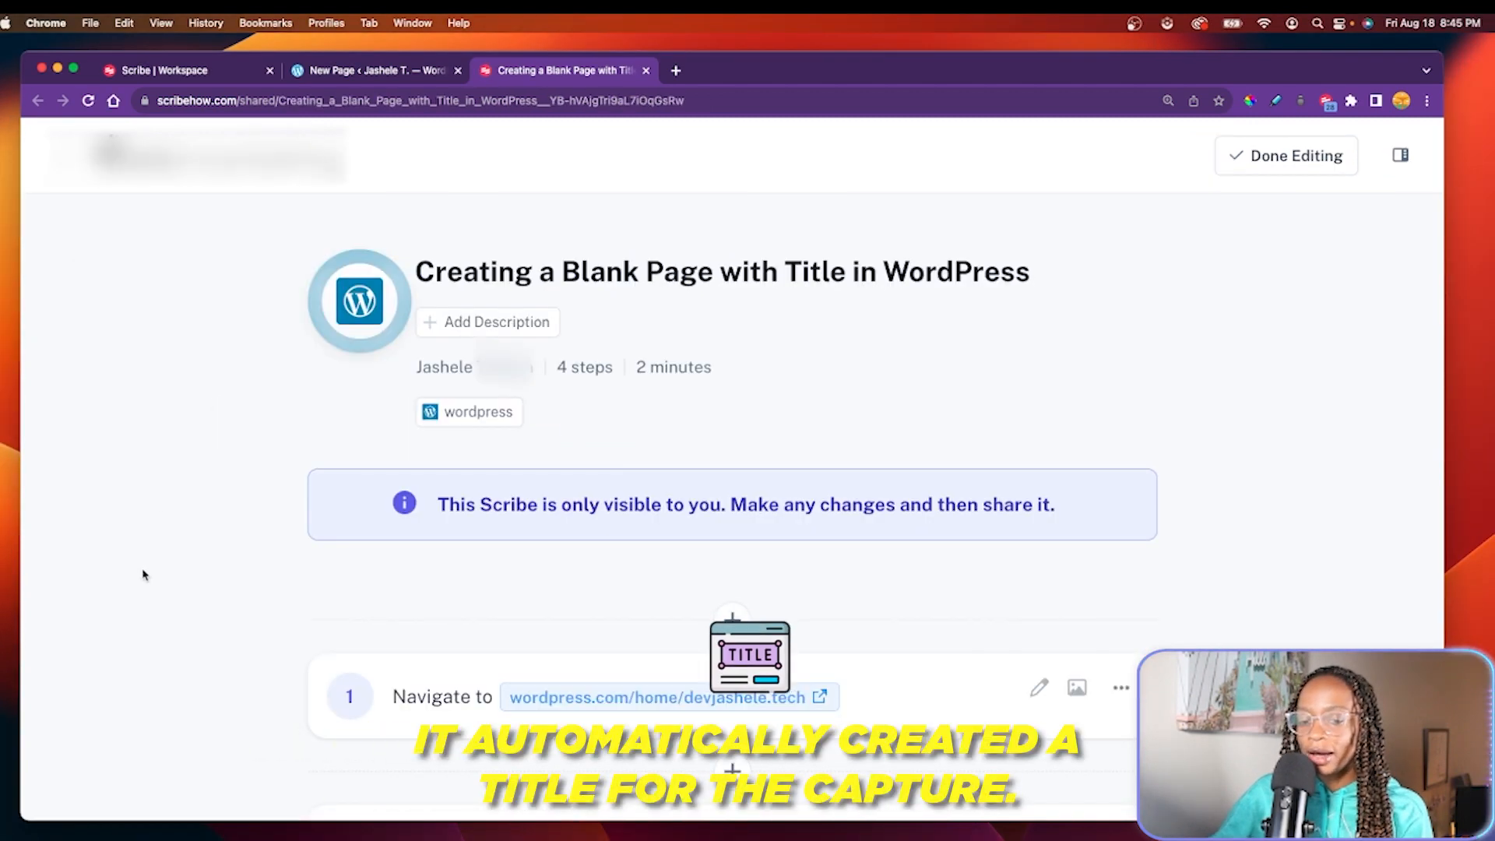
mouse_move(170, 336)
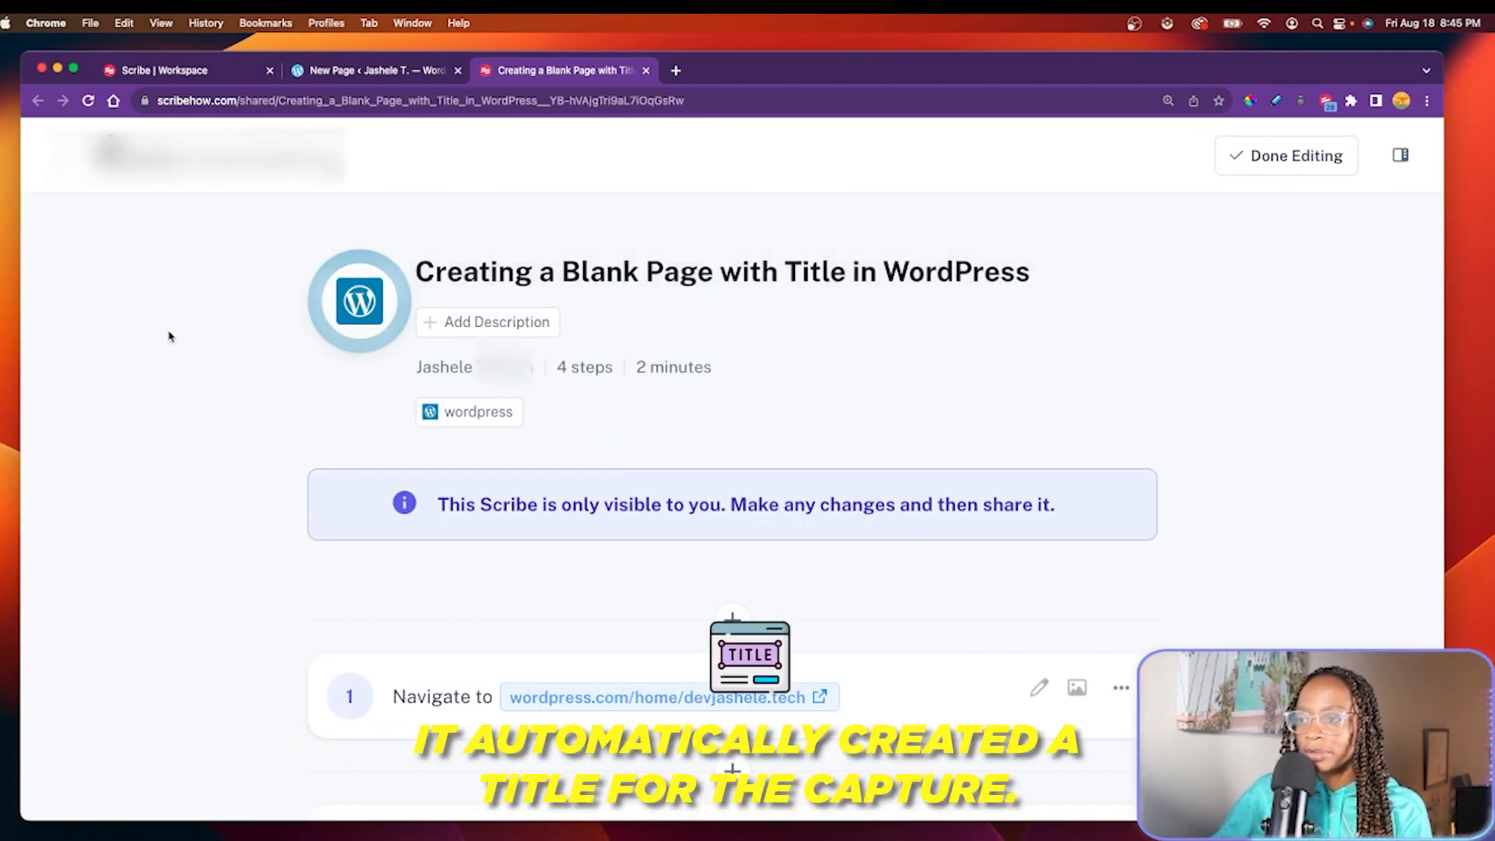
scroll(down, 3)
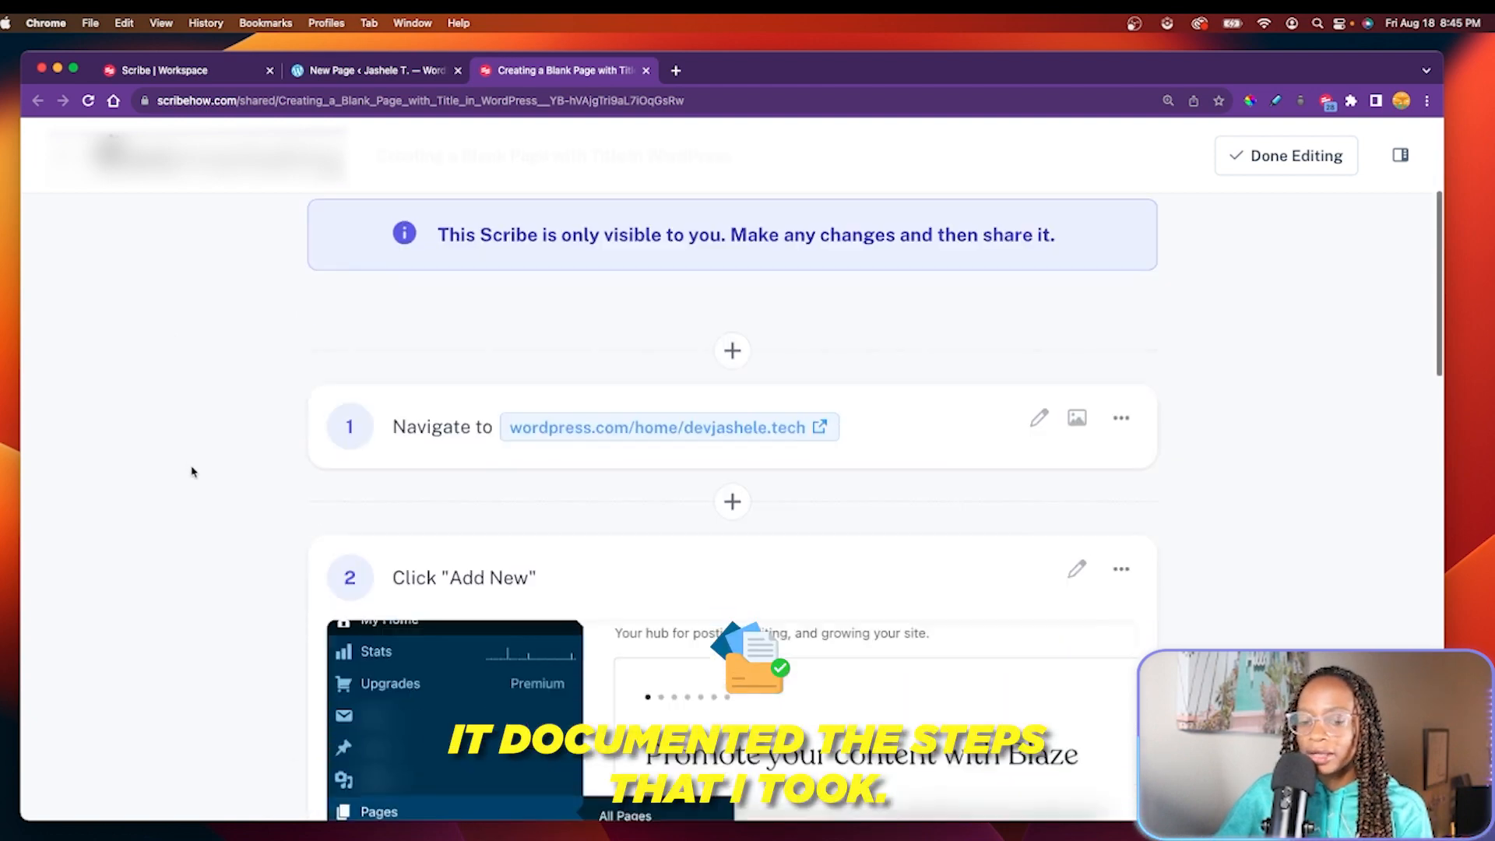
scroll(down, 3)
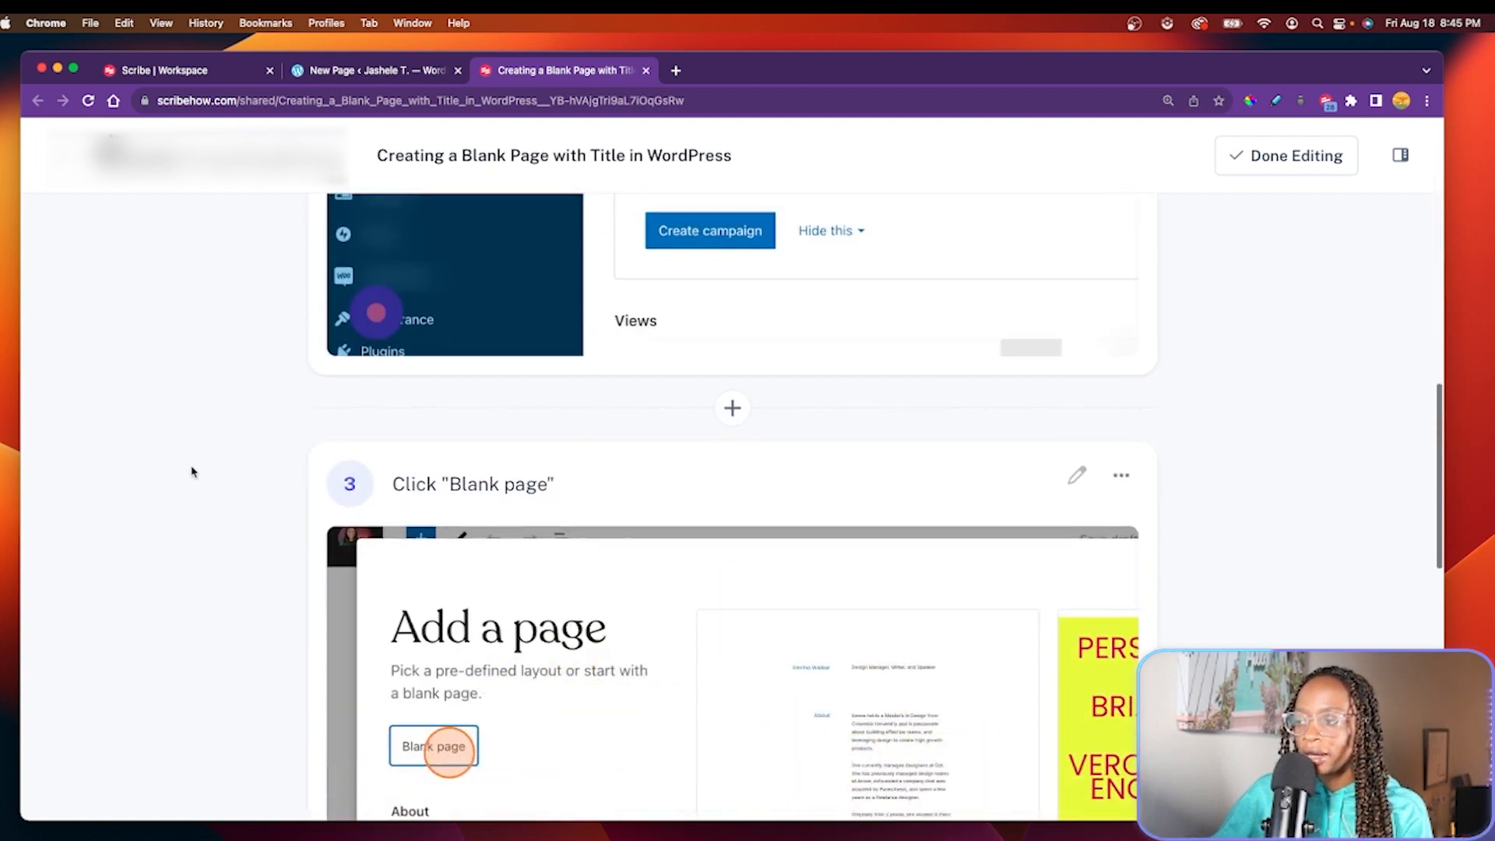
scroll(down, 3)
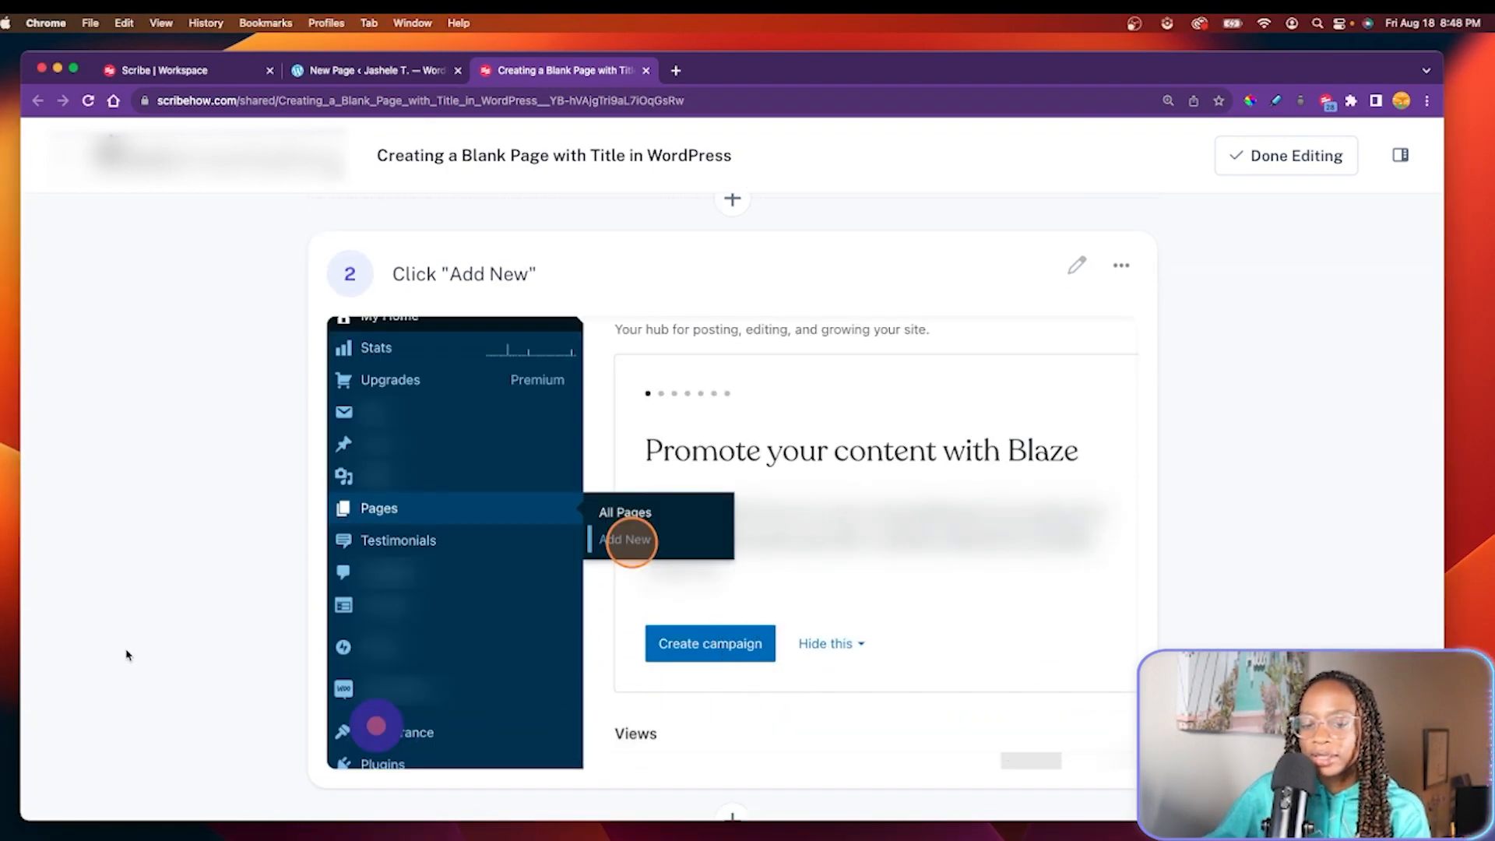
scroll(down, 3)
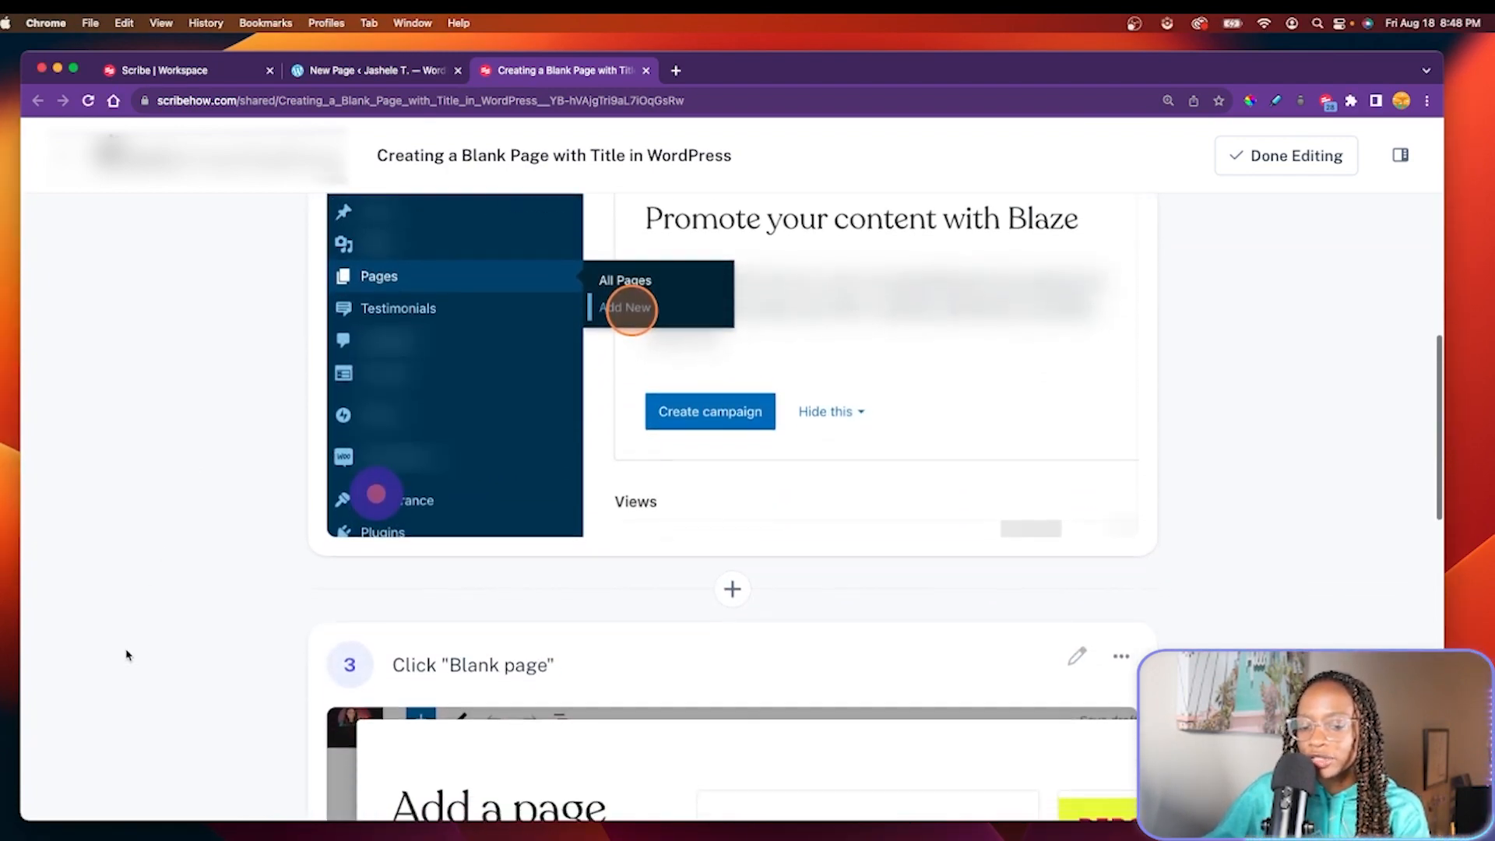
scroll(down, 3)
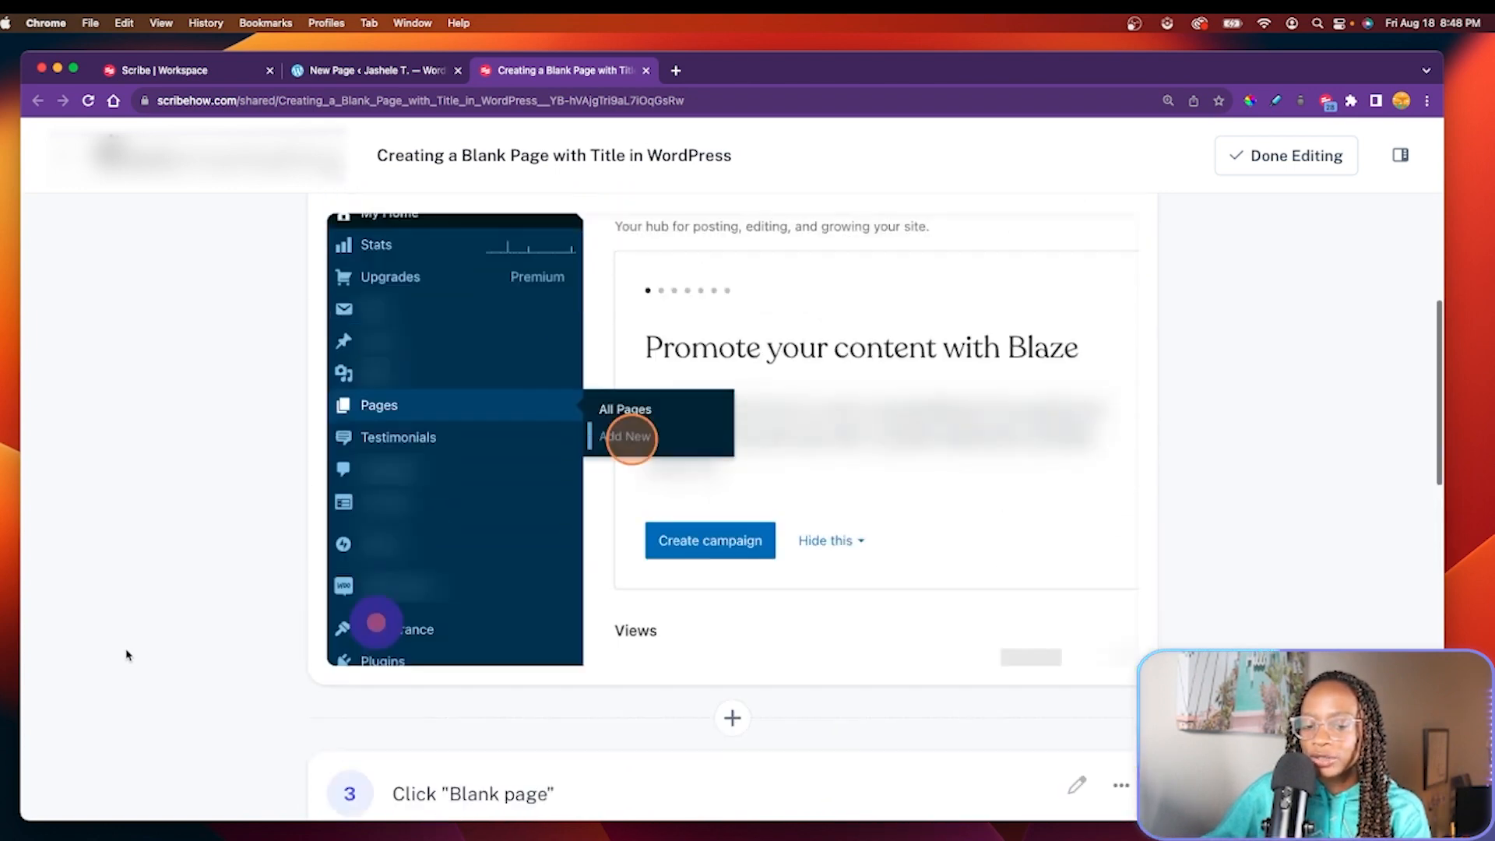
scroll(up, 3)
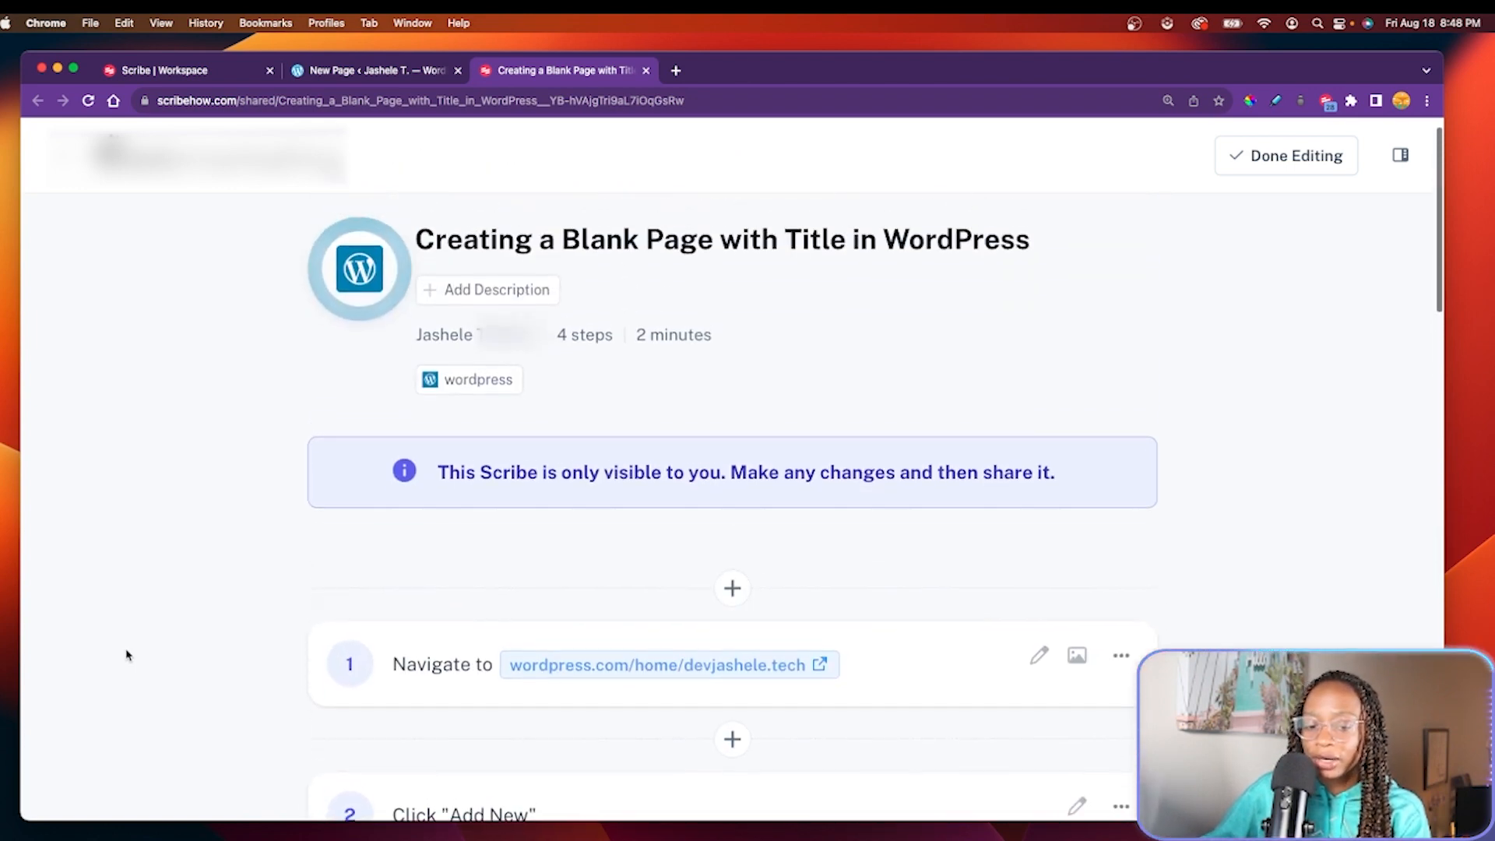
scroll(up, 3)
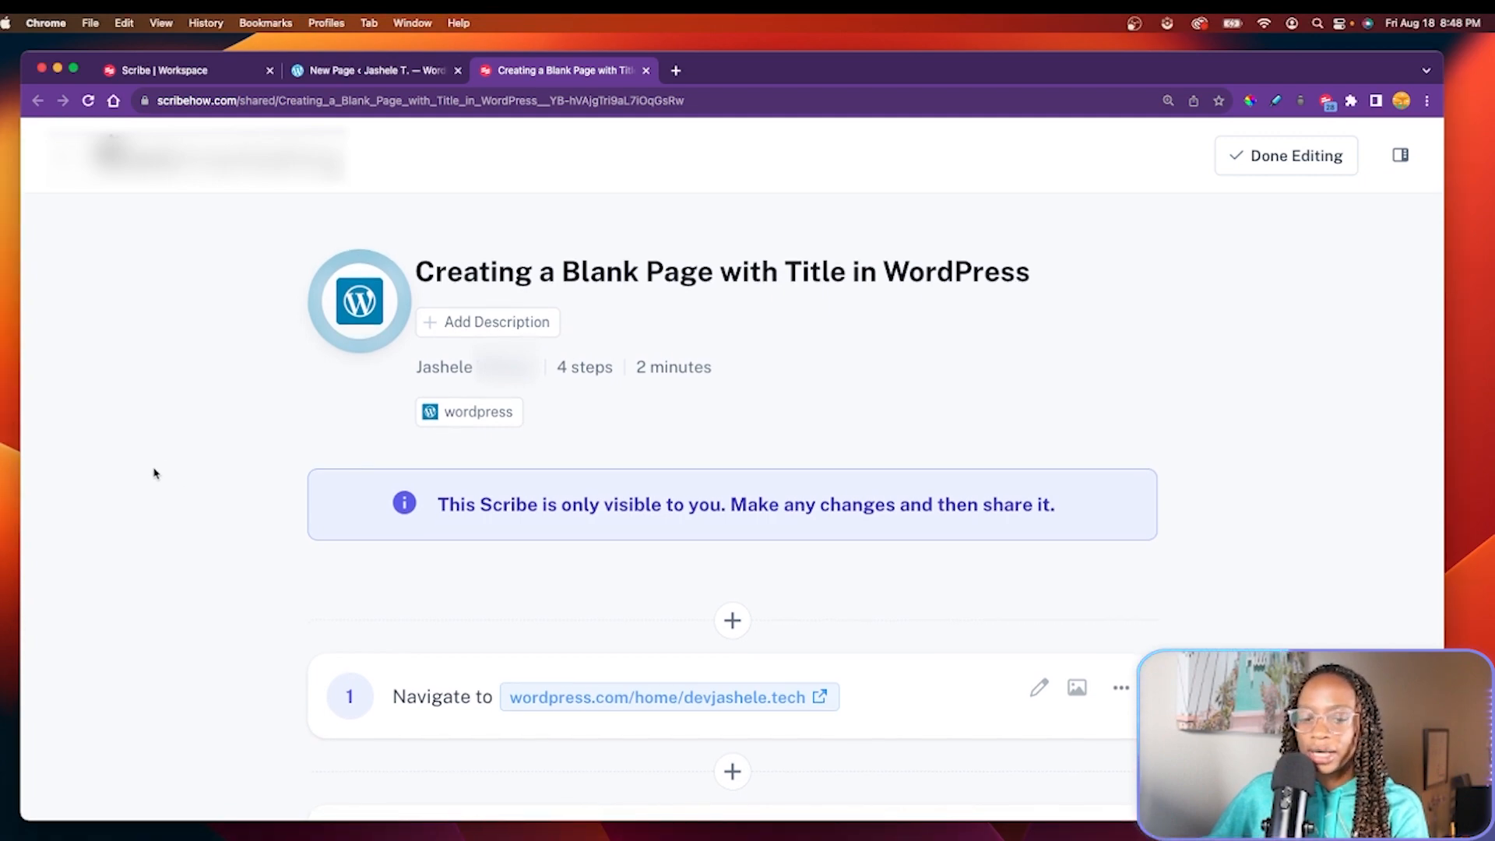
Retitle the guide to 'Creating a Blank Page in WordPress'.
click(721, 271)
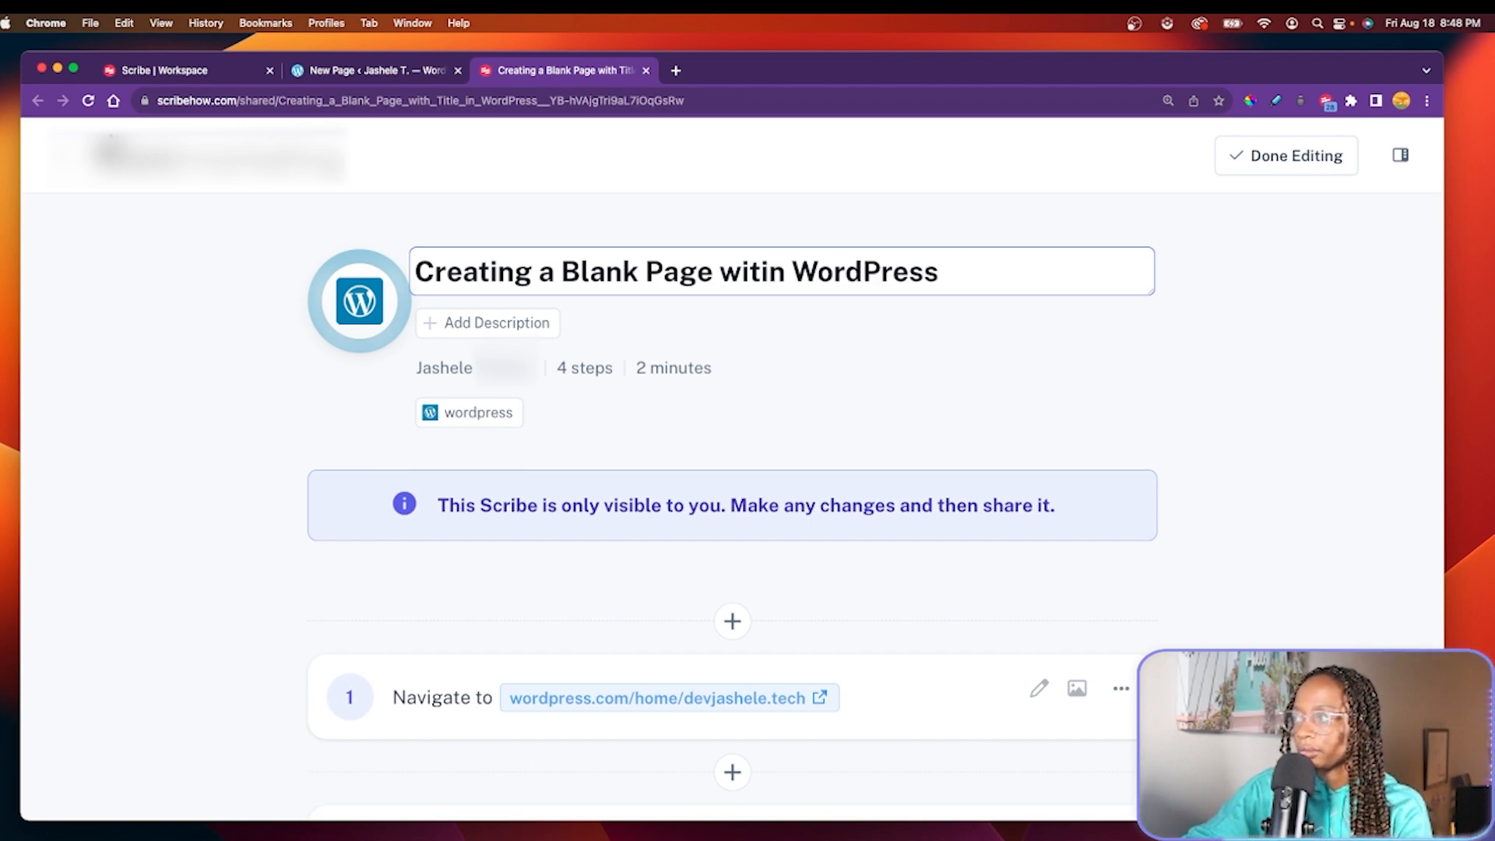
text(in)
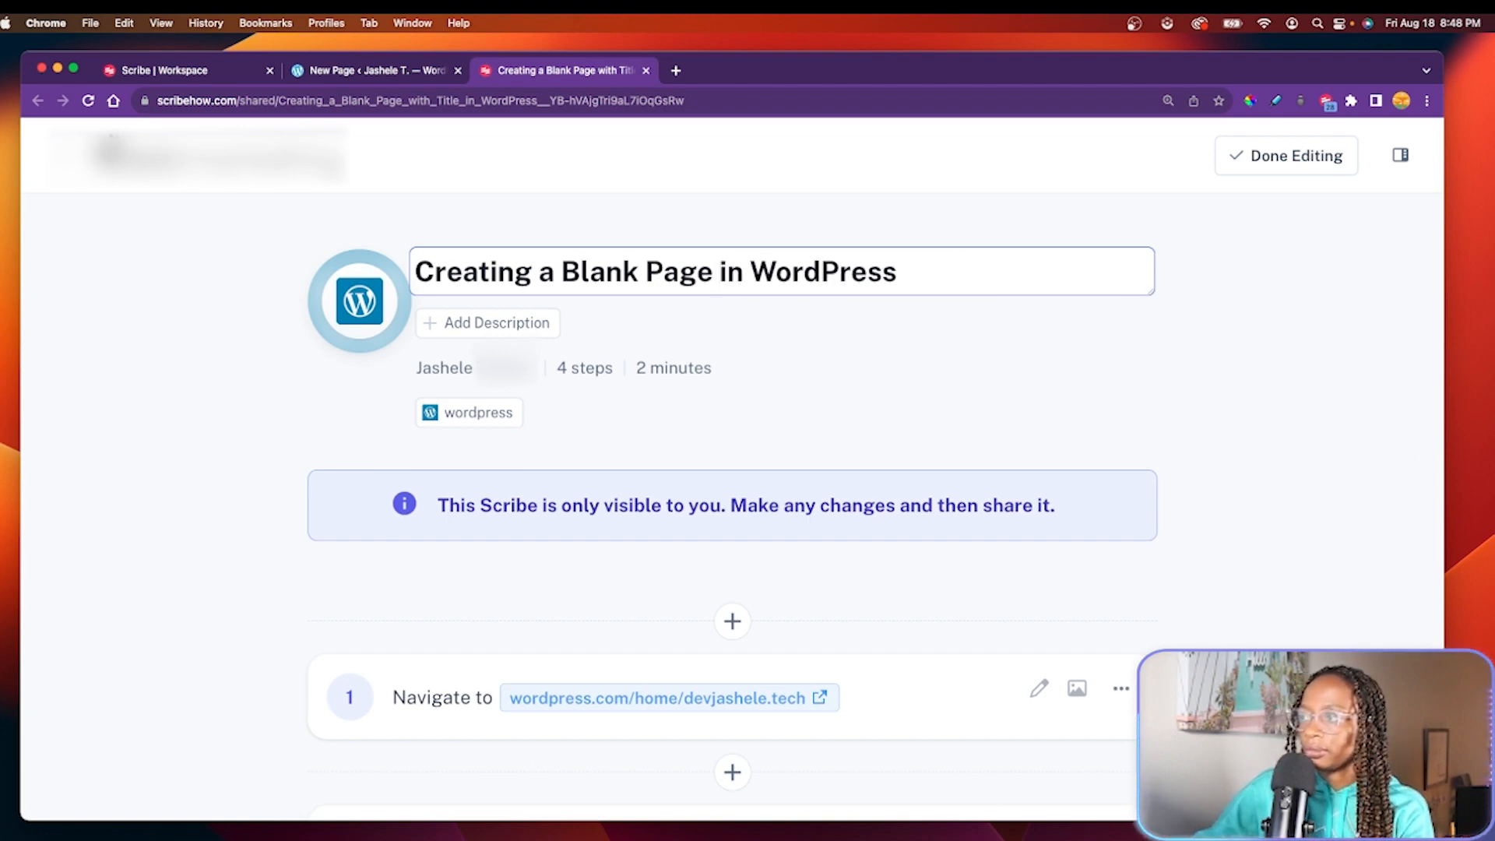
click(180, 358)
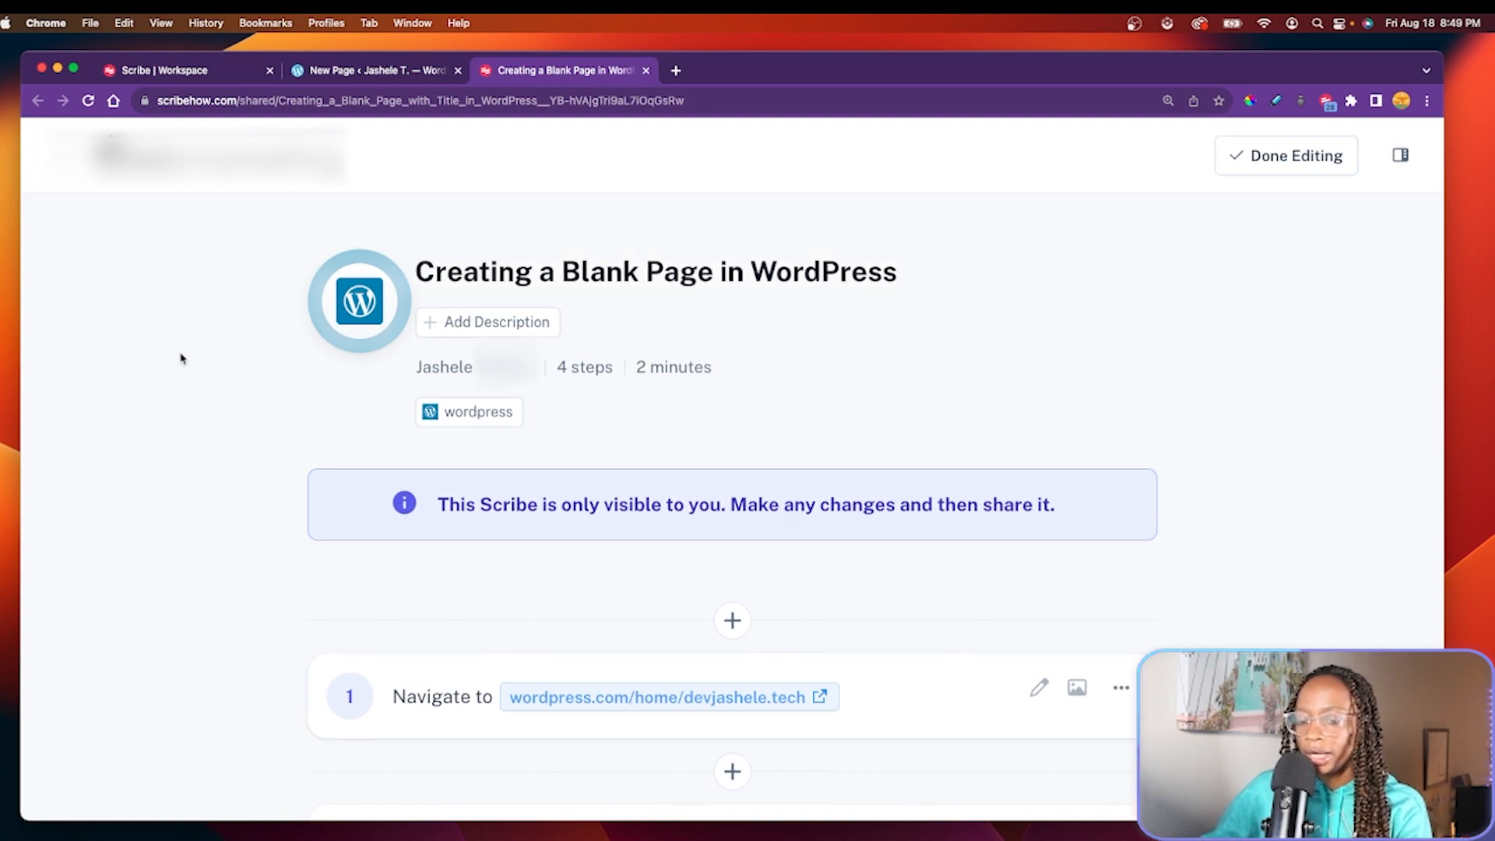
mouse_move(156, 547)
text(Go to Pages > "Add New")
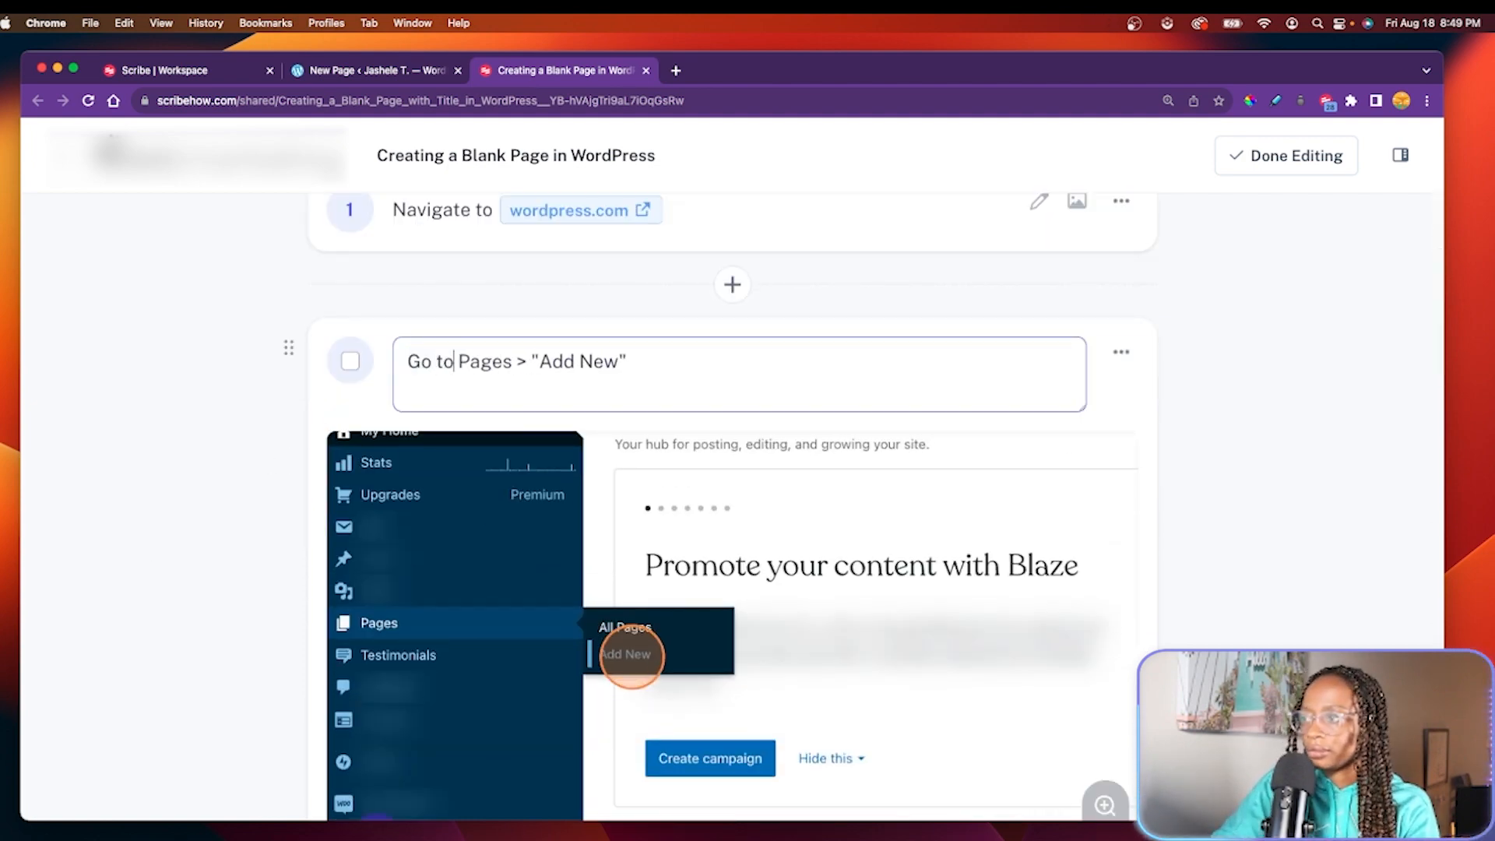
Scroll through the guide steps to reach steps 2 and 3 for editing.
scroll(down, 3)
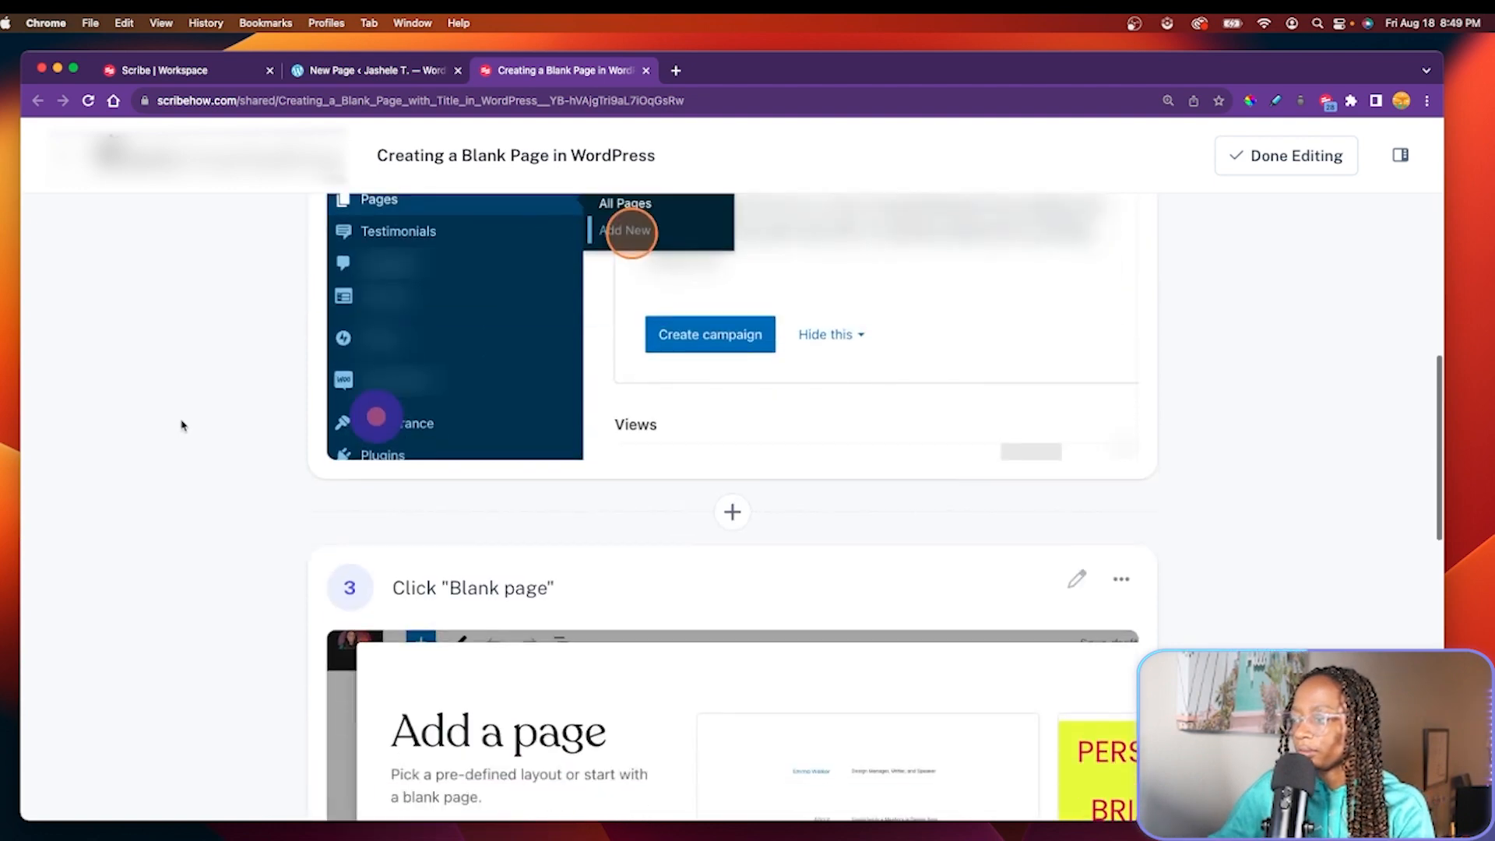
scroll(down, 3)
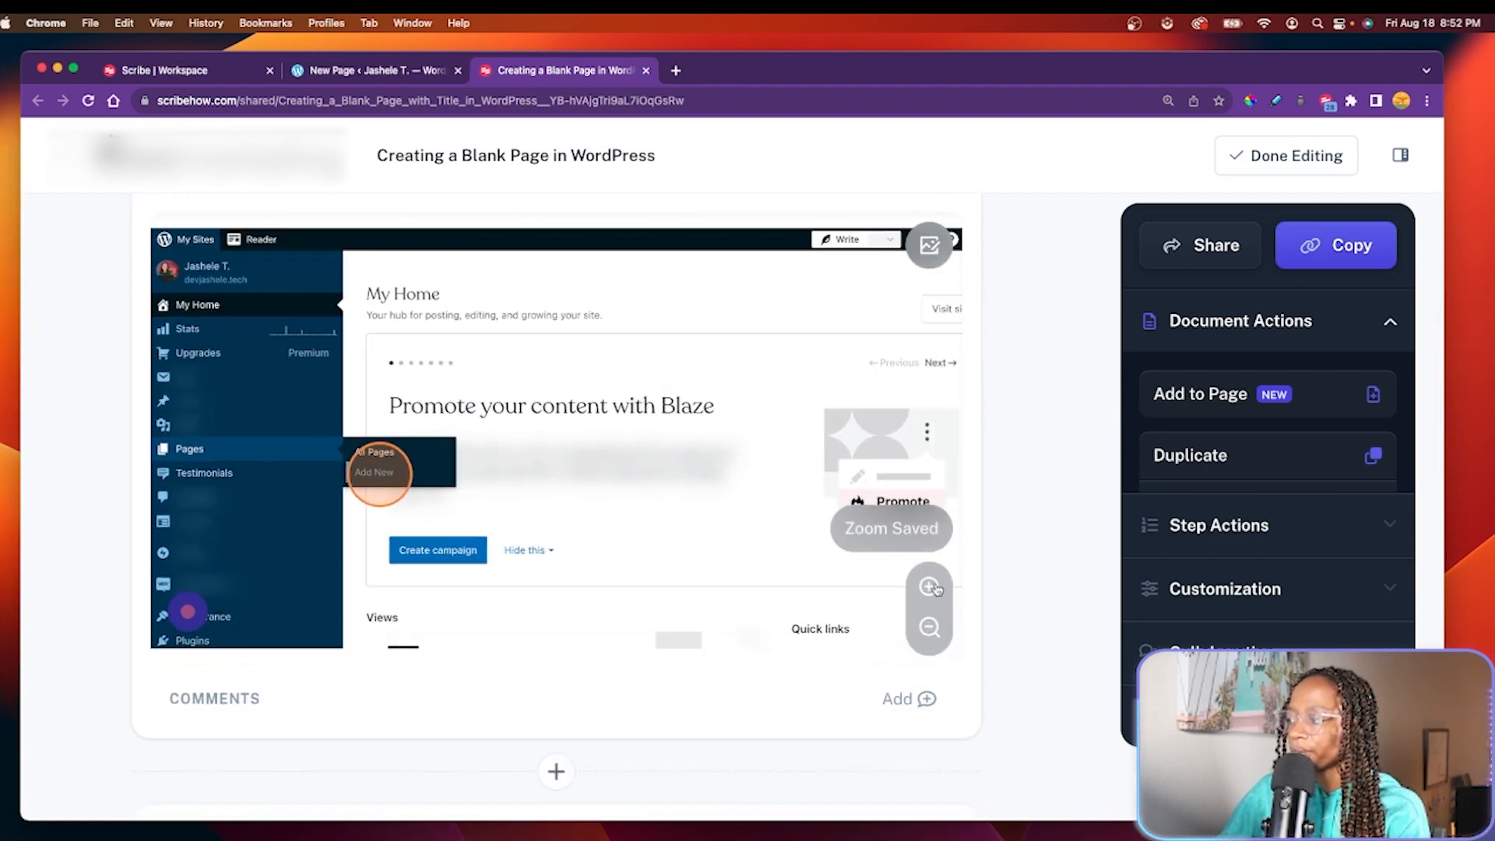
scroll(down, 3)
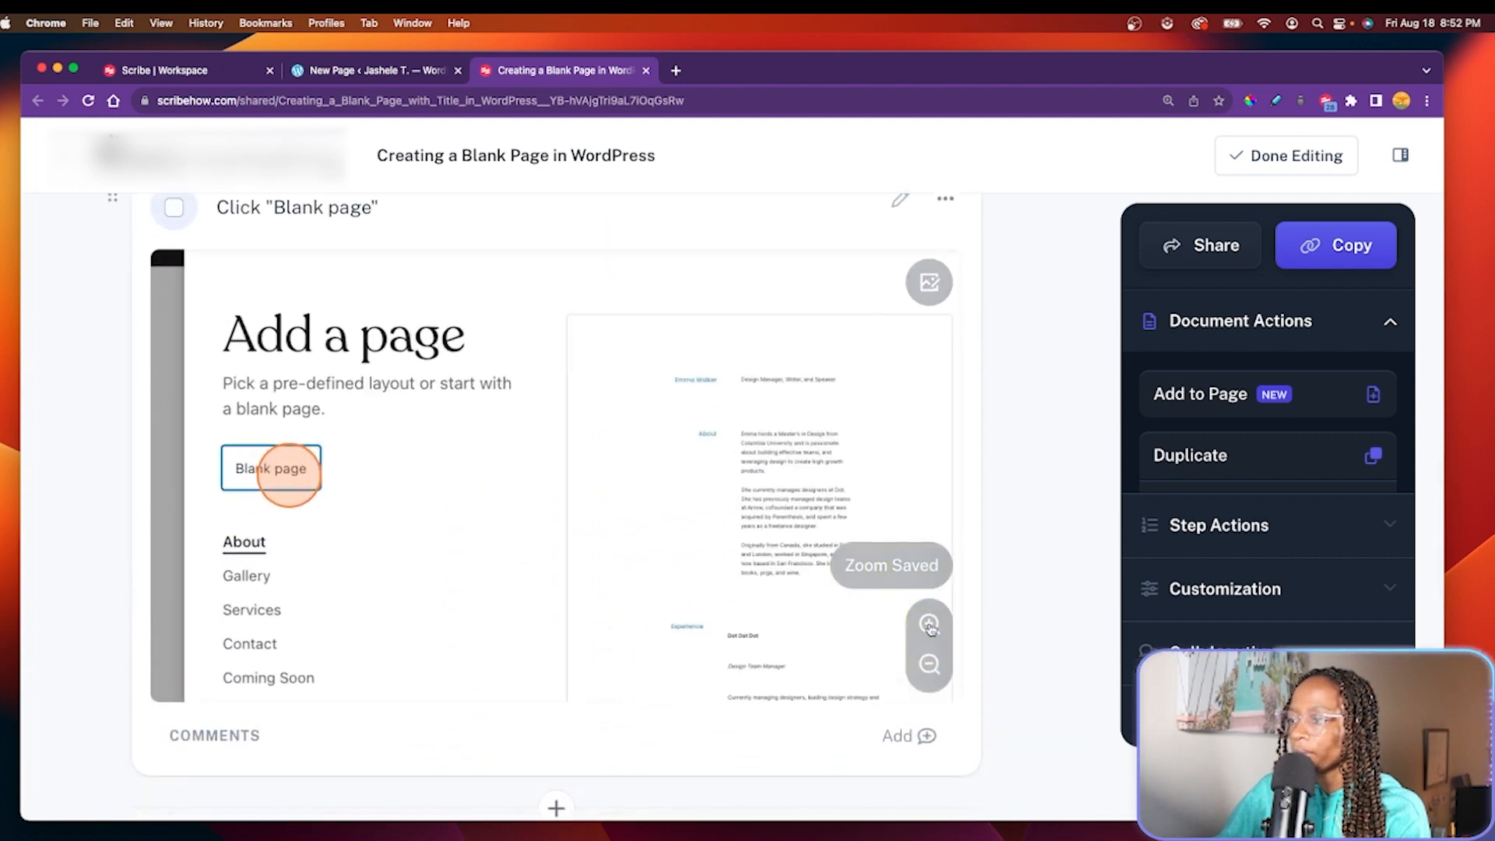
scroll(down, 3)
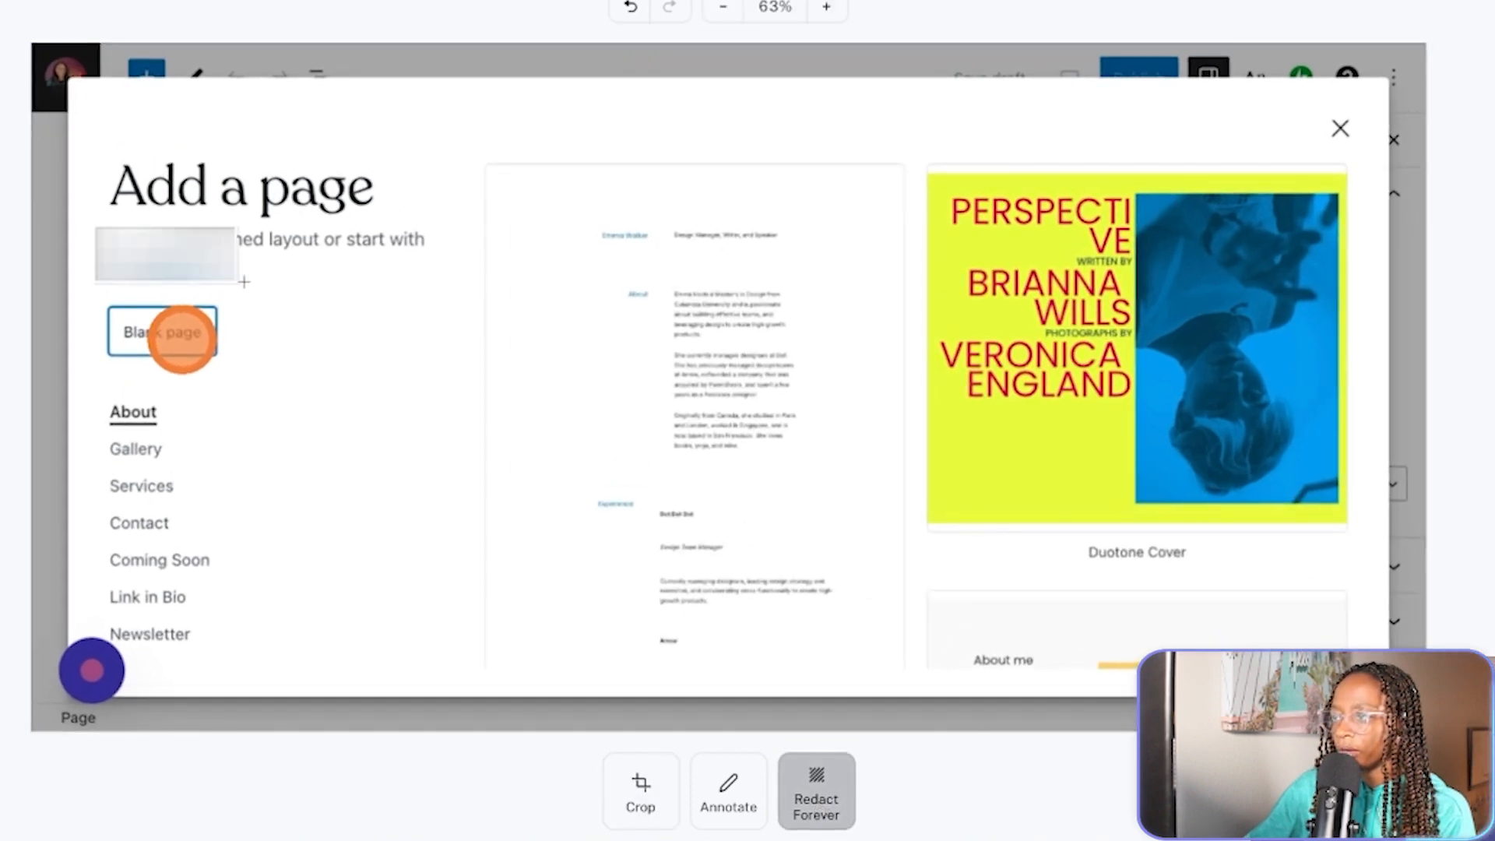
Redact Forever the subtitle and Gallery/Services links, then move to annotating.
click(264, 255)
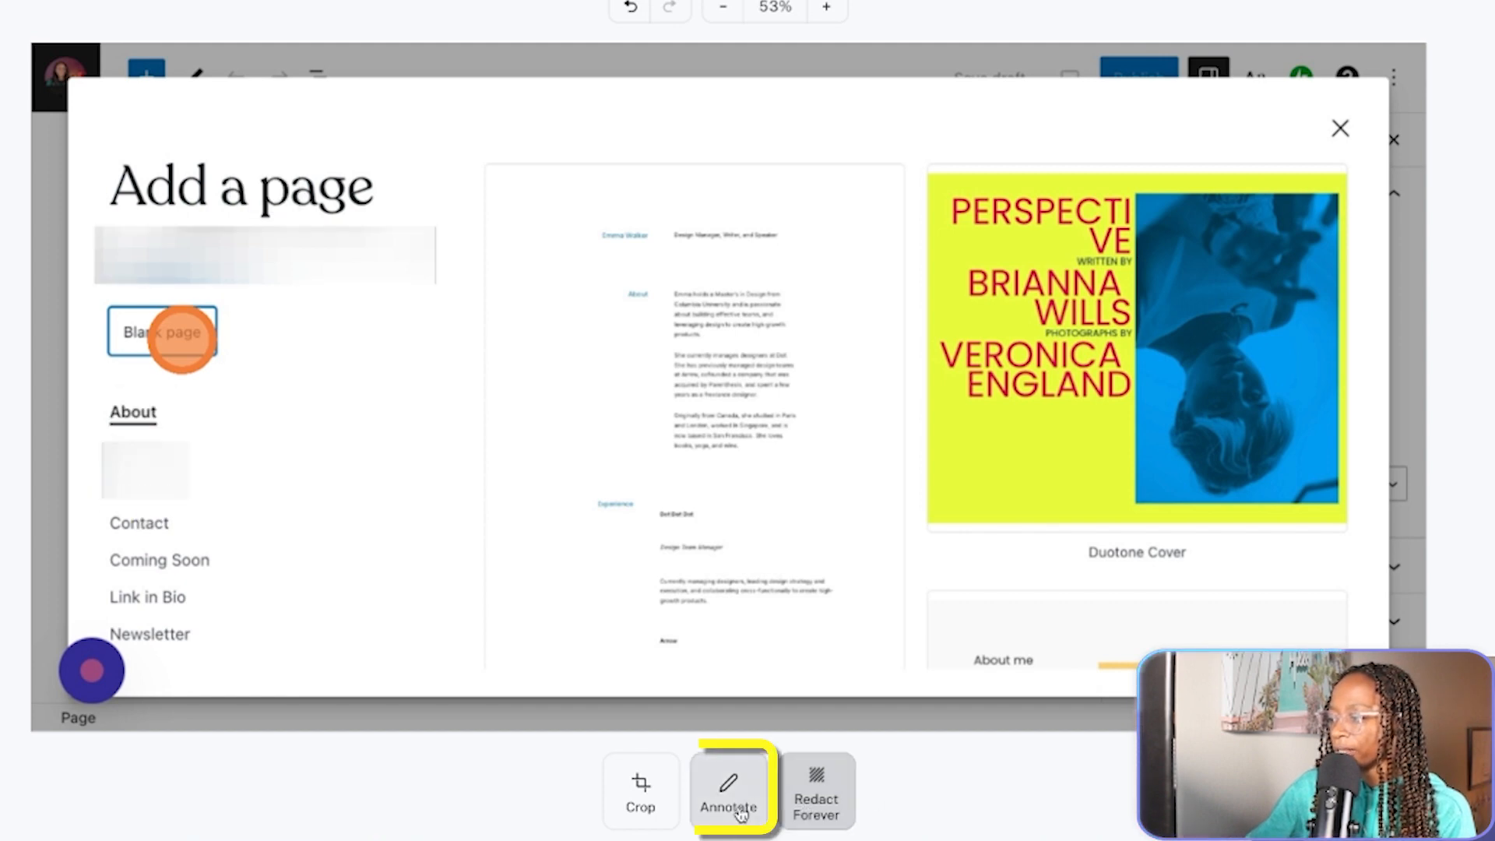
click(729, 791)
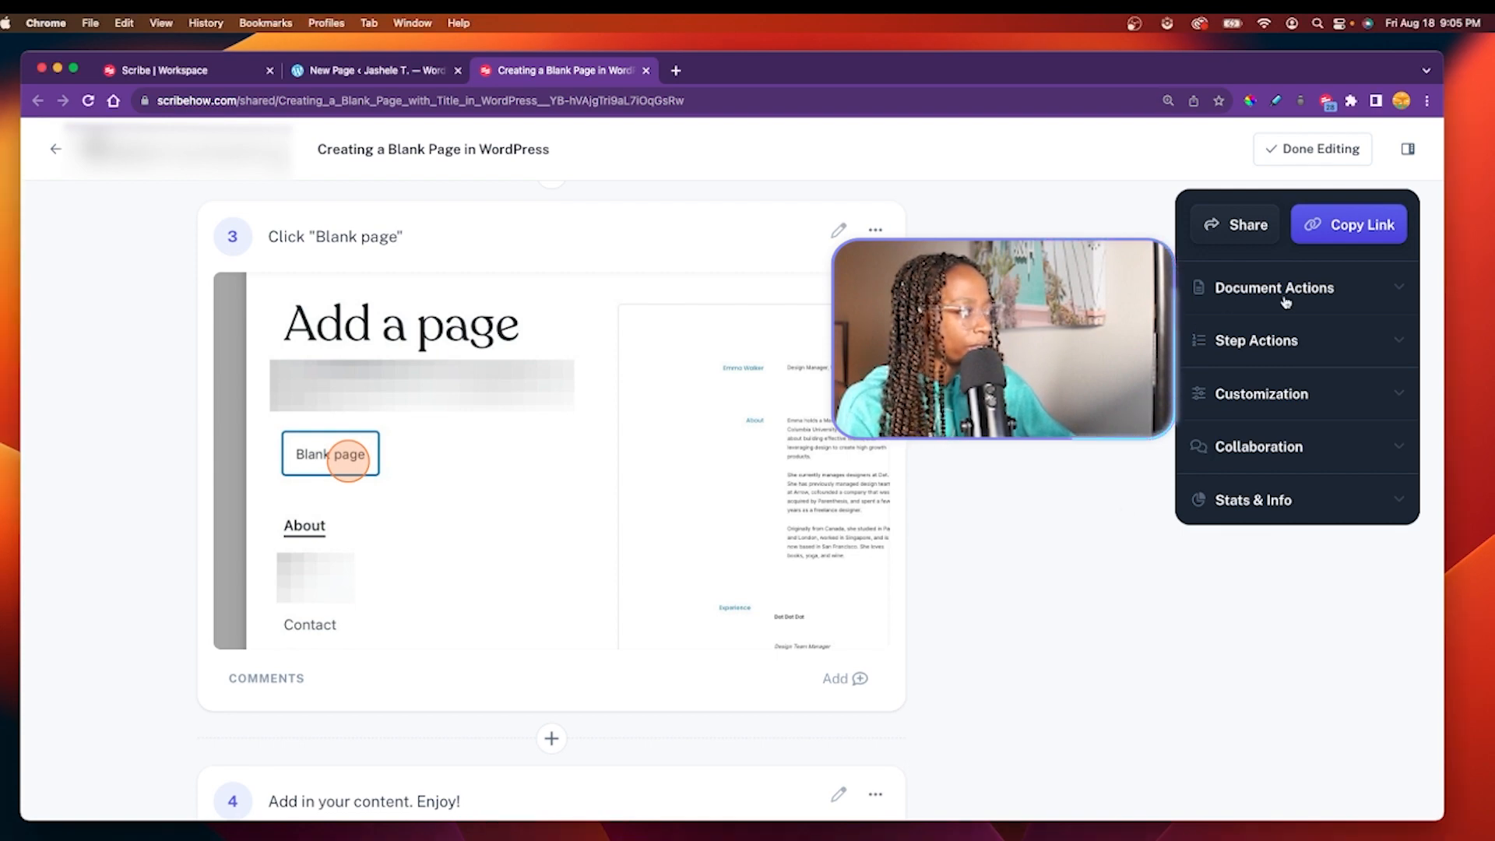
Expand Document Actions and Step Actions in the right sidebar.
click(1274, 287)
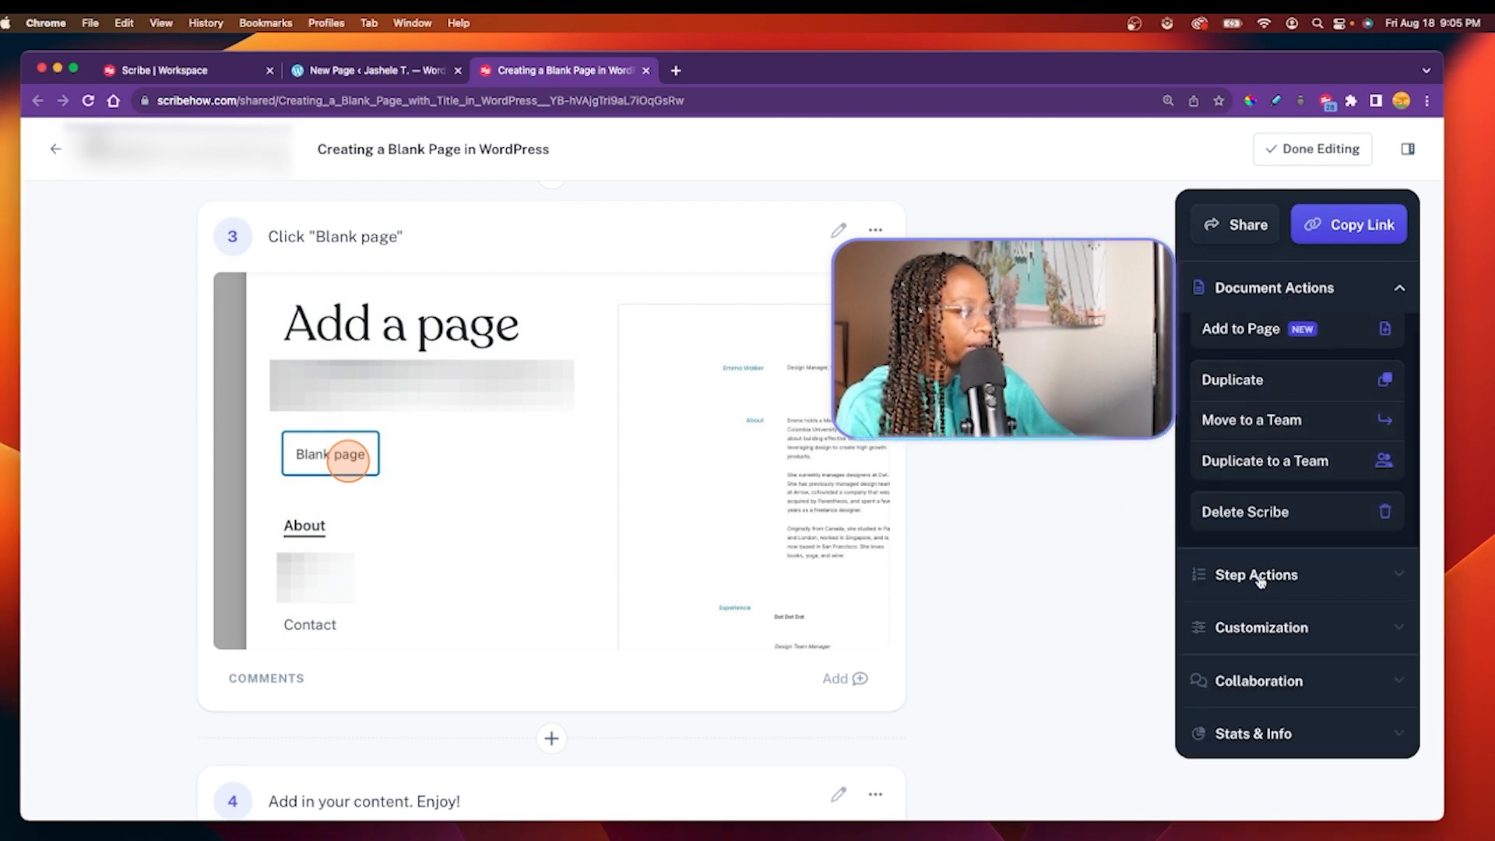
click(1259, 626)
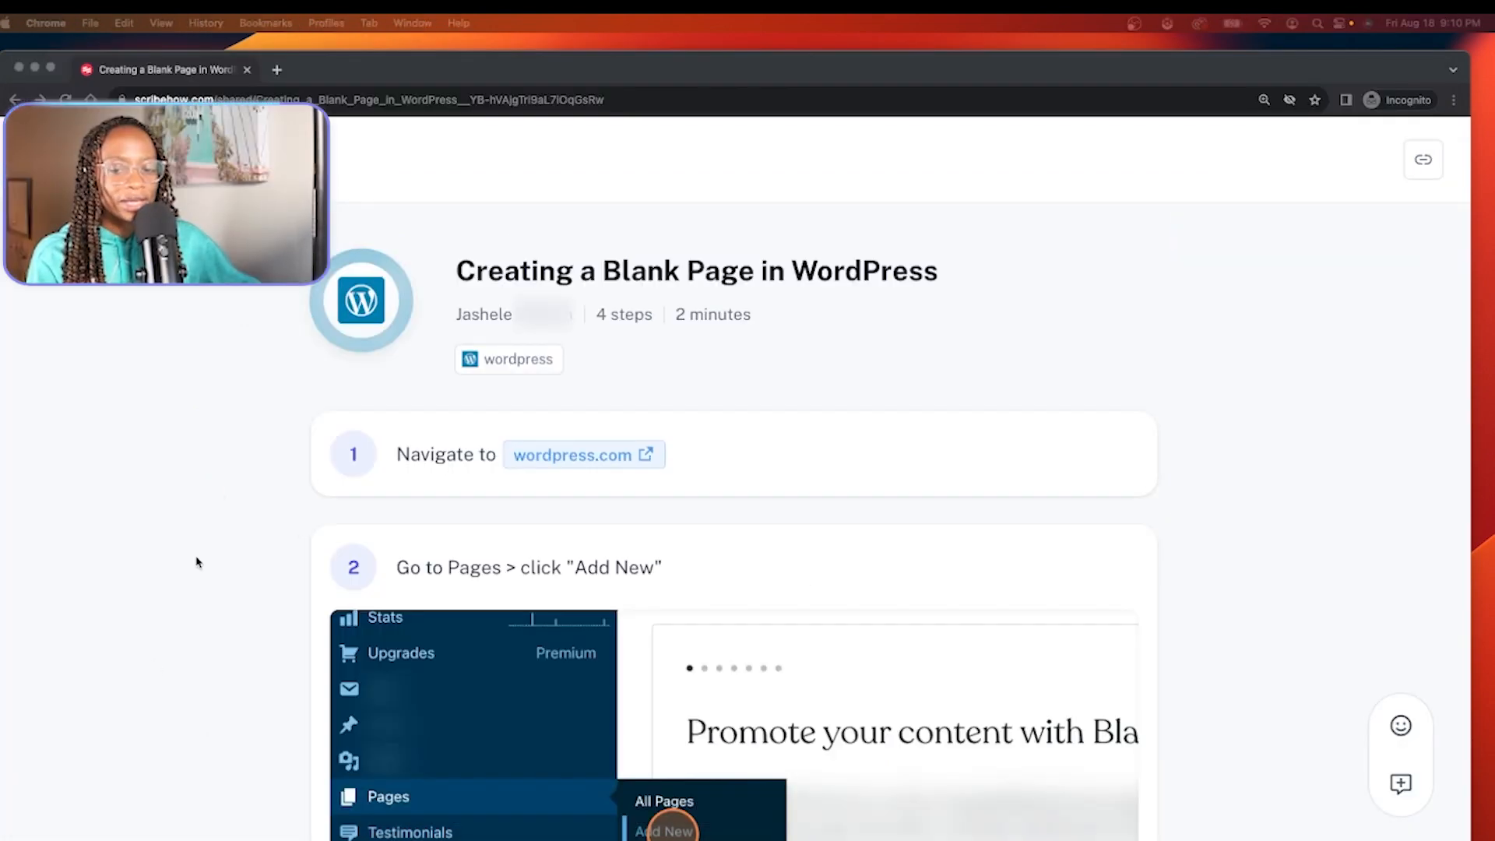
Review the shared guide and leave Applaud and Like reactions, starting a comment.
scroll(down, 3)
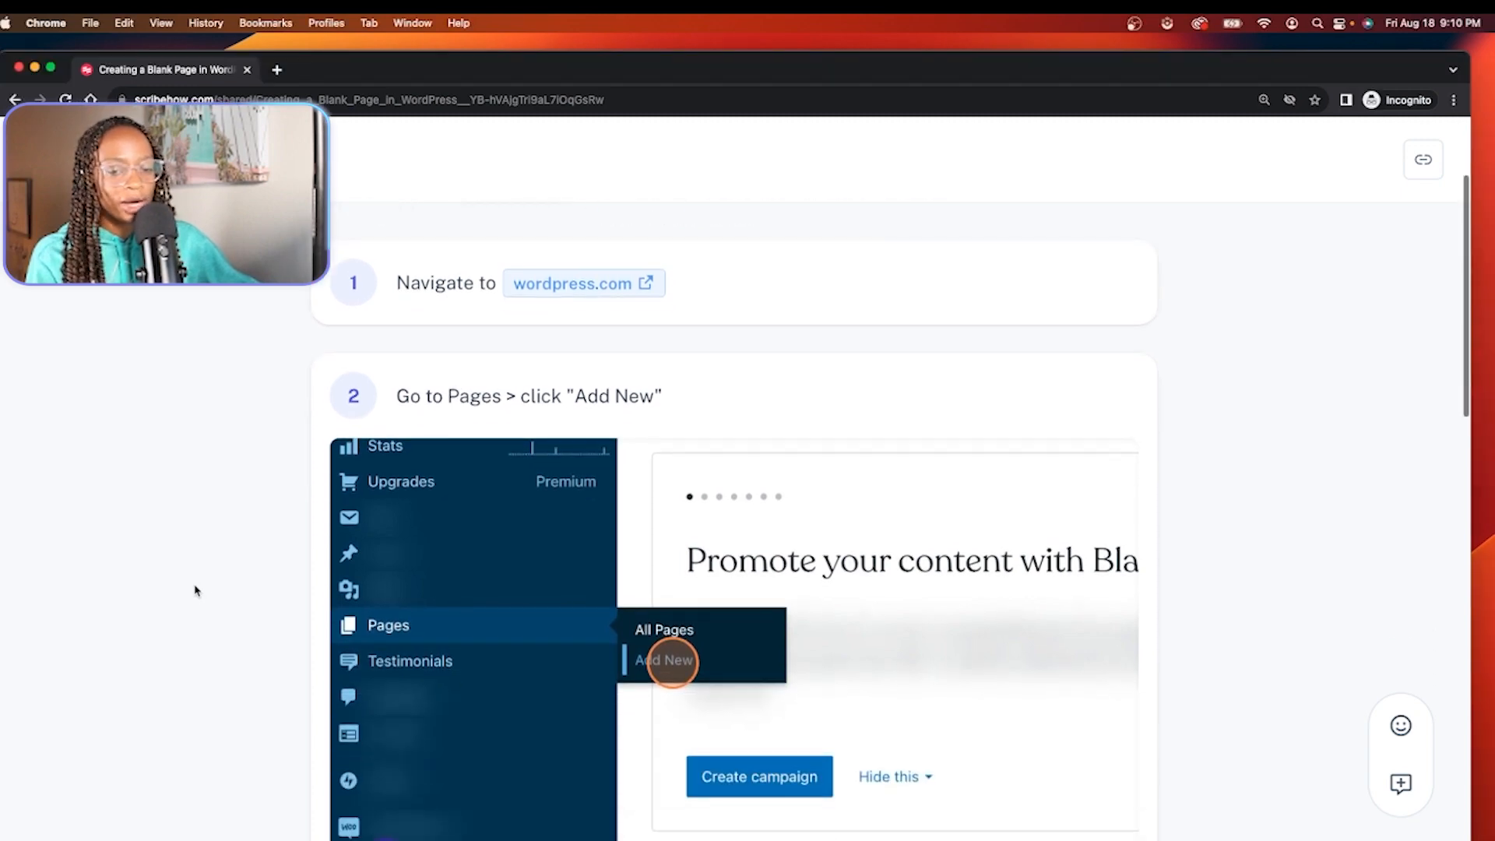
scroll(down, 3)
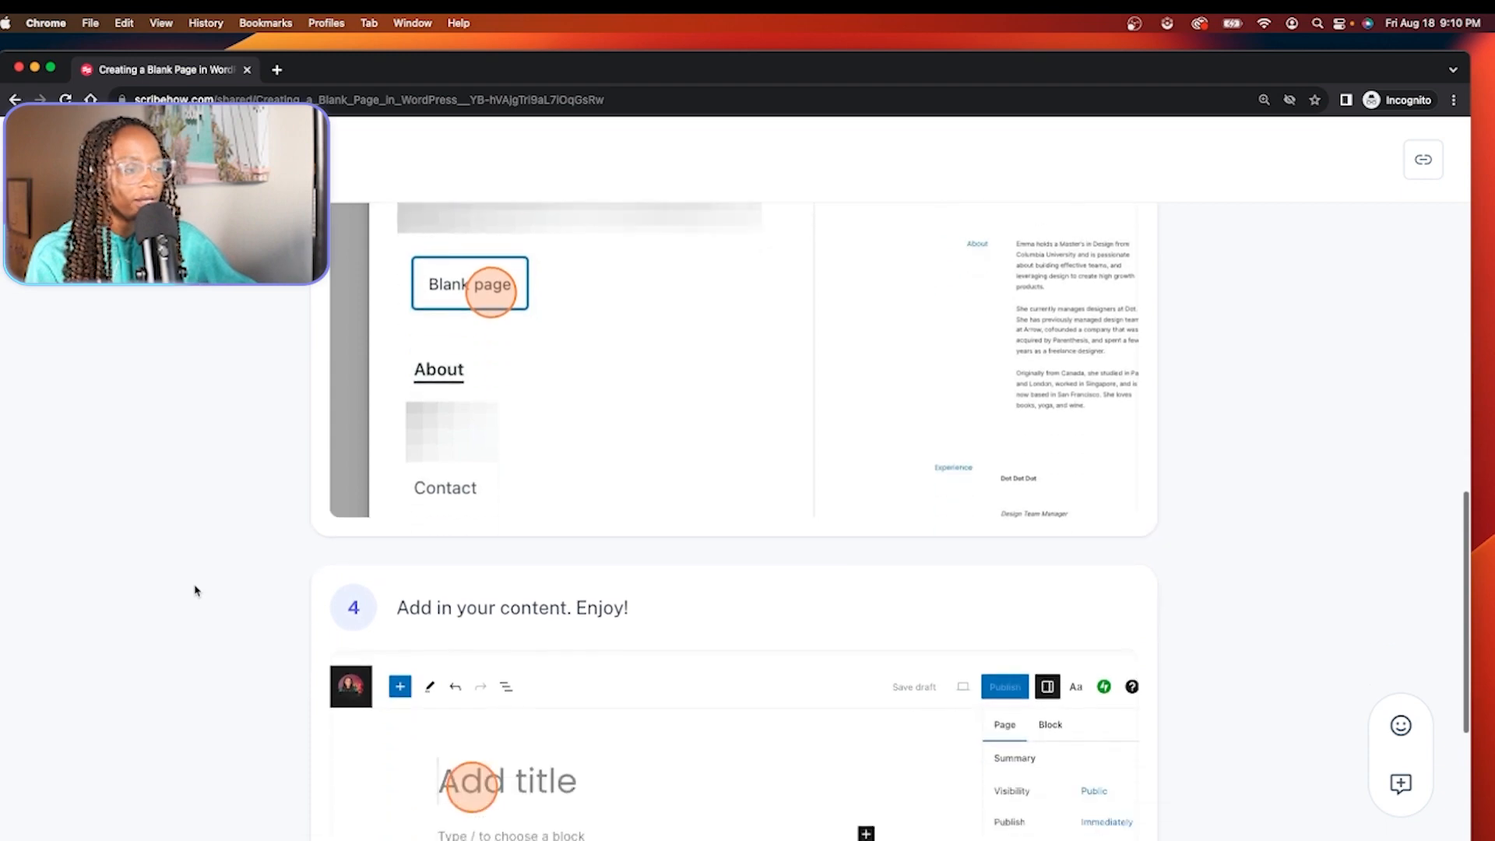
scroll(up, 3)
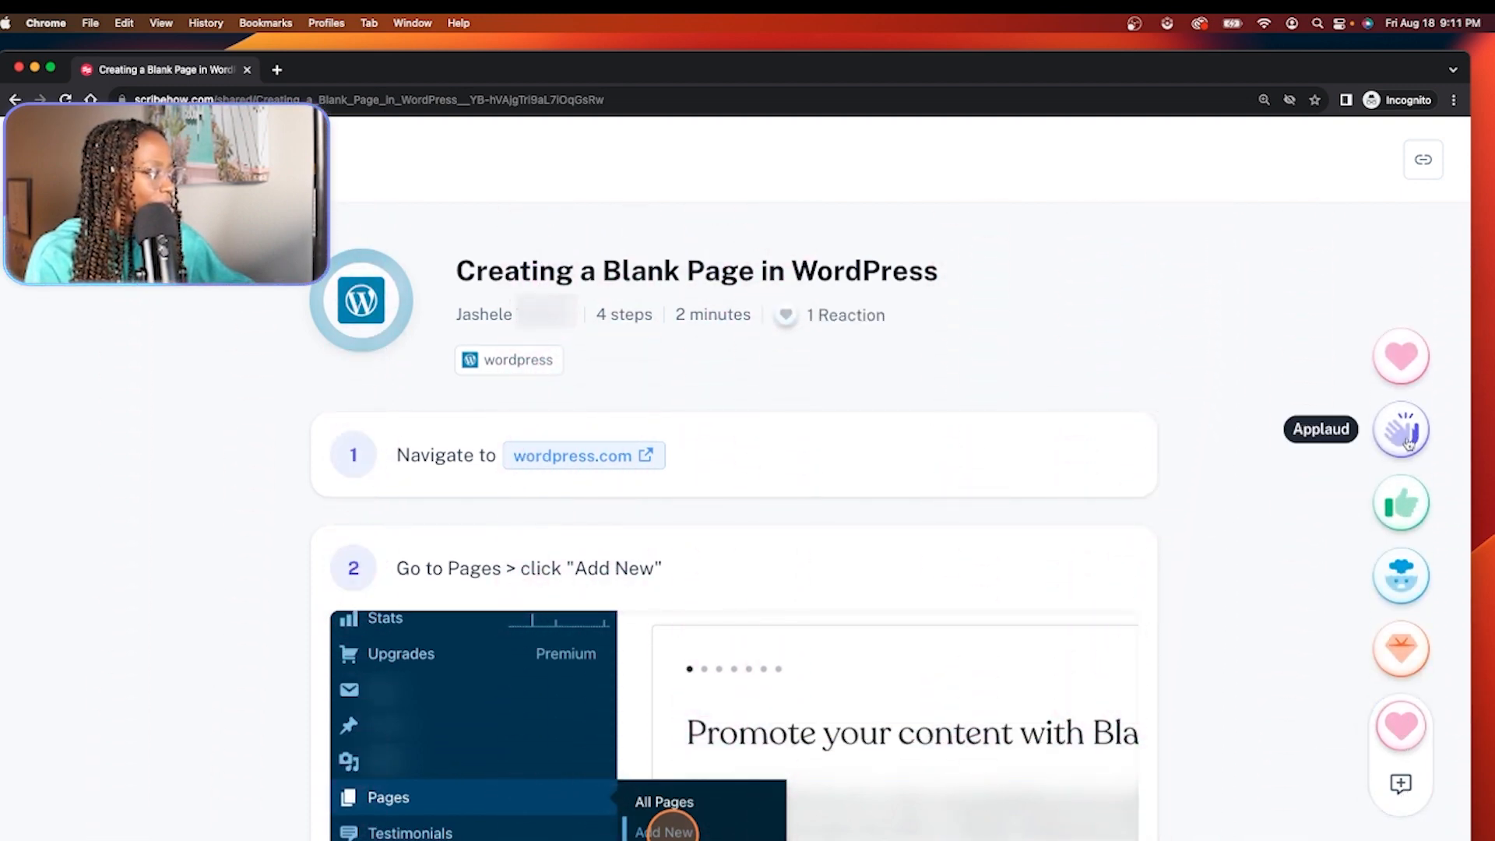
click(1400, 430)
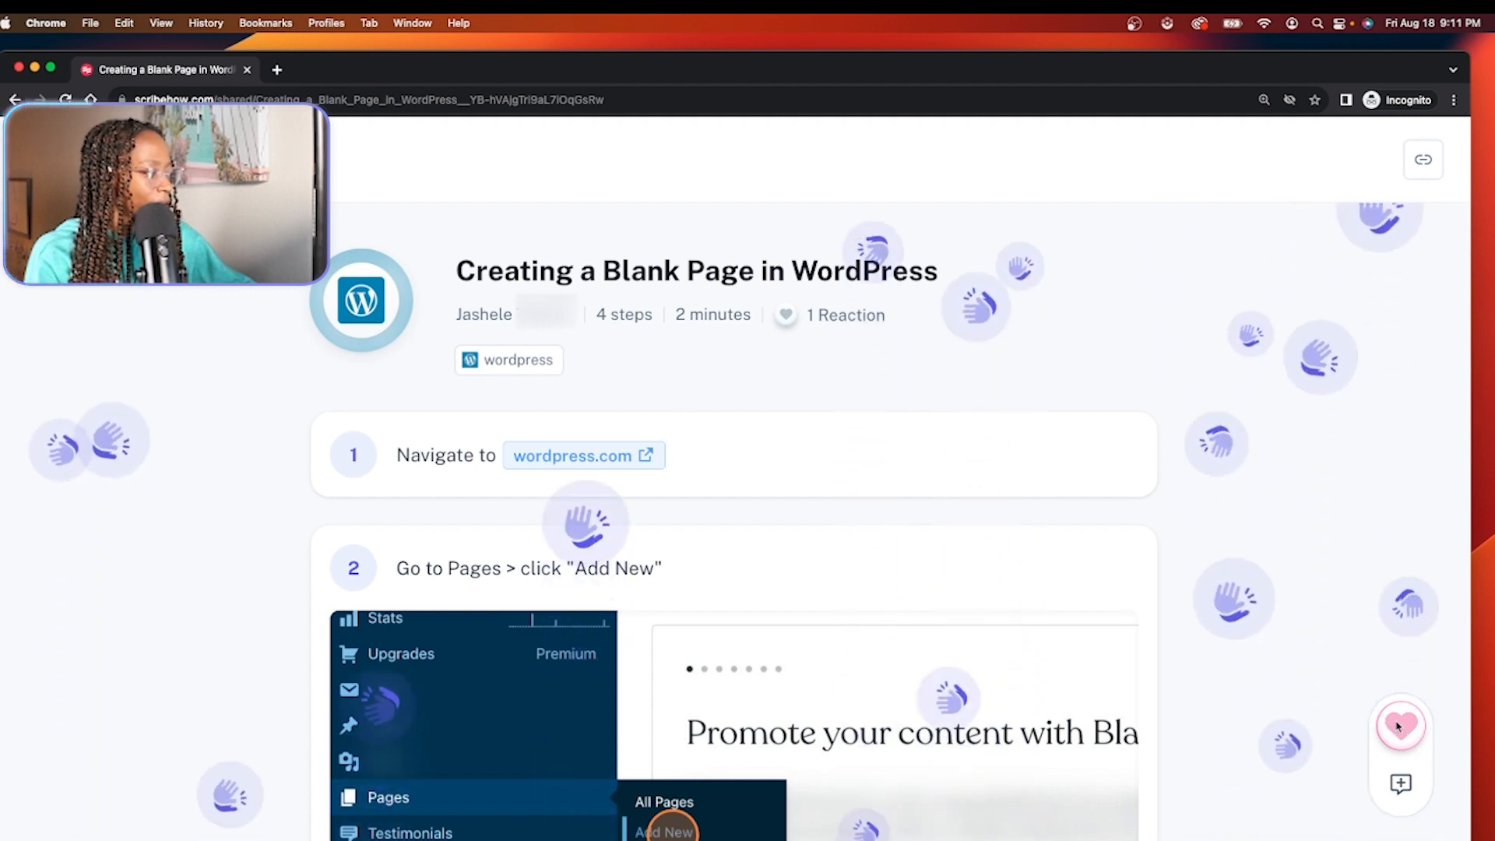
mouse_move(1399, 727)
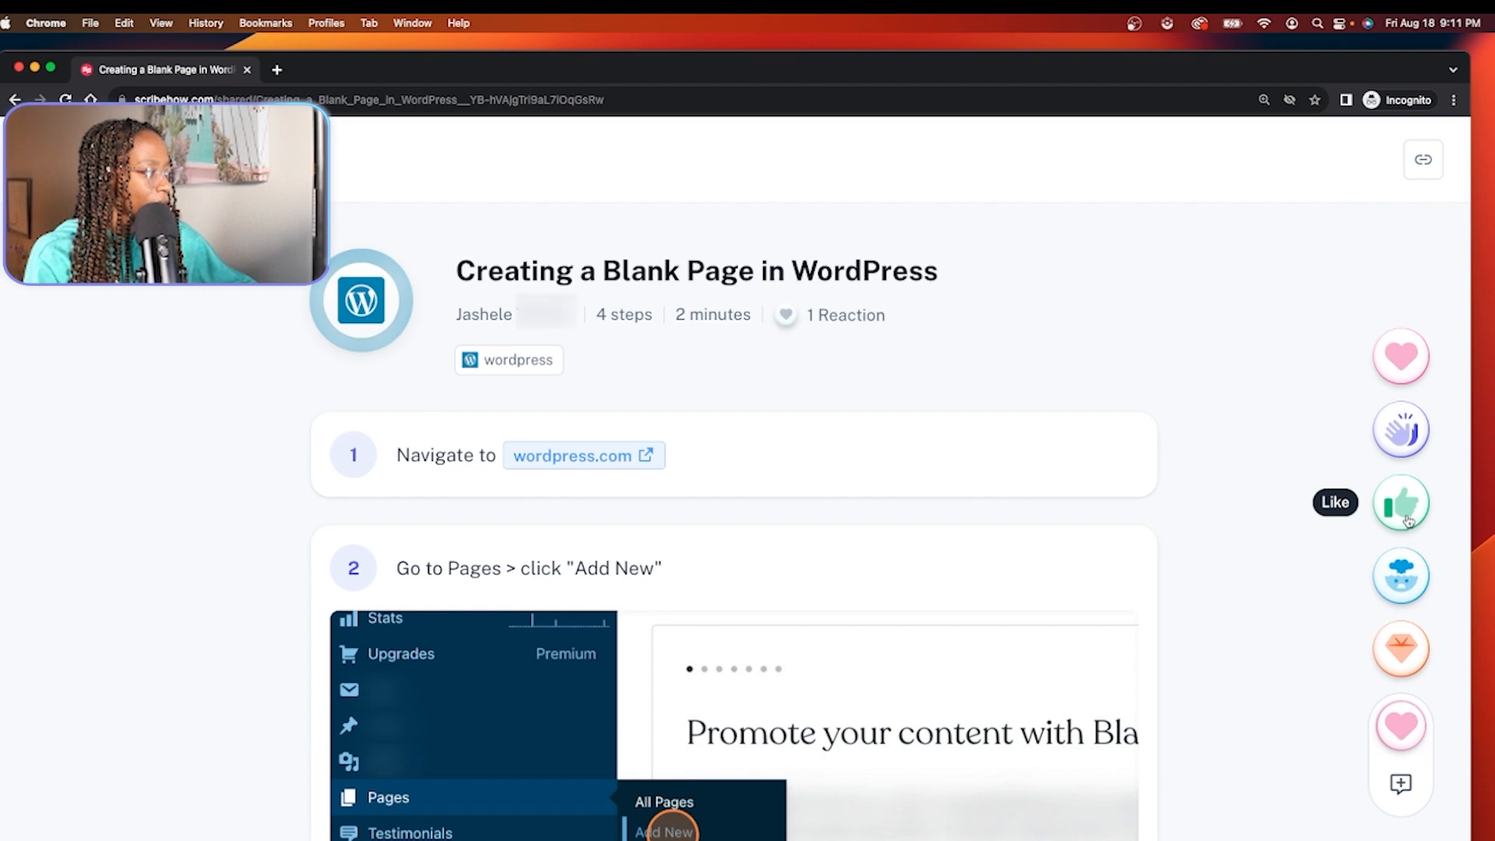
click(1400, 503)
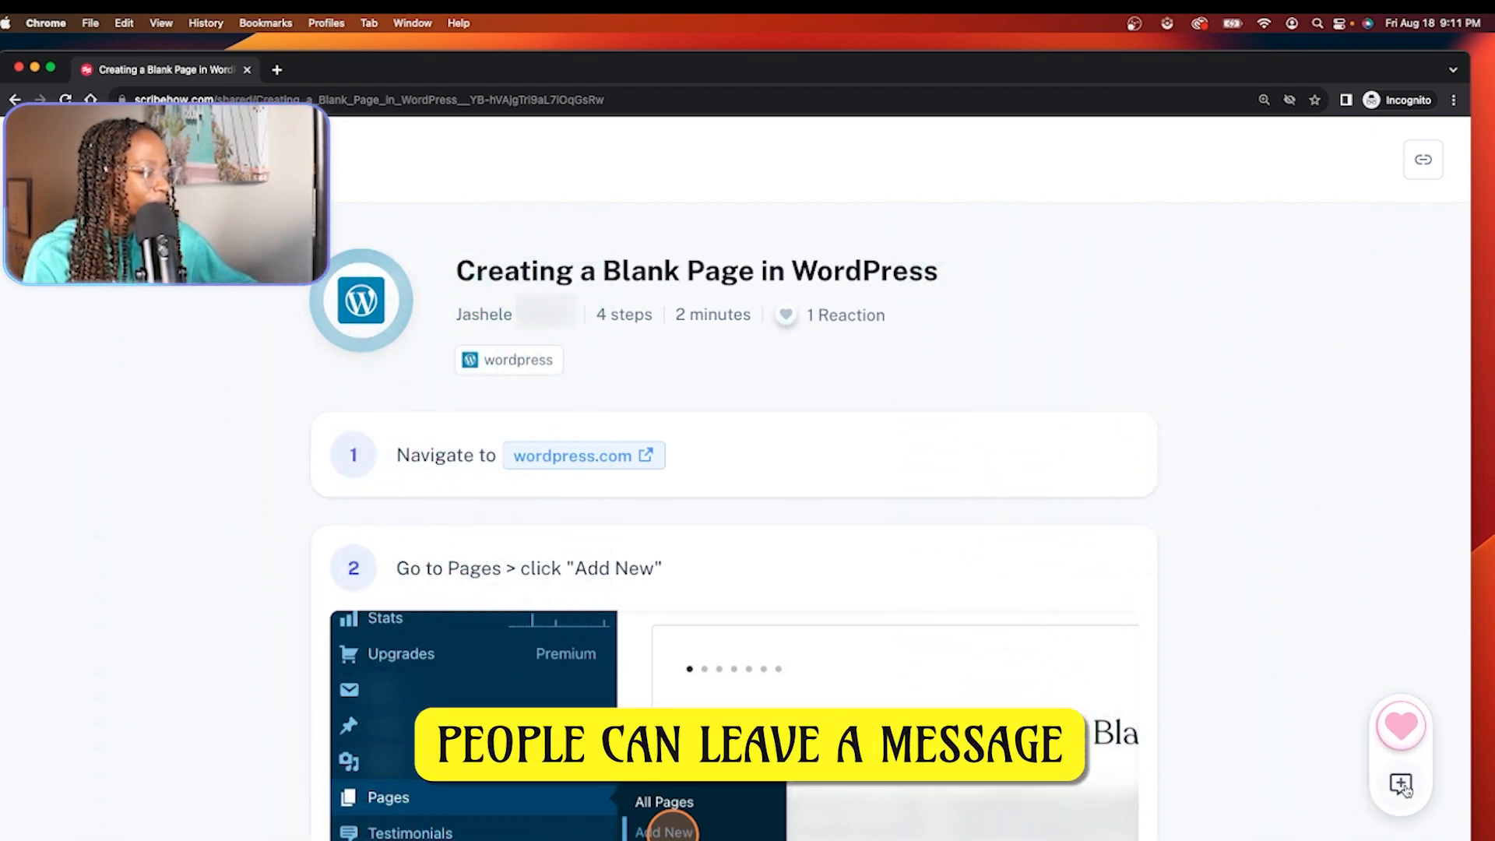
click(1400, 784)
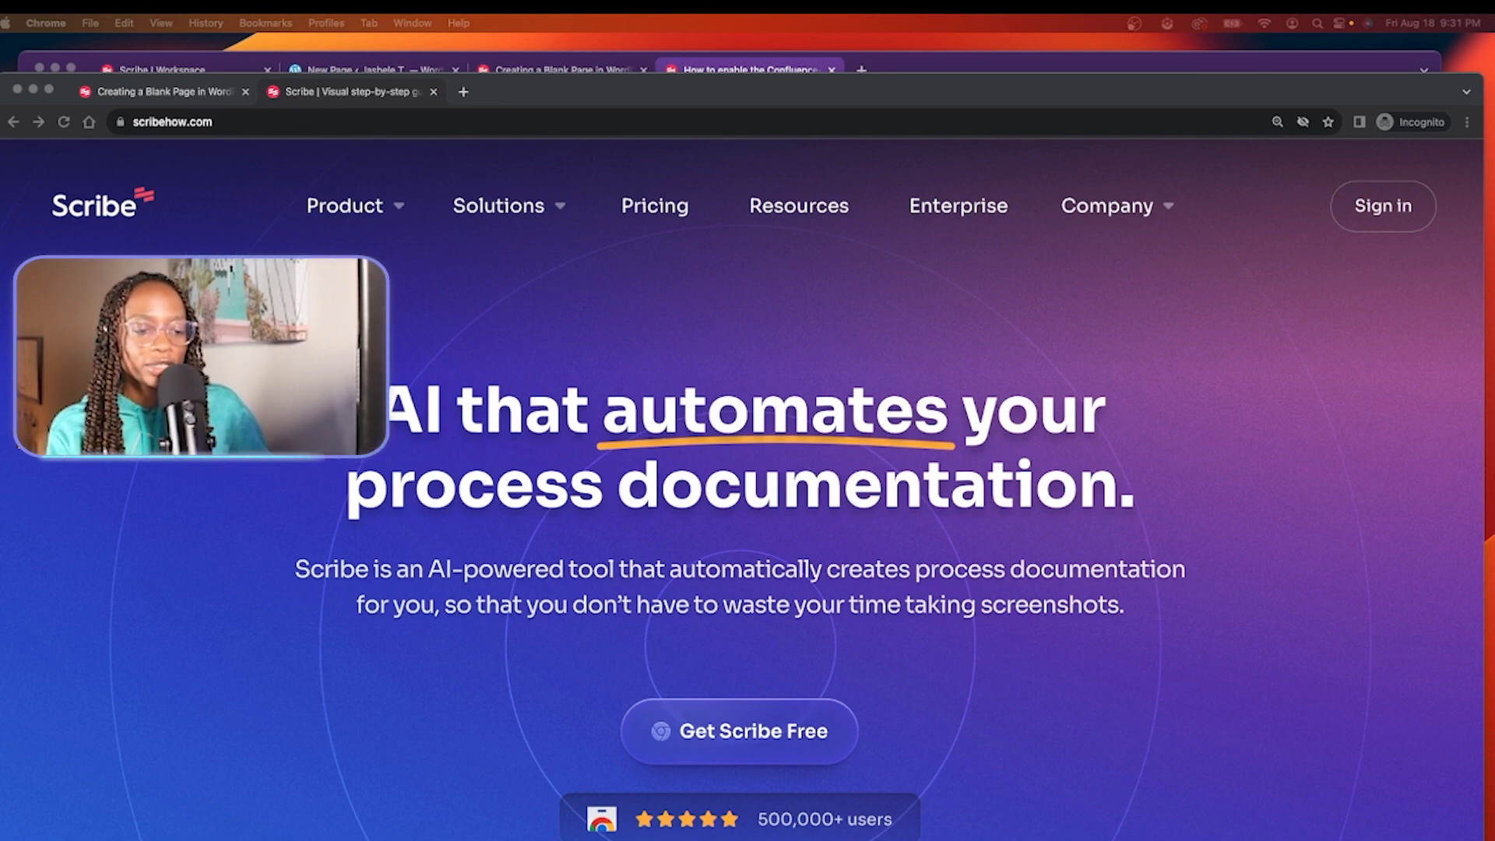
Switch to the 'How to enable the Confluence<> Scribe integration' guide tab.
click(749, 70)
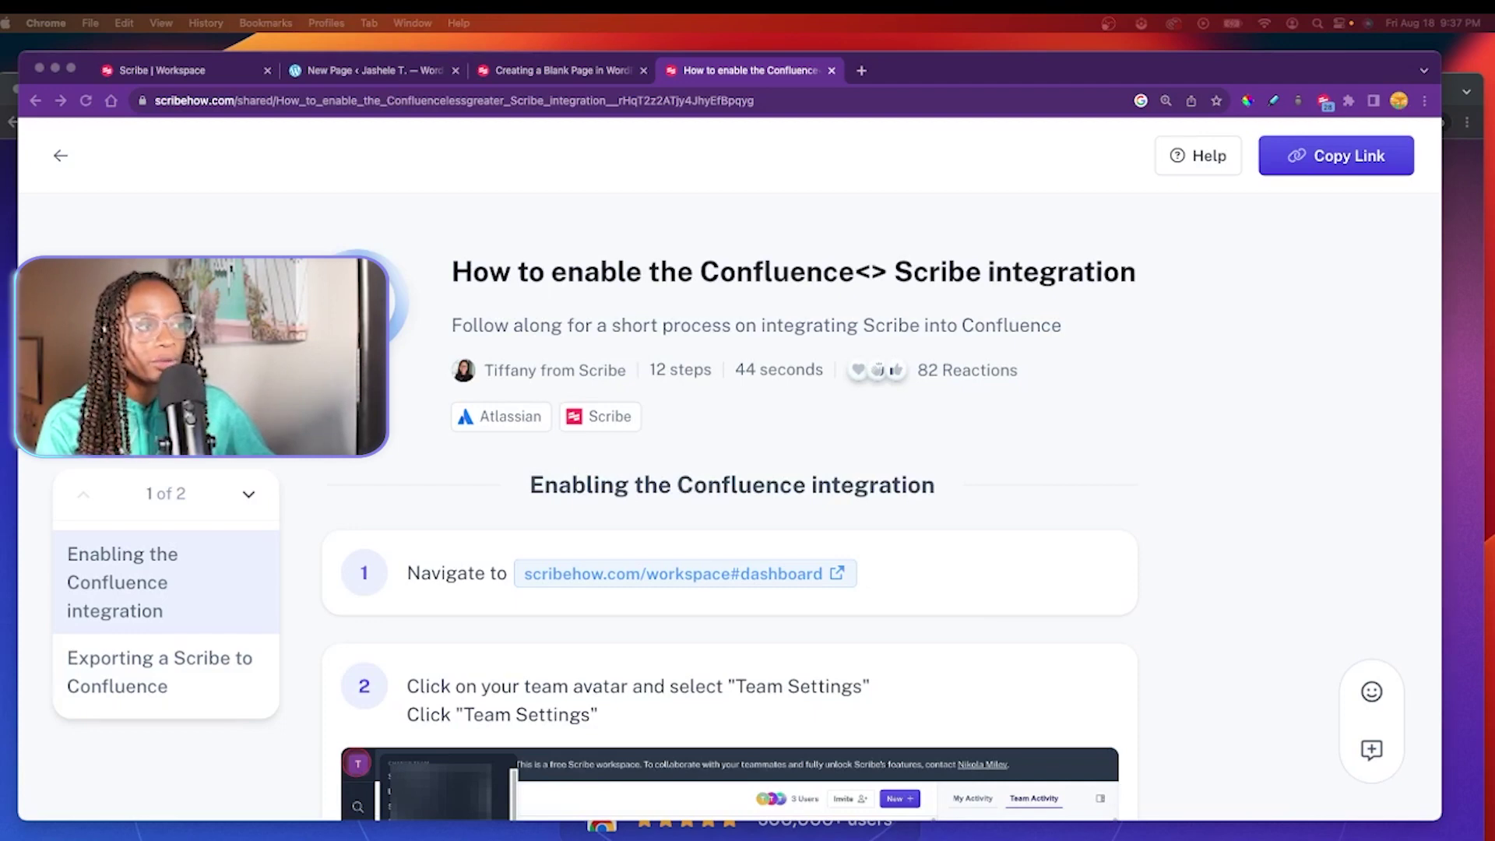